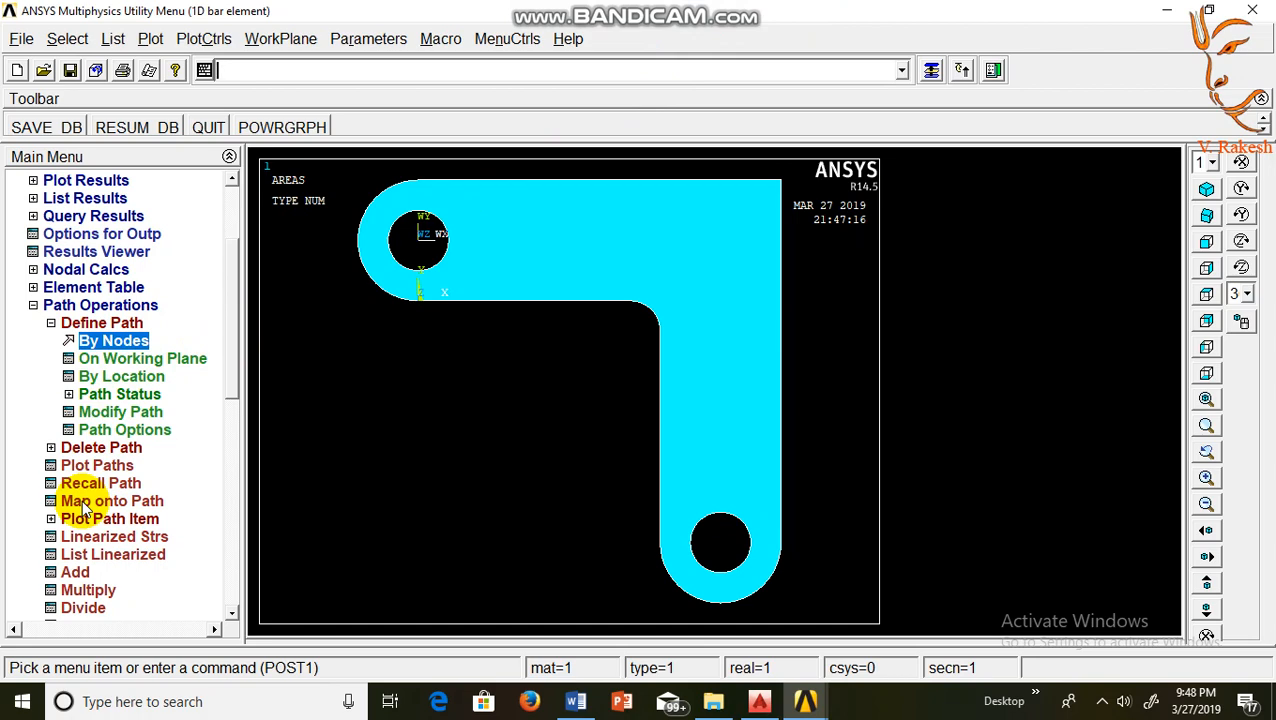
# Map the von Mises stress (SEQV) result onto the defined bracket path
pyautogui.click(112, 500)
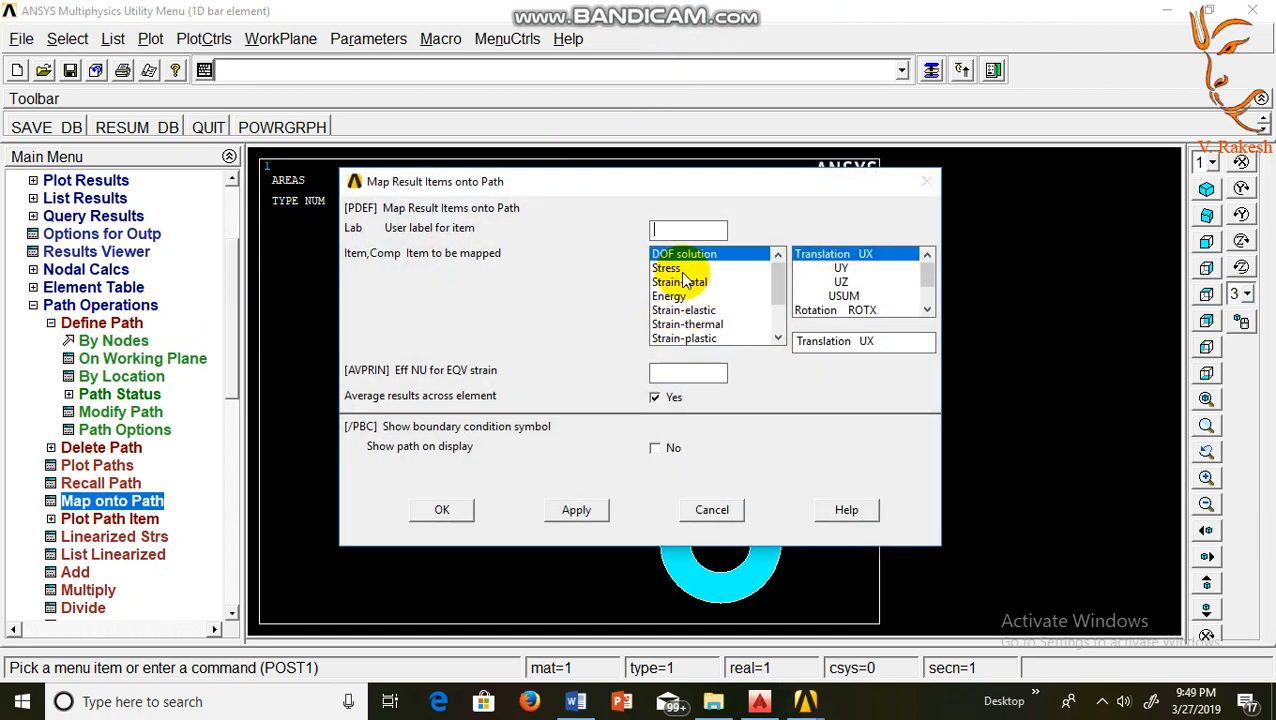
pyautogui.click(666, 268)
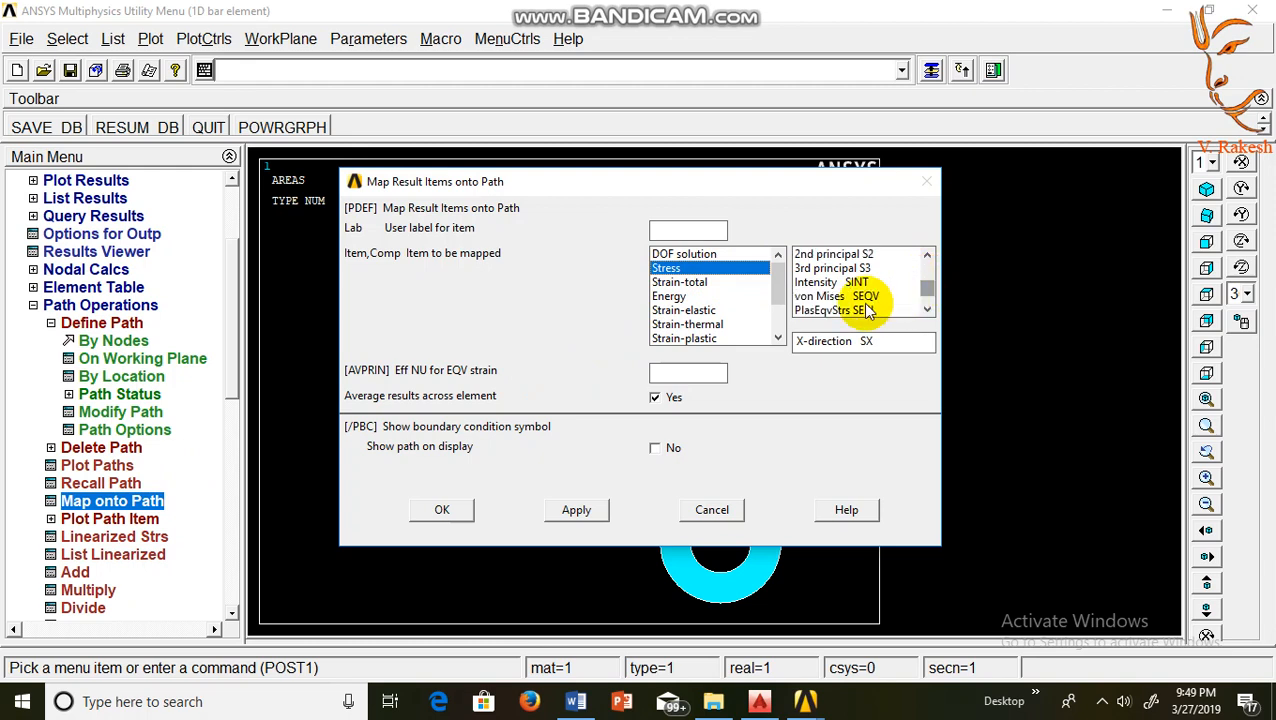
pyautogui.click(830, 296)
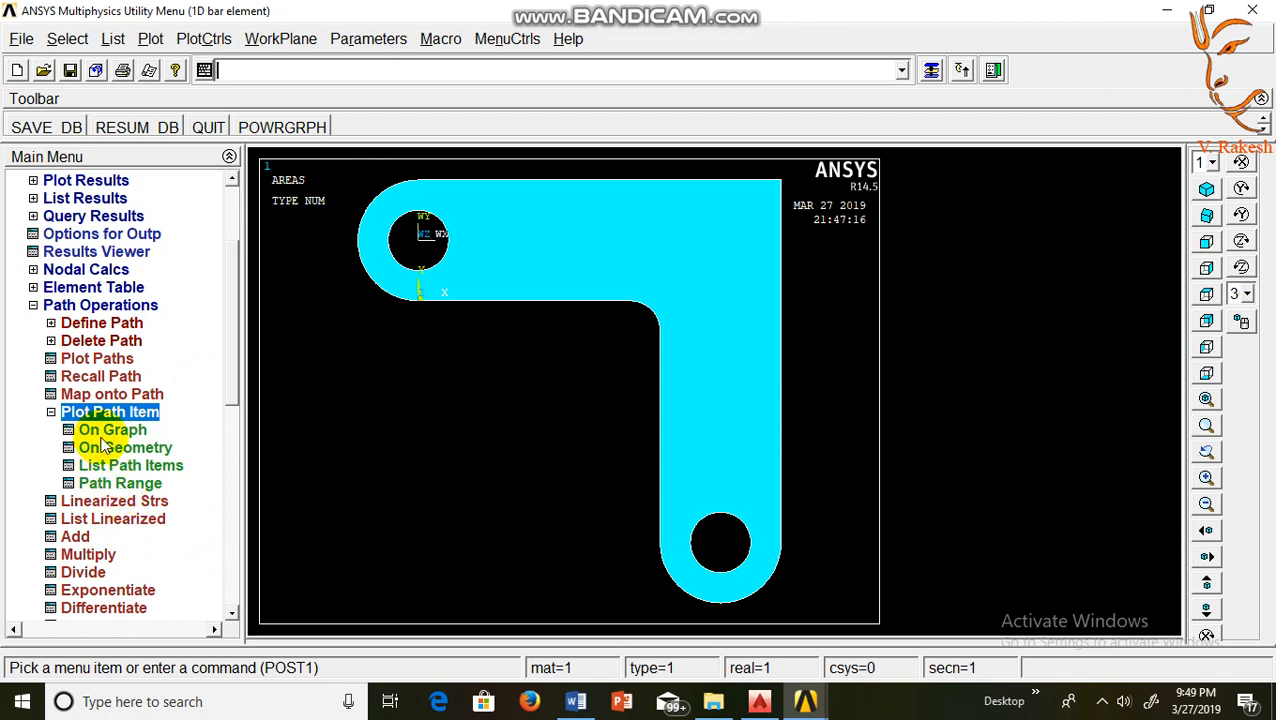
# Graph SEQV von Mises stress against distance along the path
pyautogui.click(112, 428)
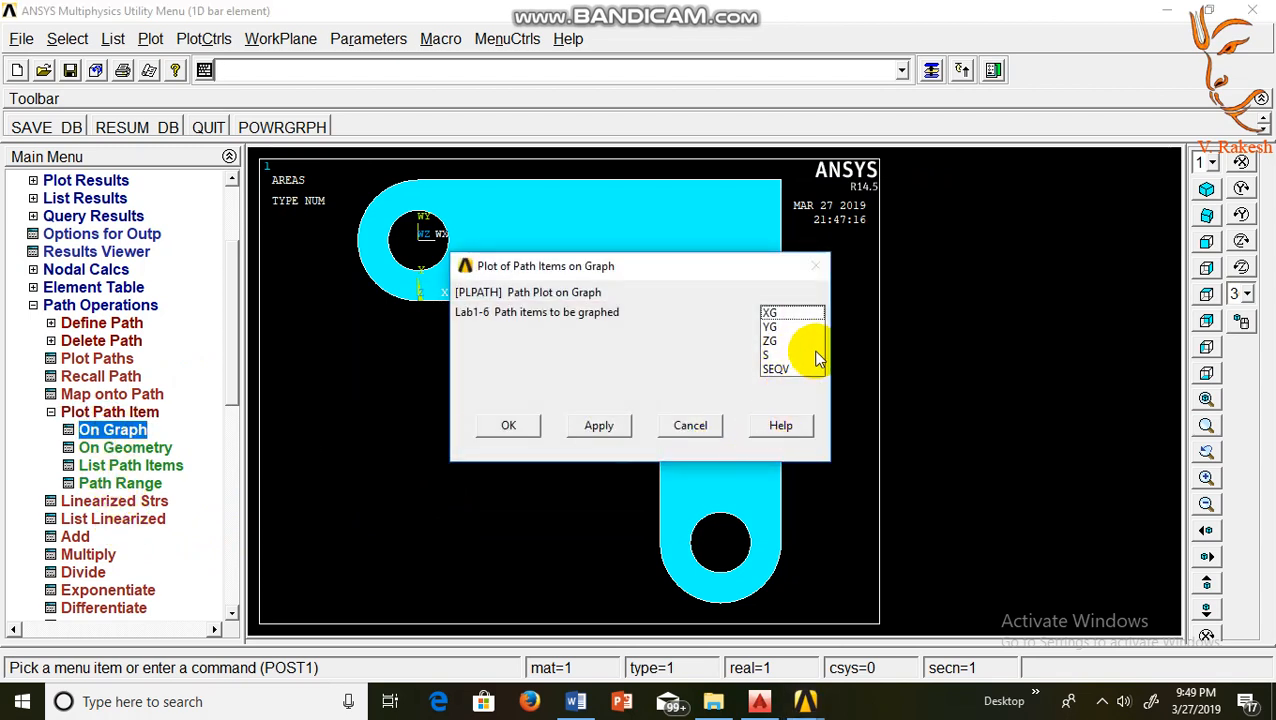
pyautogui.click(776, 368)
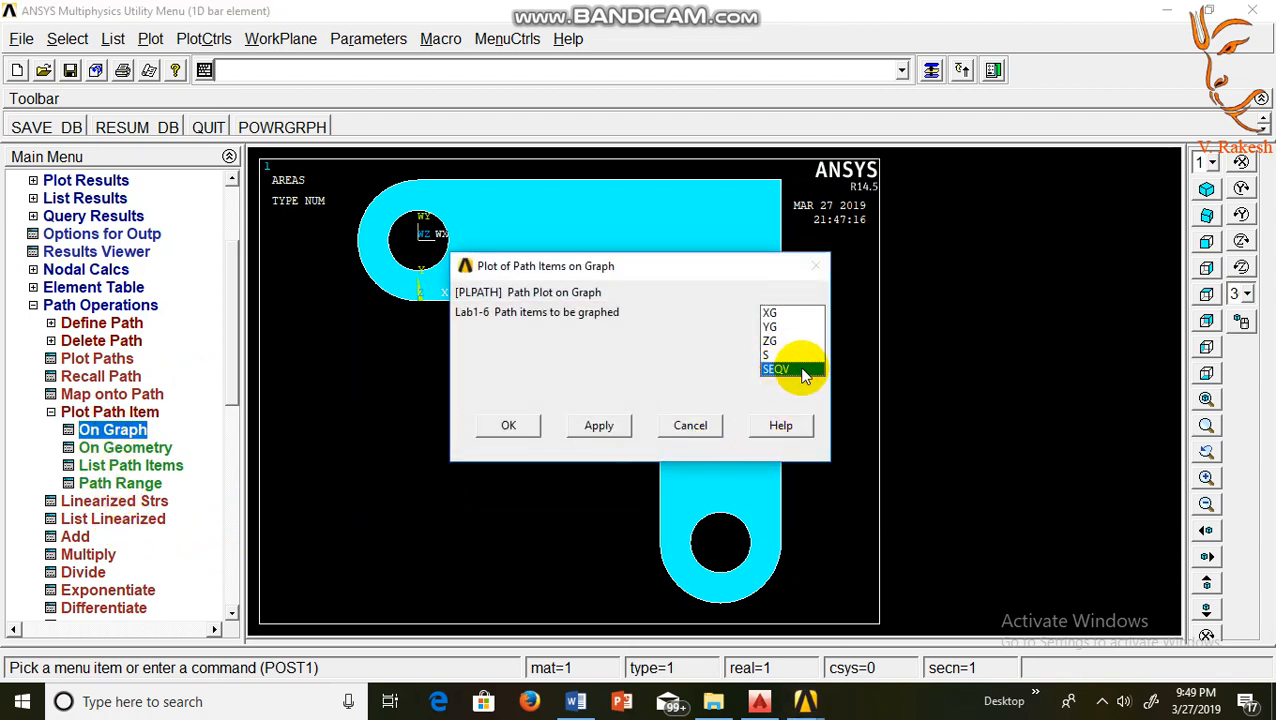
pyautogui.click(508, 424)
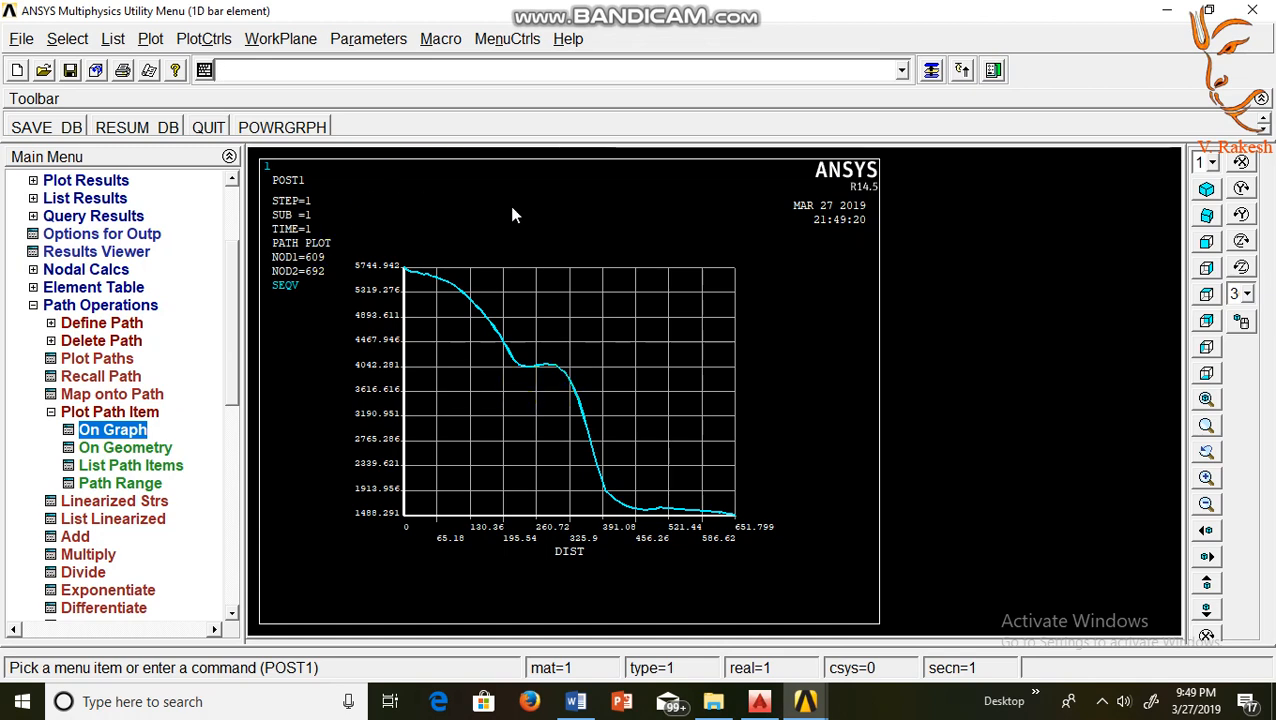
pyautogui.moveTo(348, 418)
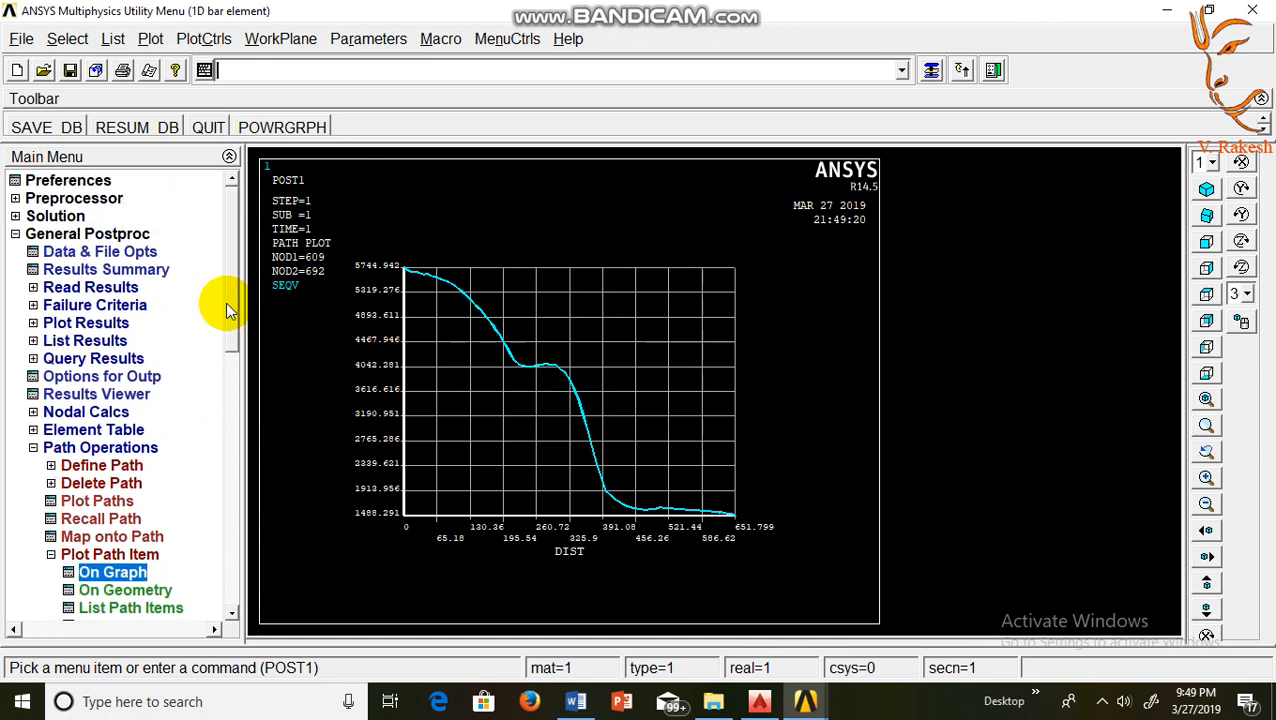
pyautogui.moveTo(150, 70)
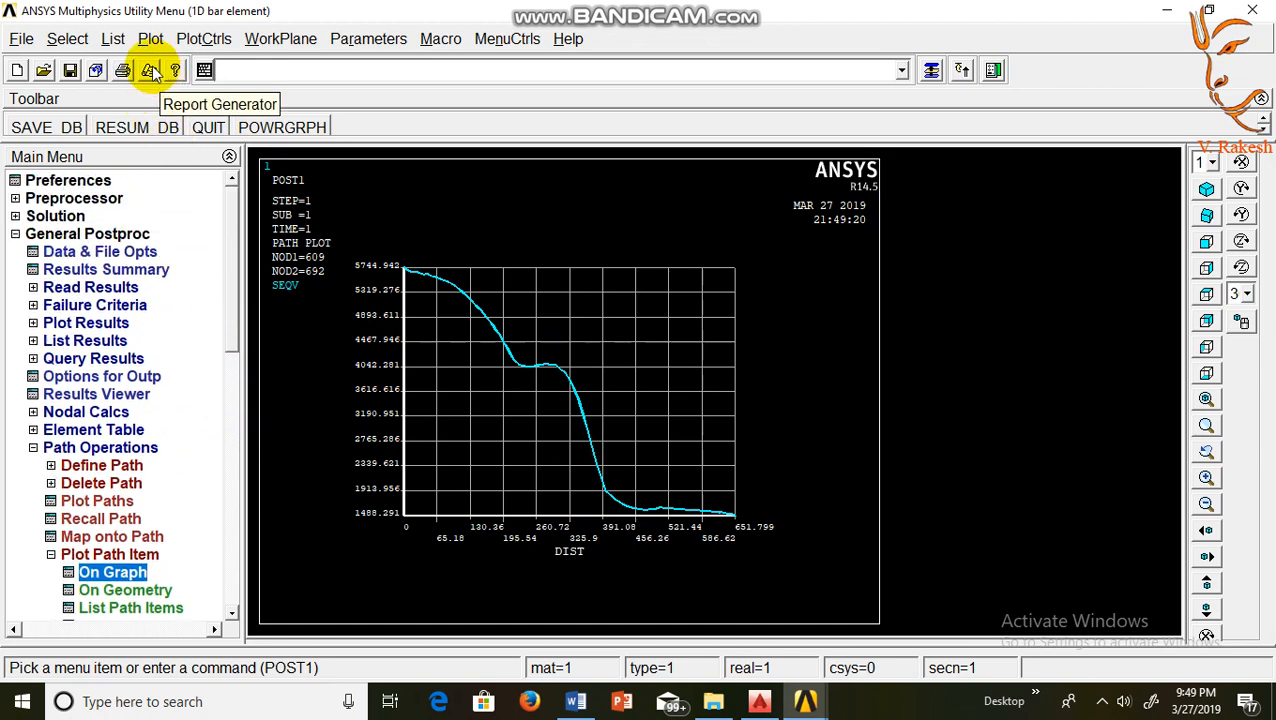
# Start the Report Generator appending to the existing bracket report and capture the graph image
pyautogui.click(152, 70)
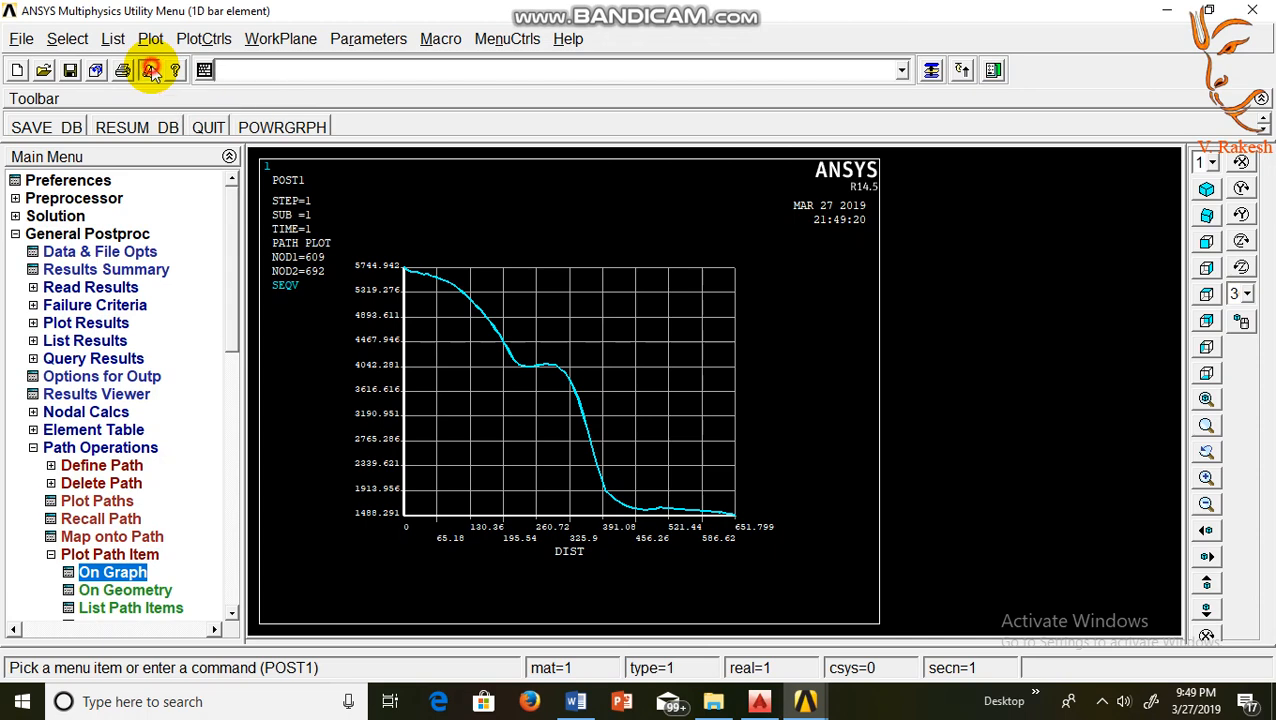
pyautogui.click(150, 70)
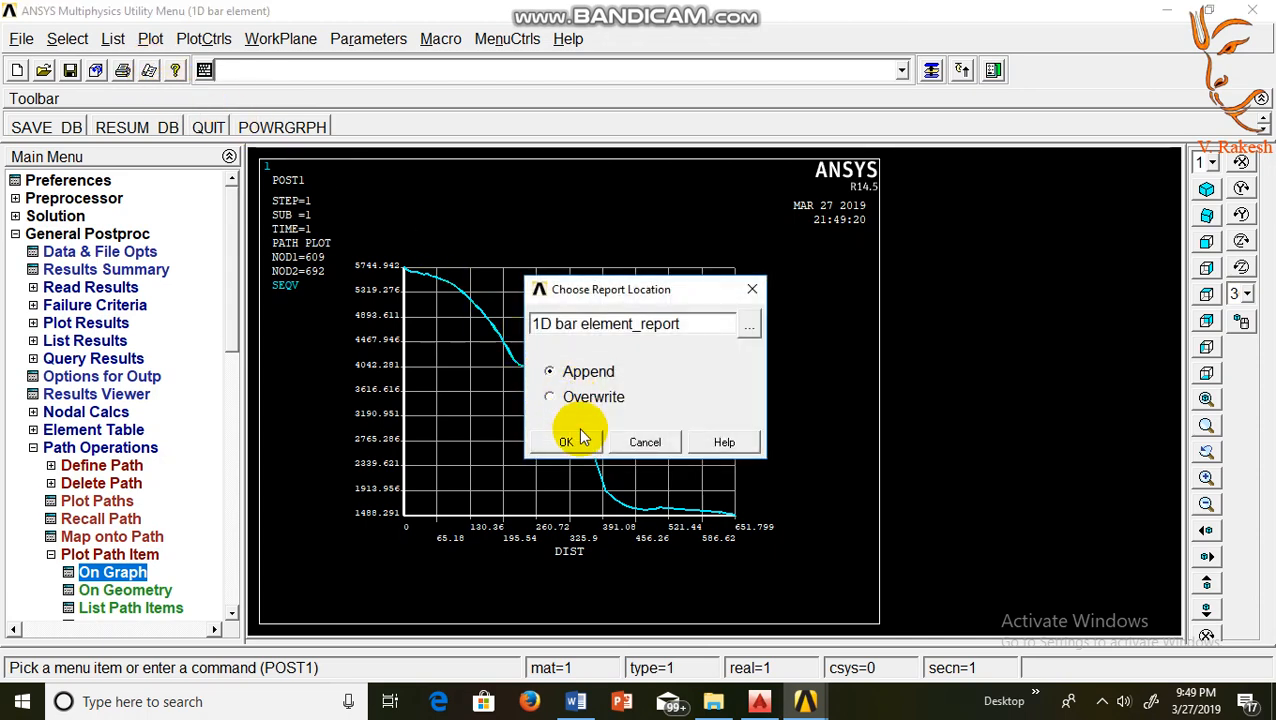
pyautogui.click(566, 442)
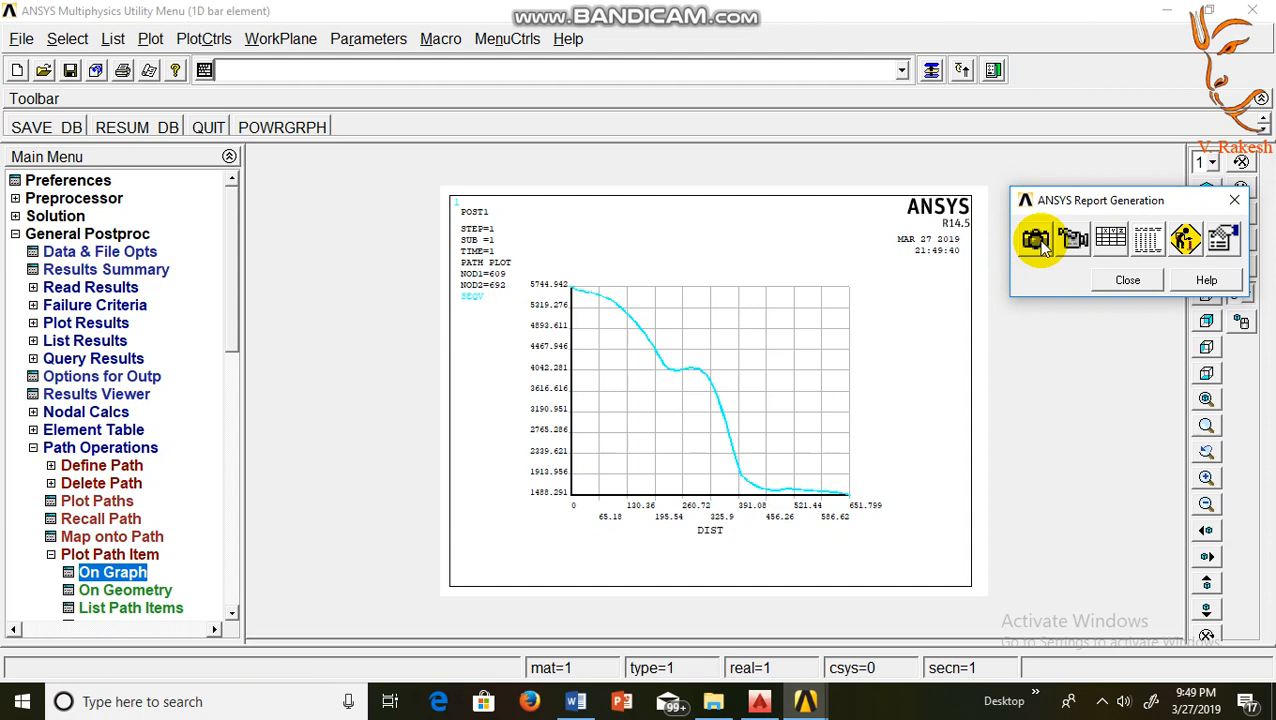
pyautogui.click(1036, 240)
pyautogui.write('1D b')
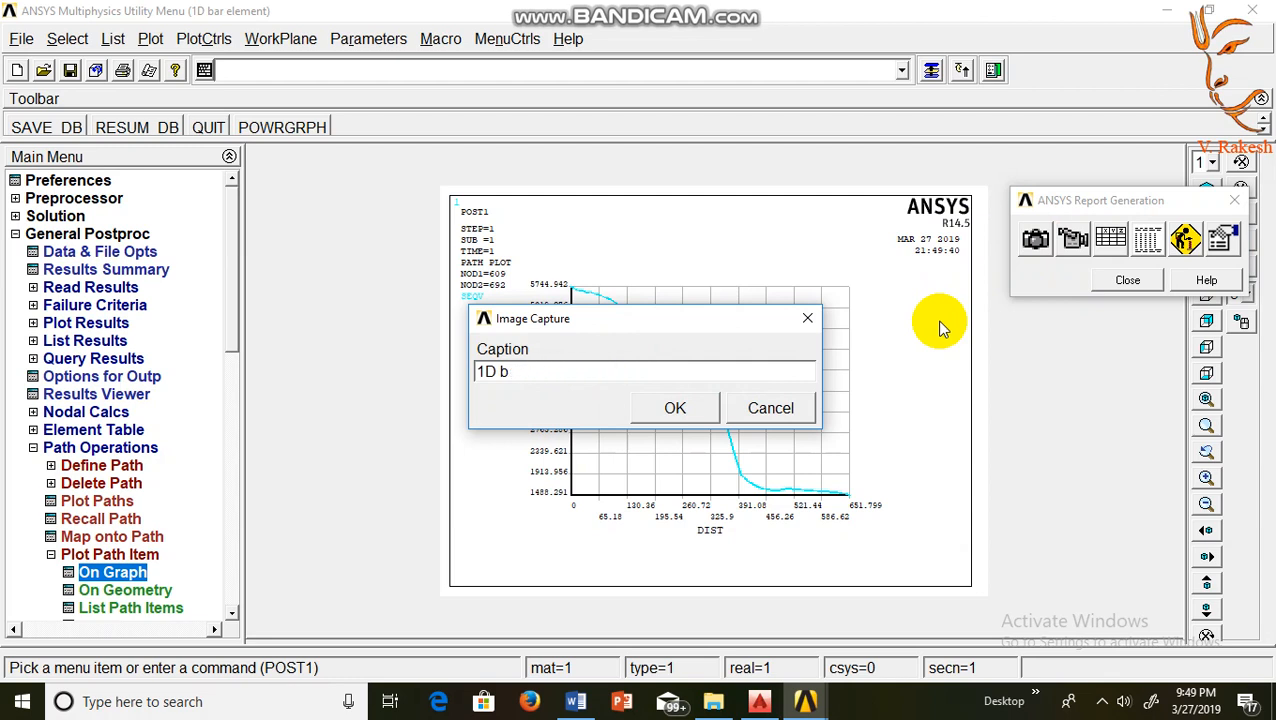
# Caption the captured graph 'VONMISSES STRESSES GRAPH' and save it to the report
pyautogui.write('VONMI')
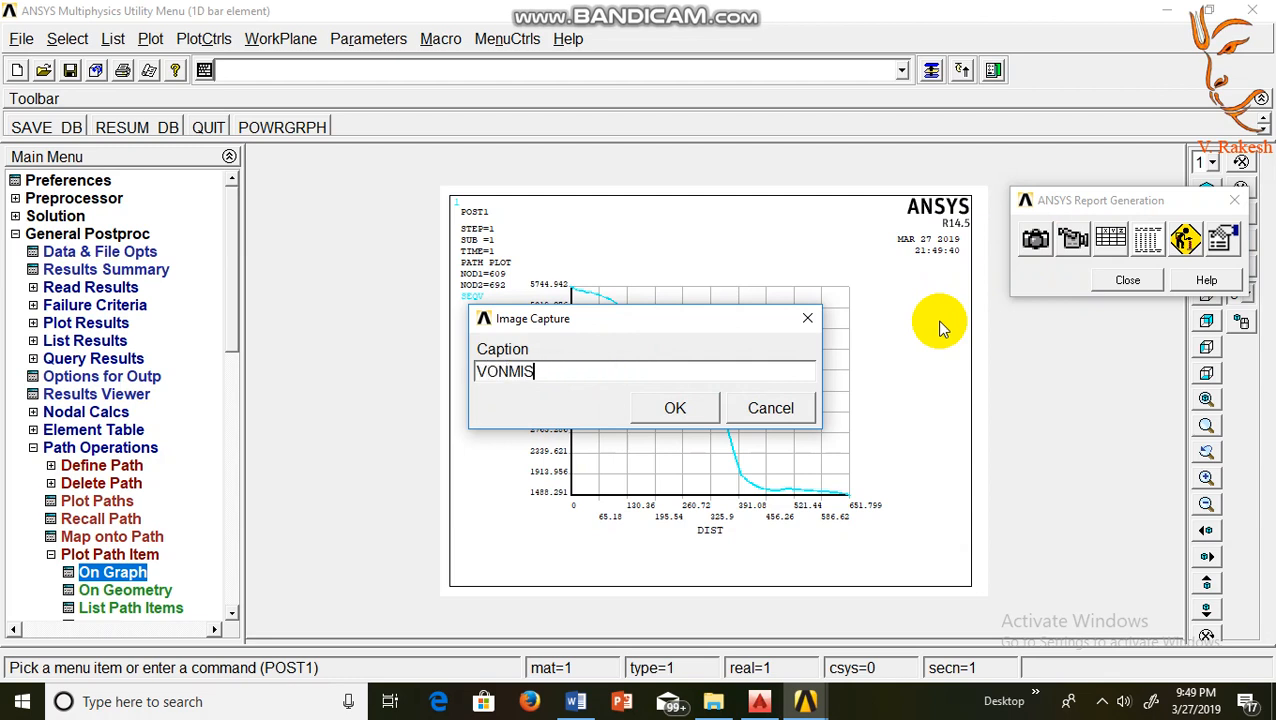
pyautogui.write('S')
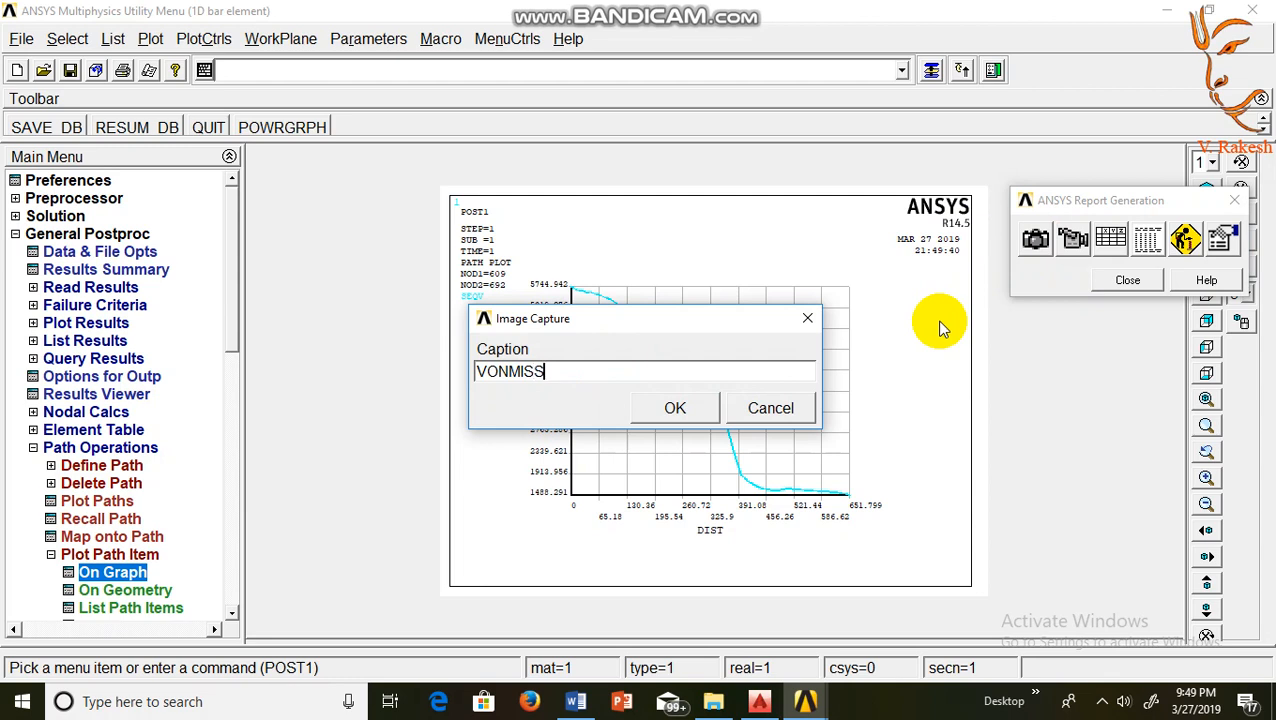
pyautogui.write('ES STRESSES')
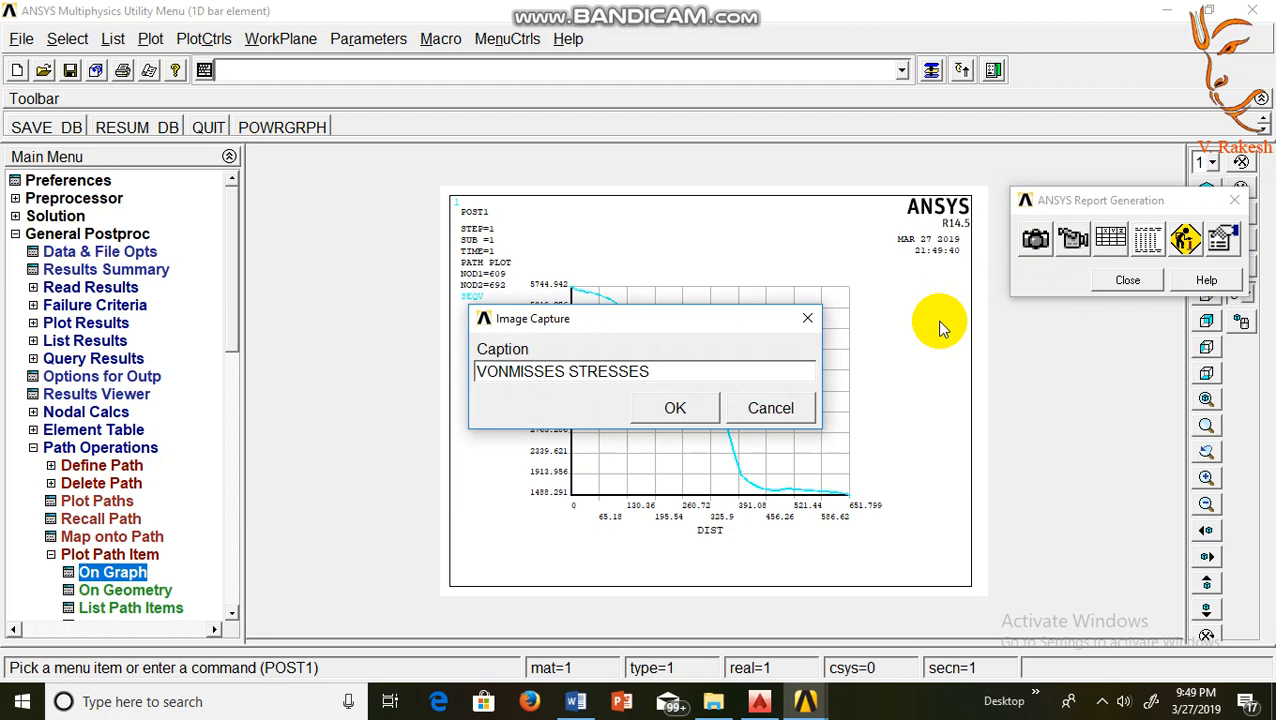
pyautogui.write('GRAPH')
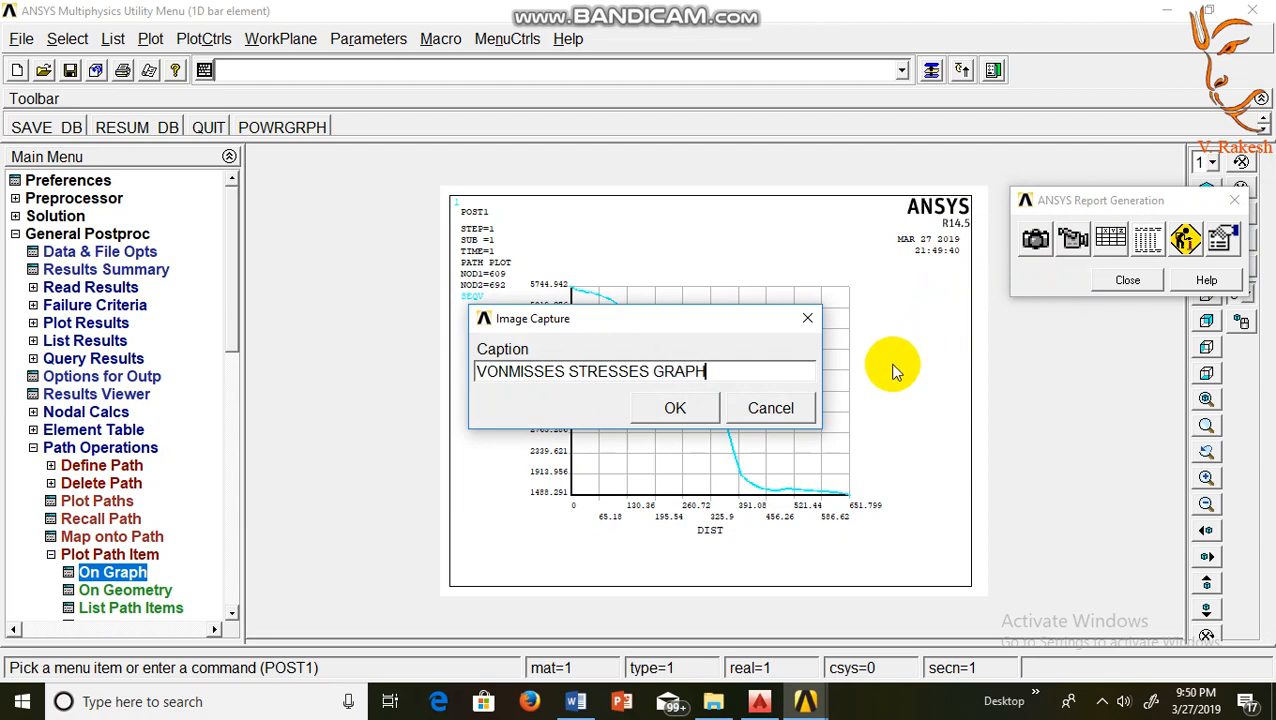
pyautogui.click(676, 408)
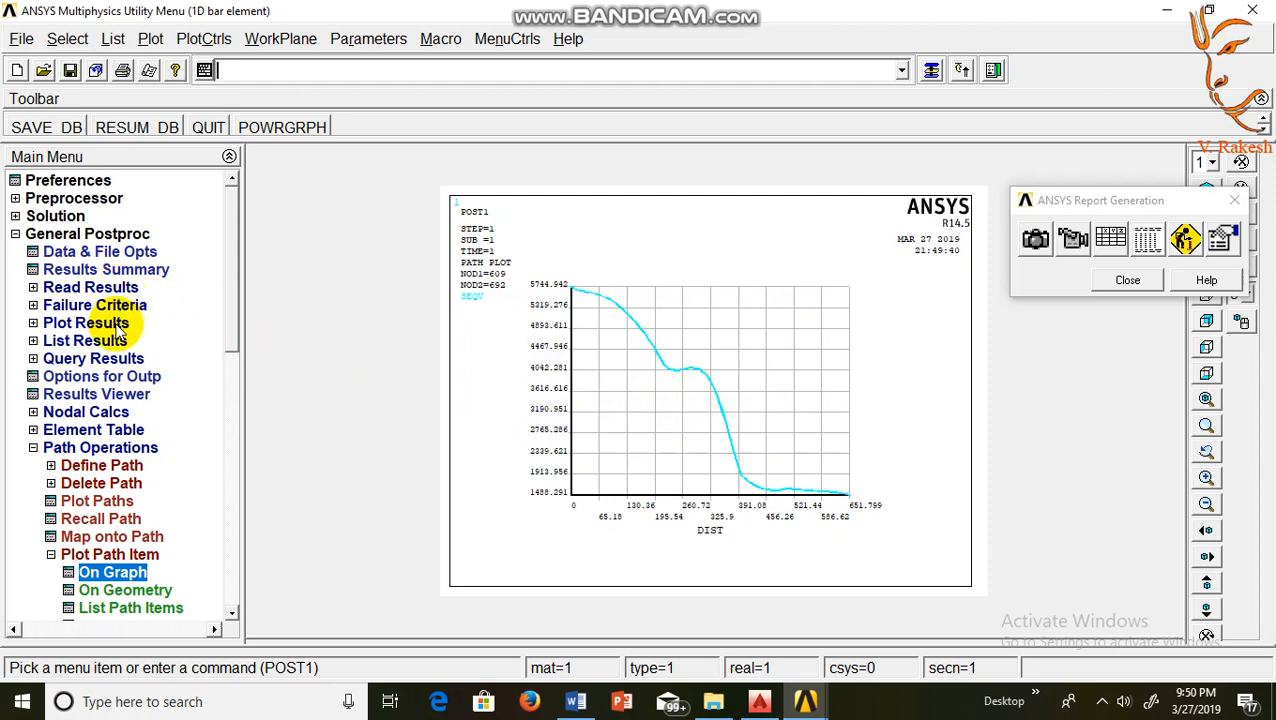
pyautogui.moveTo(80, 258)
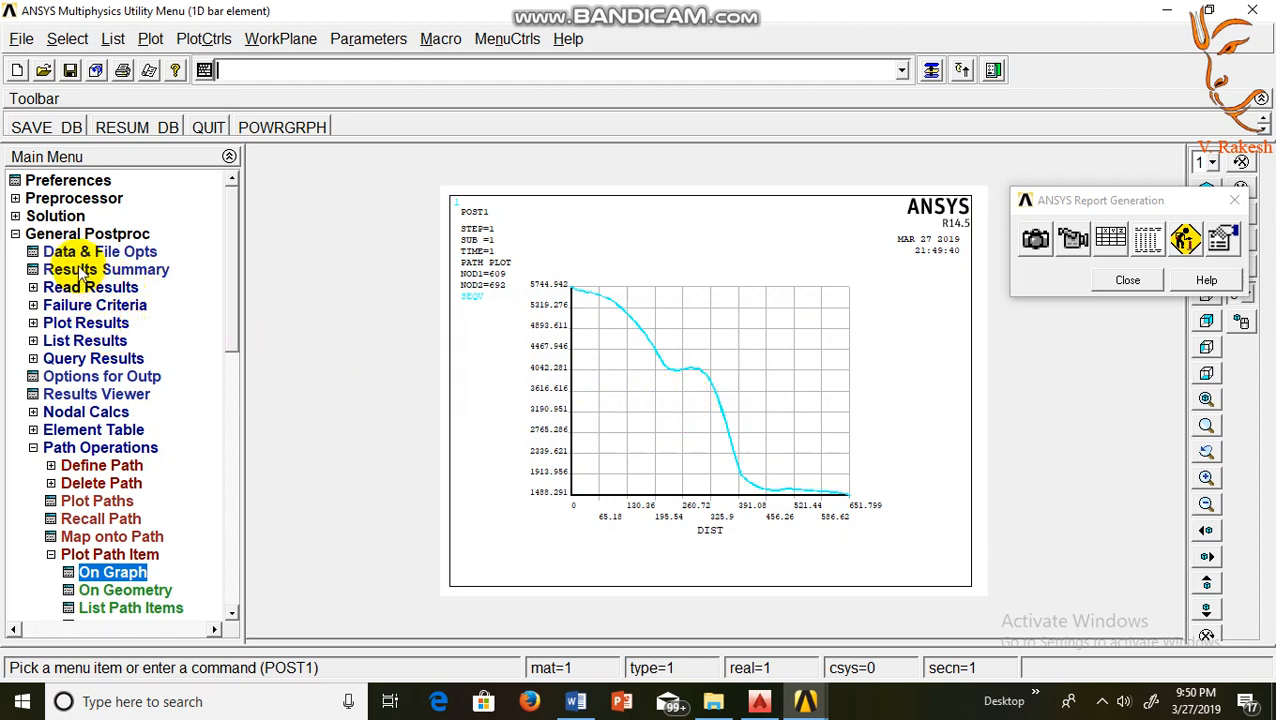
pyautogui.moveTo(100, 308)
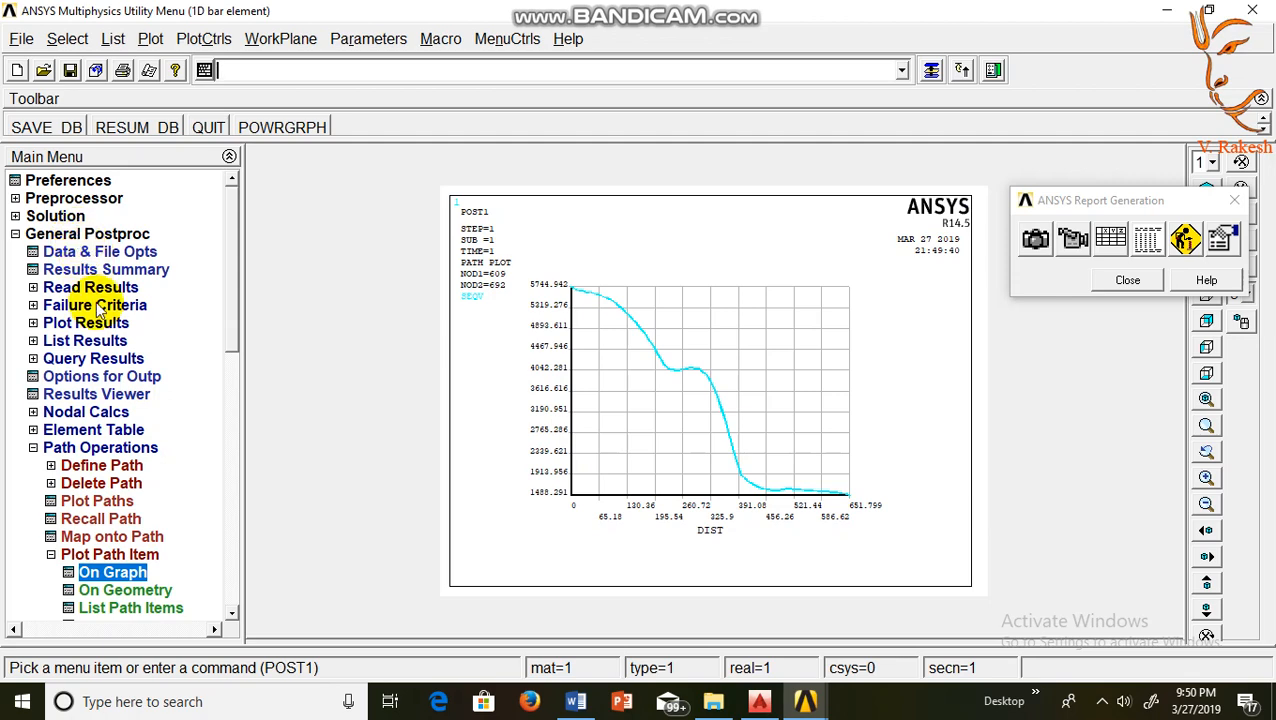
# Plot the bracket's deformed shape together with its undeformed outline
pyautogui.click(86, 322)
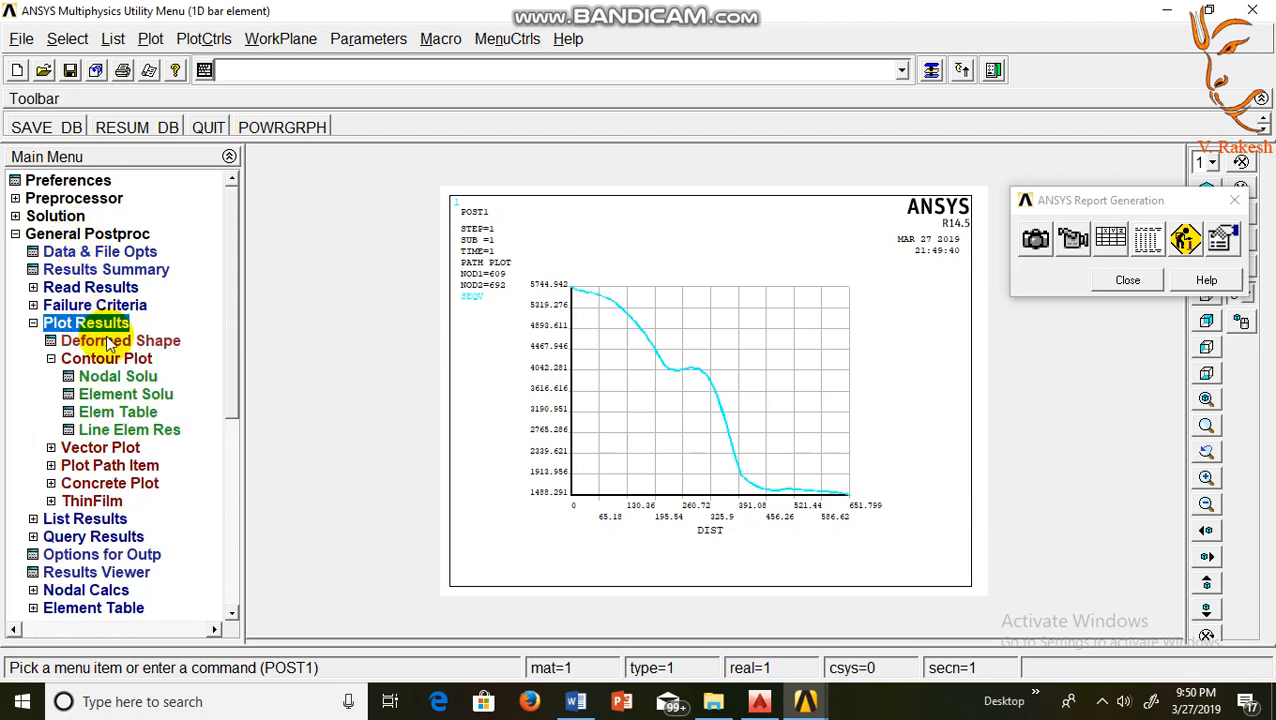
pyautogui.click(120, 340)
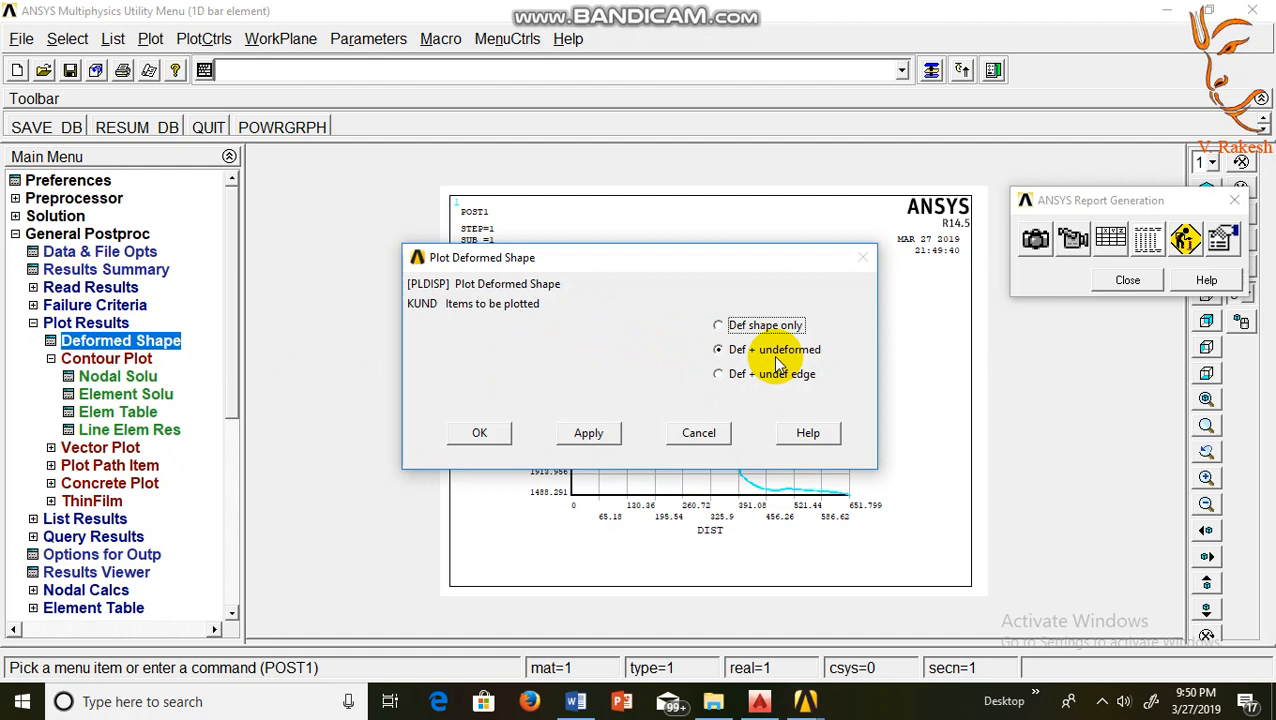
pyautogui.click(480, 432)
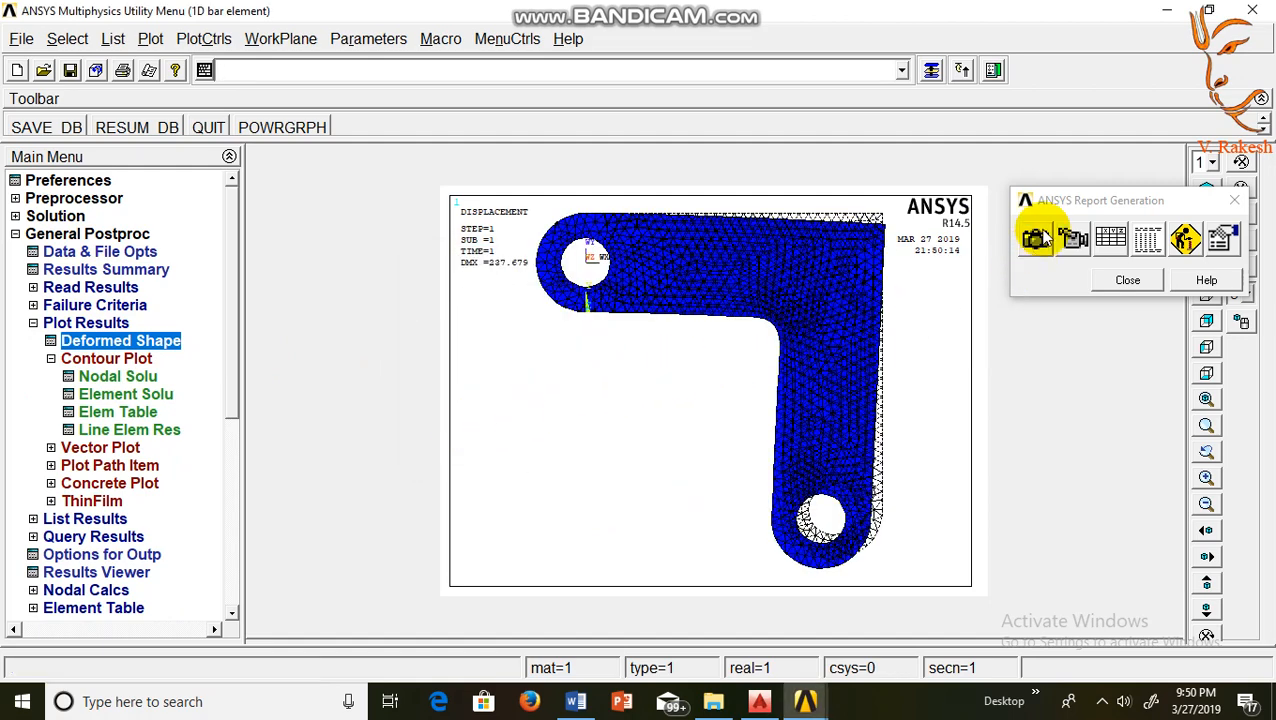
# Capture the deformed-shape plot into the report captioned 'DEFORMED SHAPE'
pyautogui.click(1036, 238)
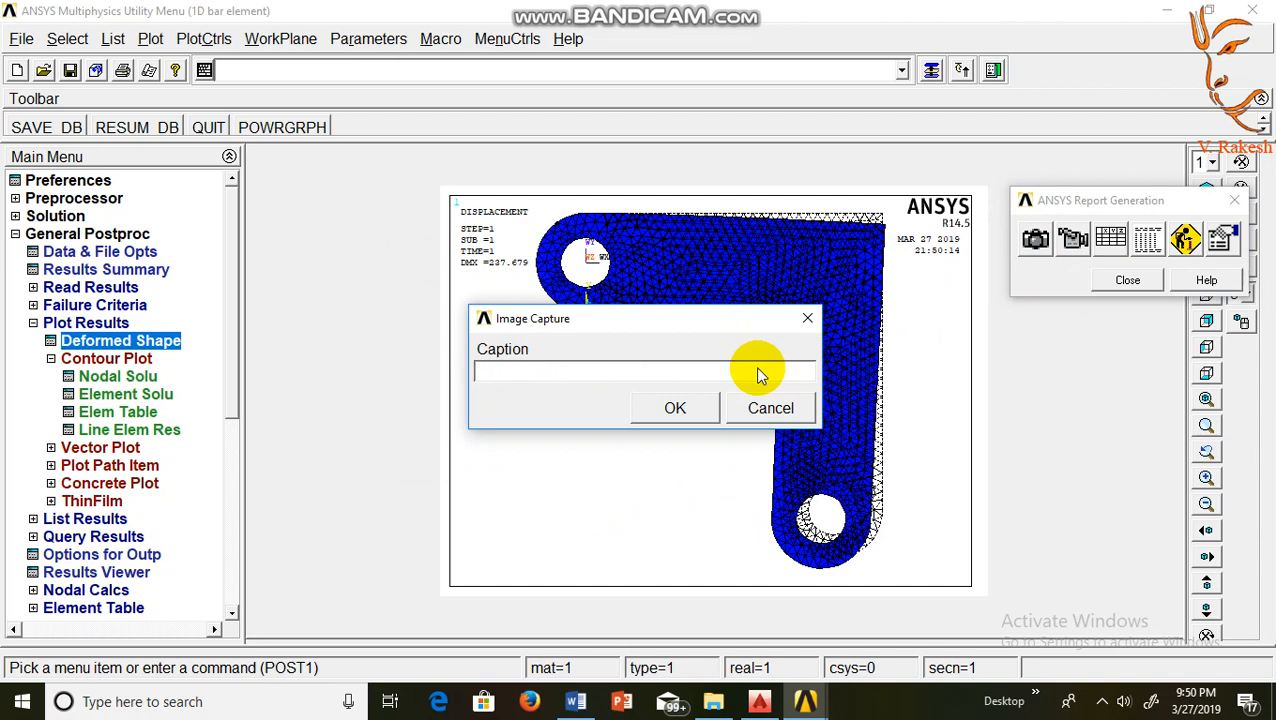
pyautogui.write('DEFORMED SHA')
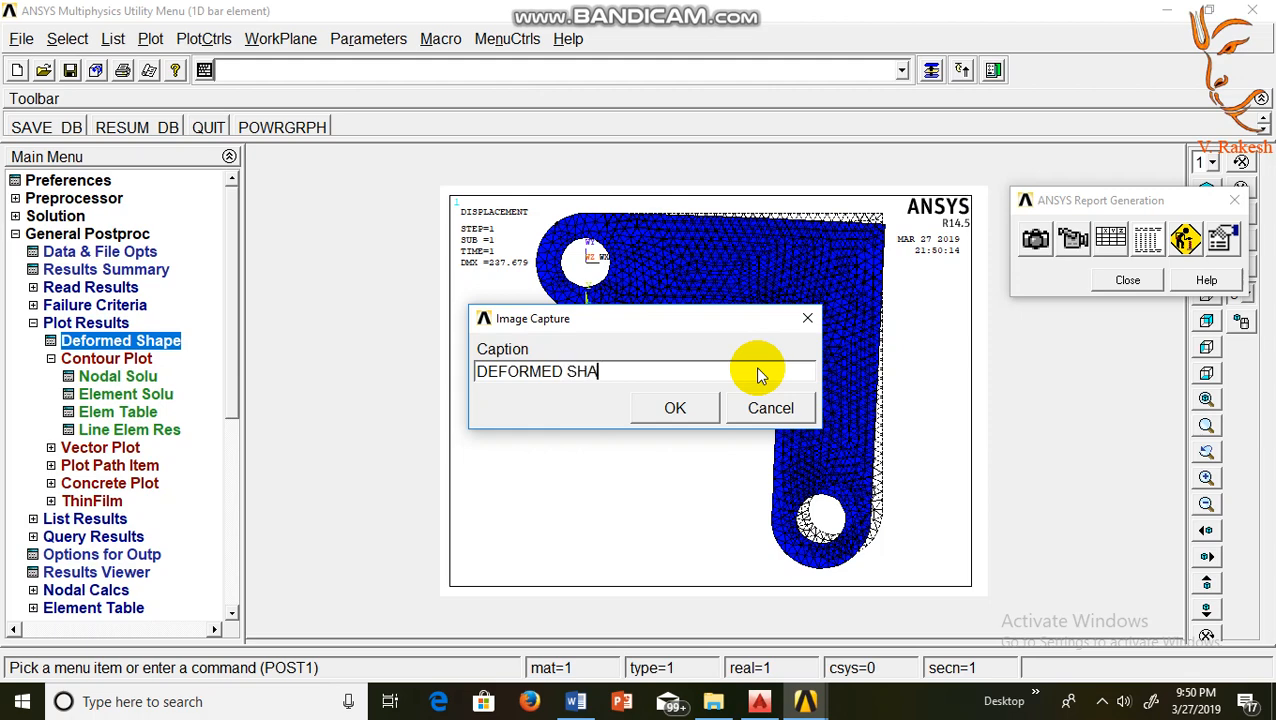
pyautogui.write('PE')
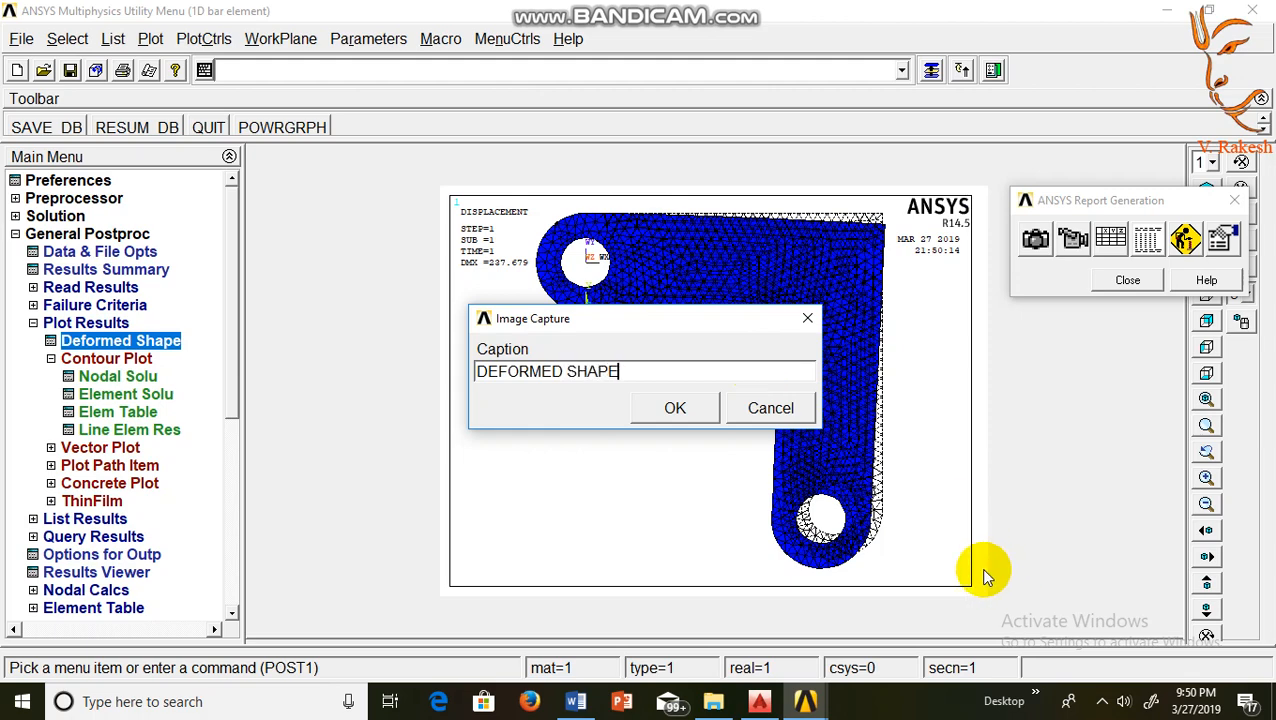
pyautogui.click(676, 408)
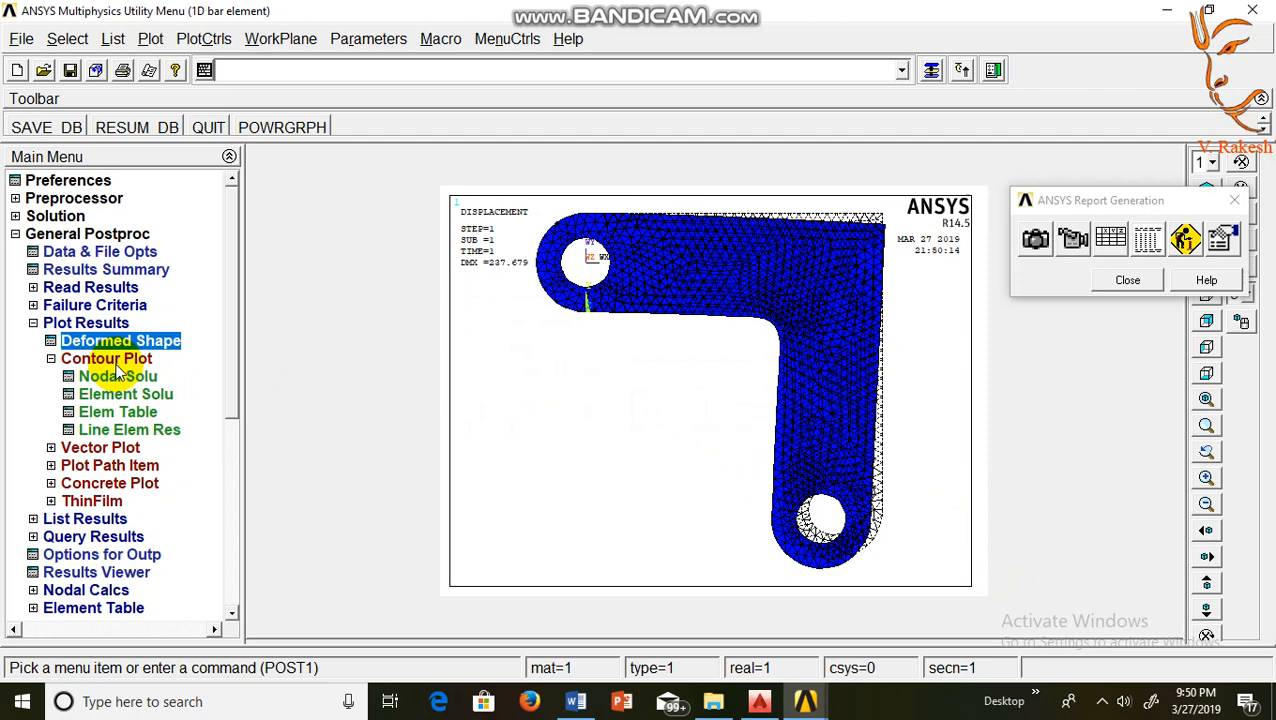
# Contour the X-component of displacement from the nodal DOF solution
pyautogui.click(118, 376)
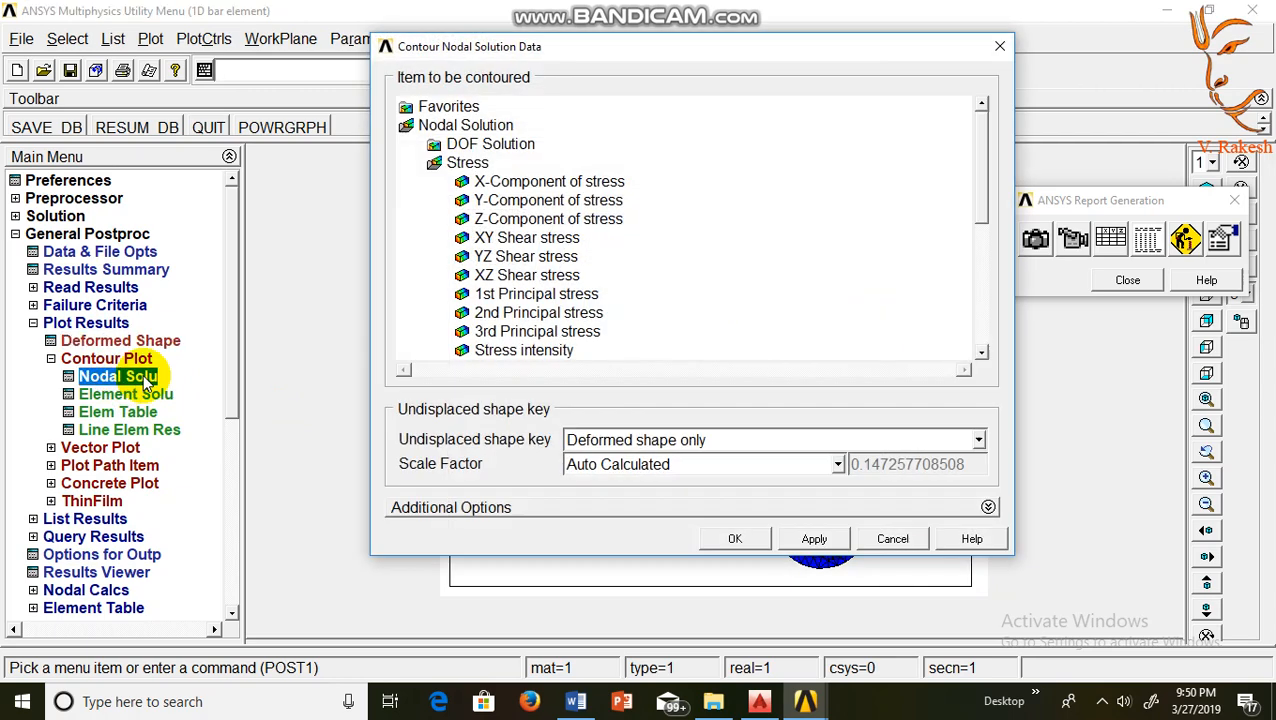
pyautogui.click(490, 144)
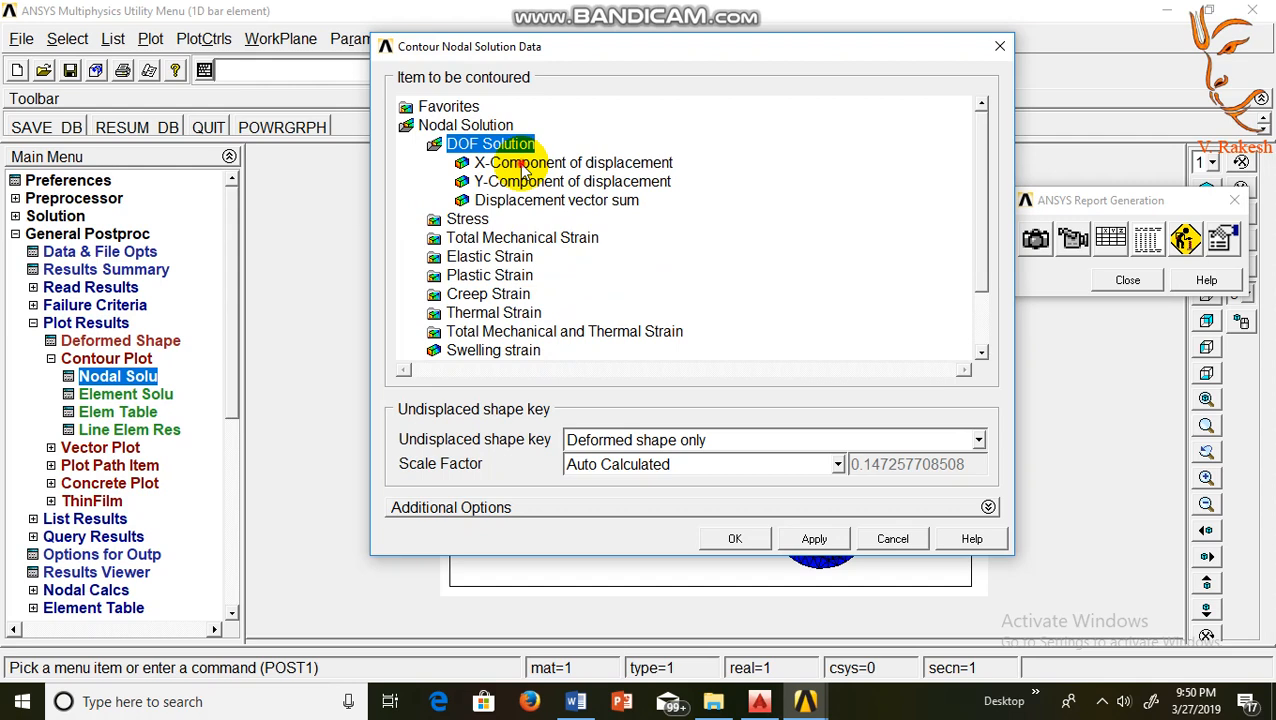
pyautogui.click(734, 538)
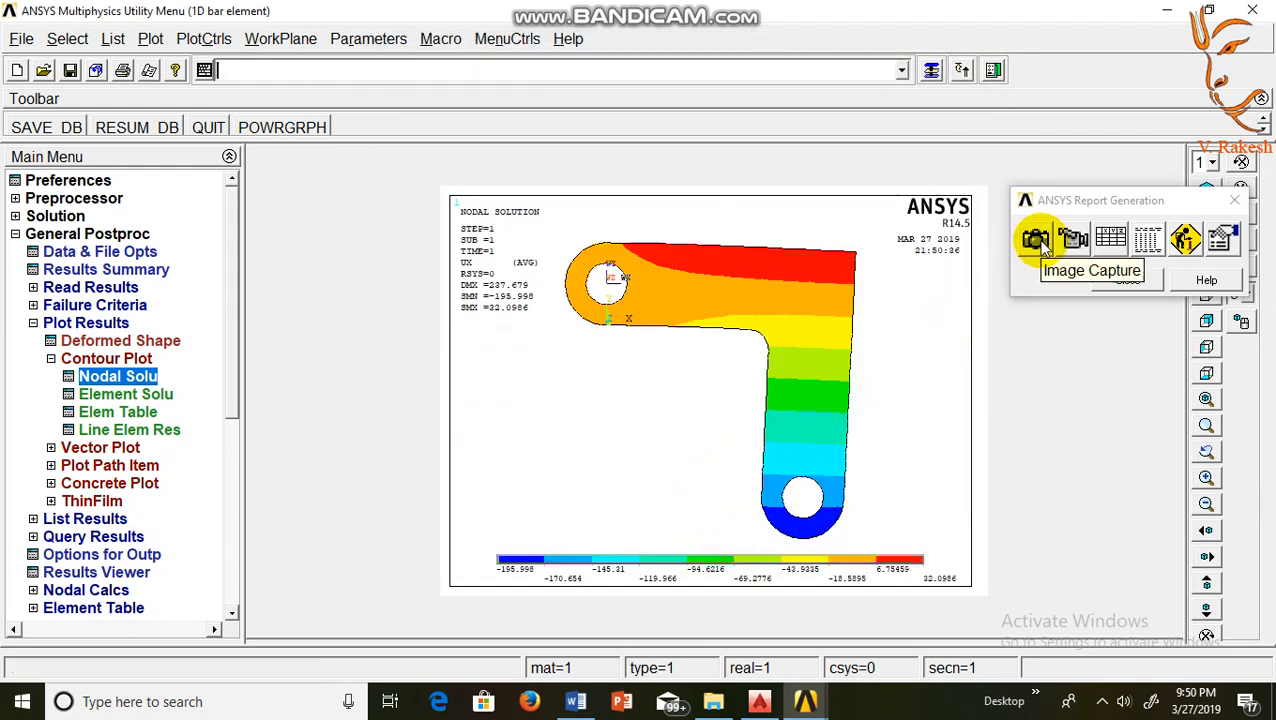
# Capture the X-displacement contour into the report captioned 'DOF SOLUTION IN X- DIRECTION'
pyautogui.click(1036, 238)
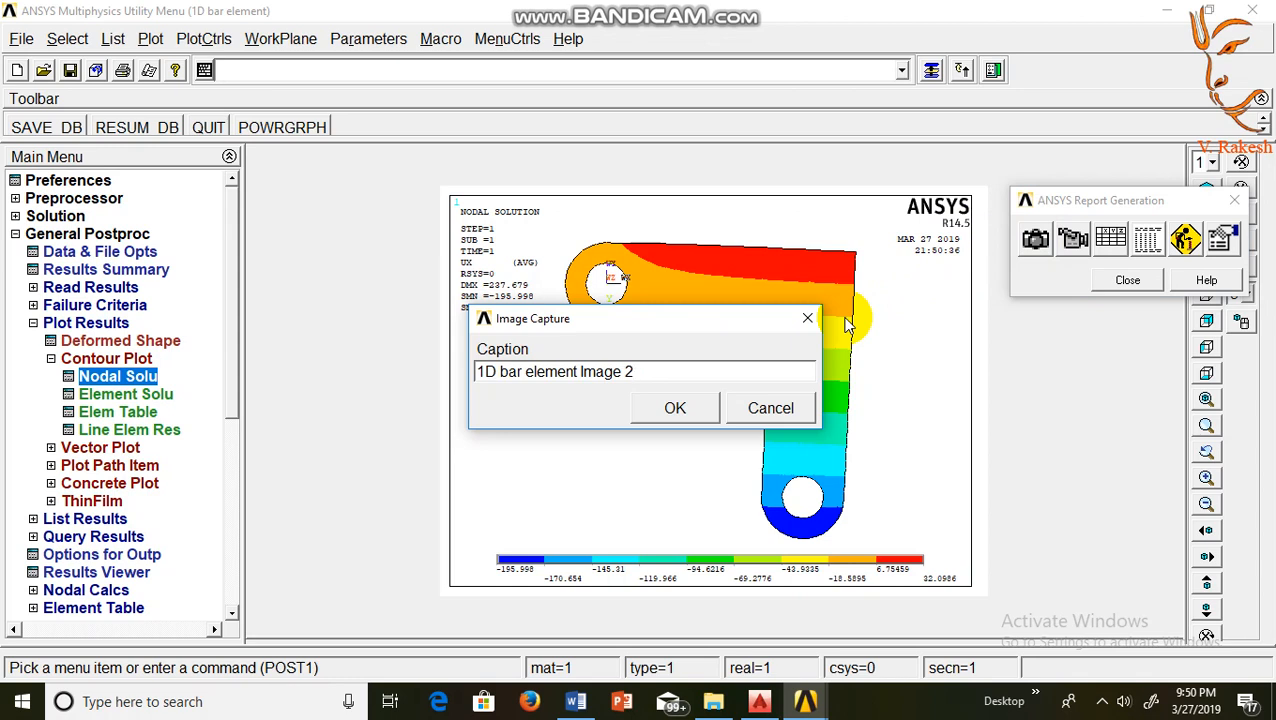
pyautogui.write('DOF SOL')
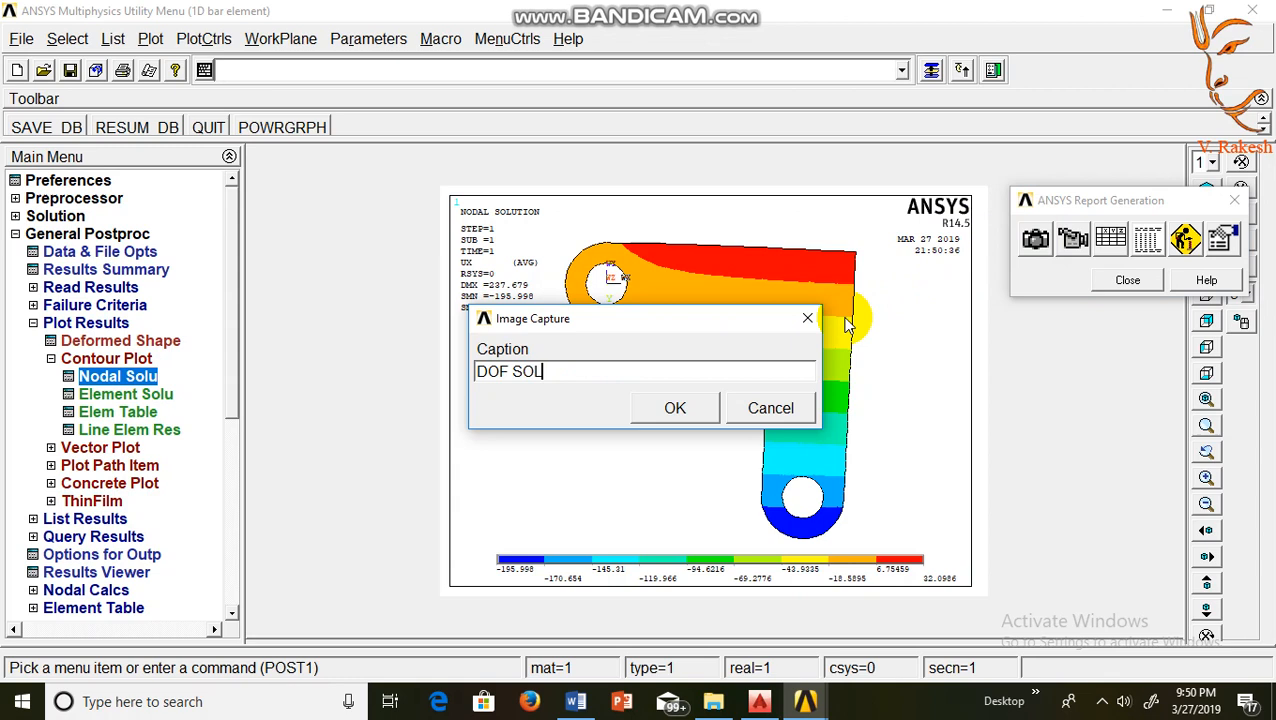
pyautogui.write('UTION')
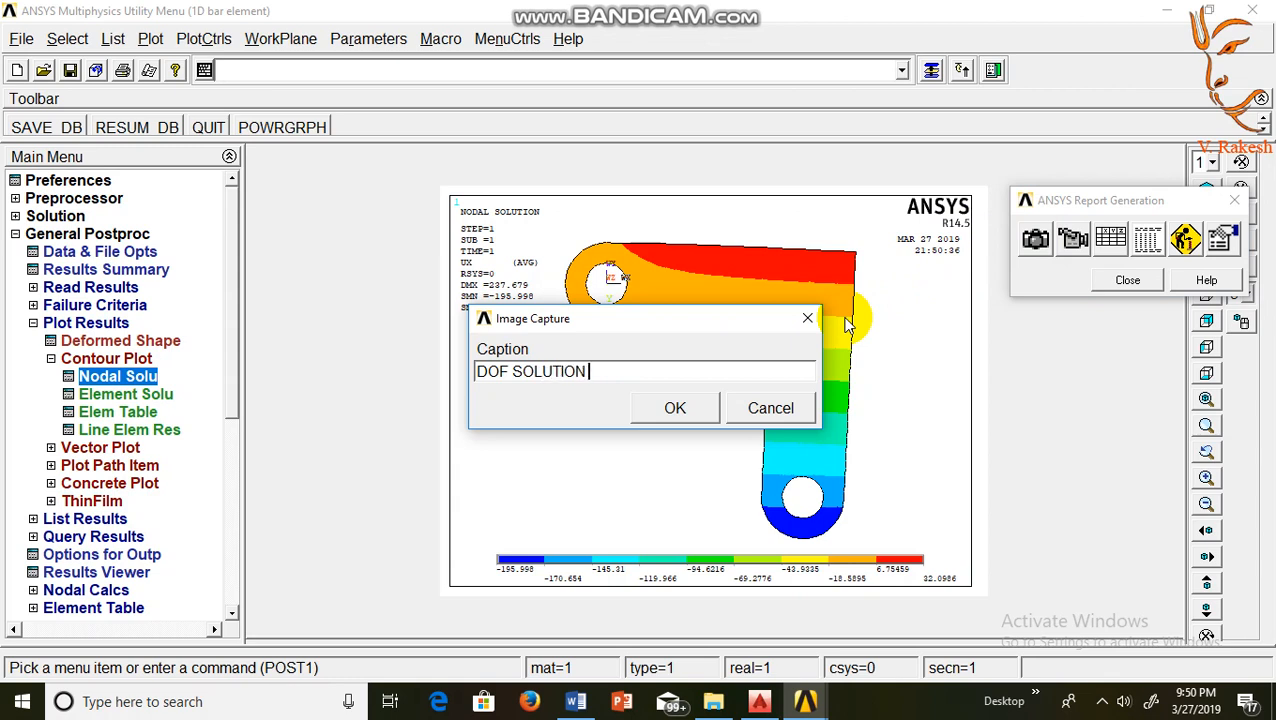
pyautogui.write('IN X- DI')
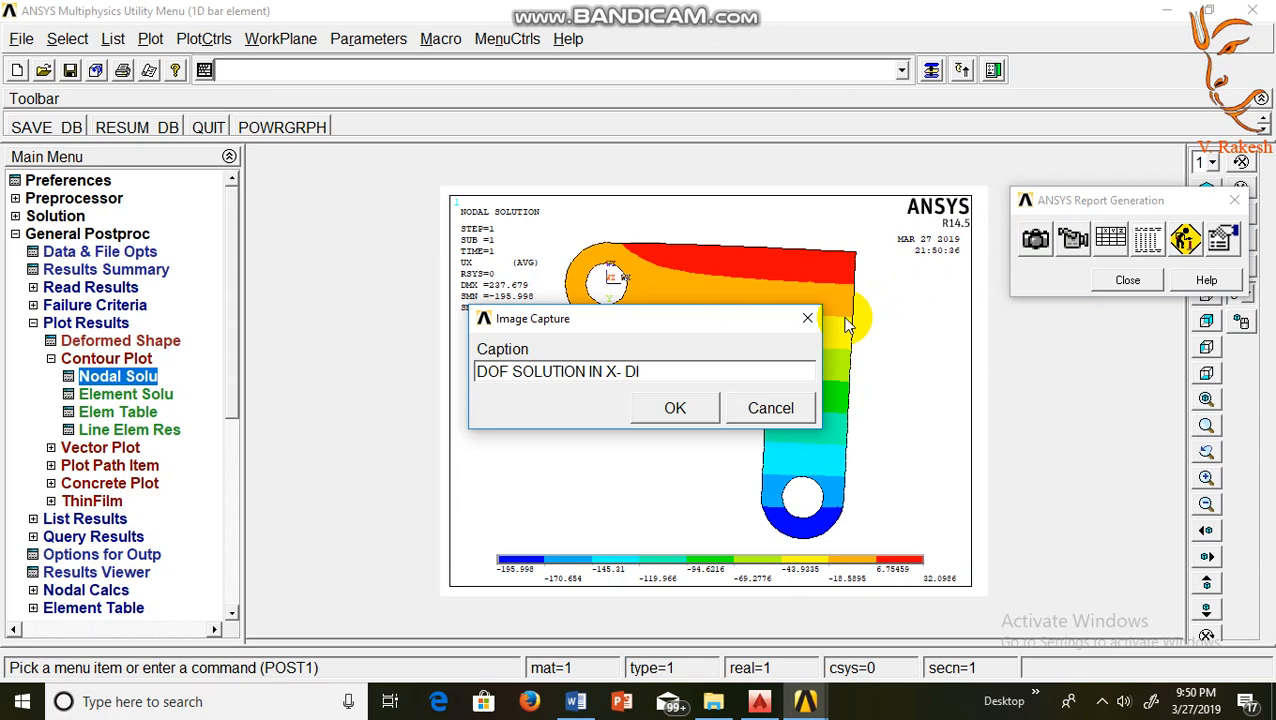
pyautogui.write('RECTIO')
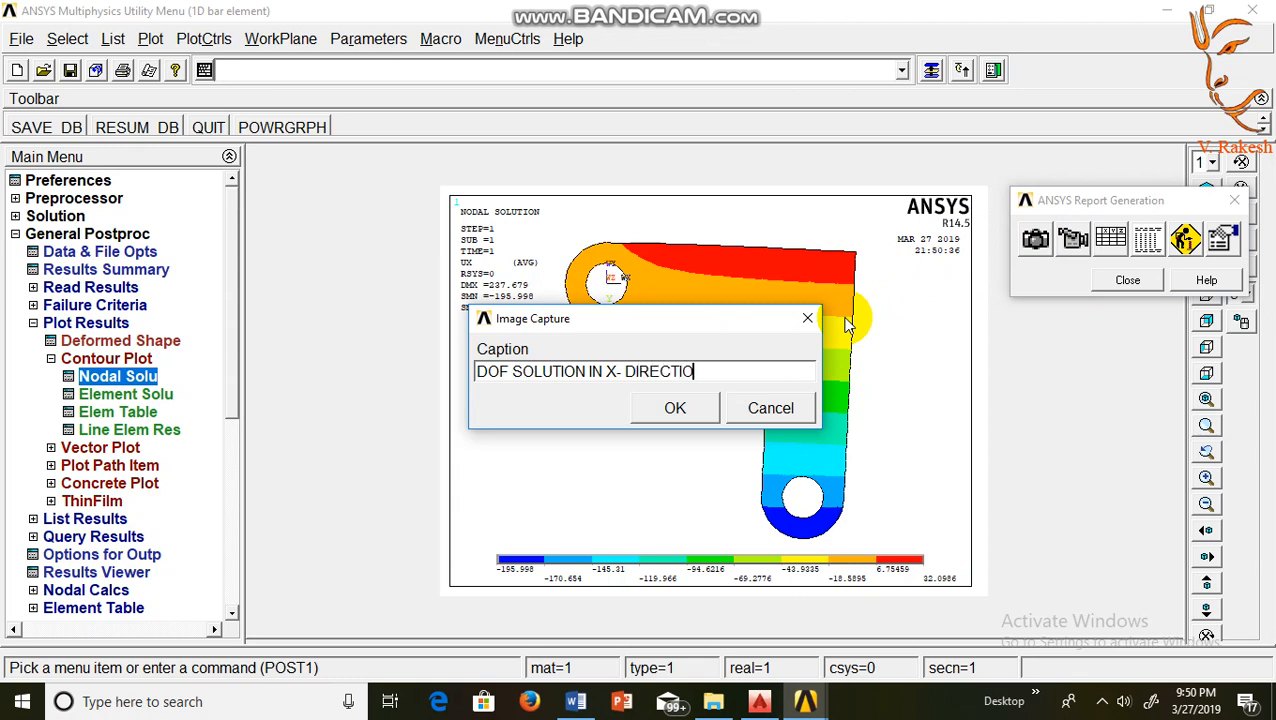
pyautogui.write('N')
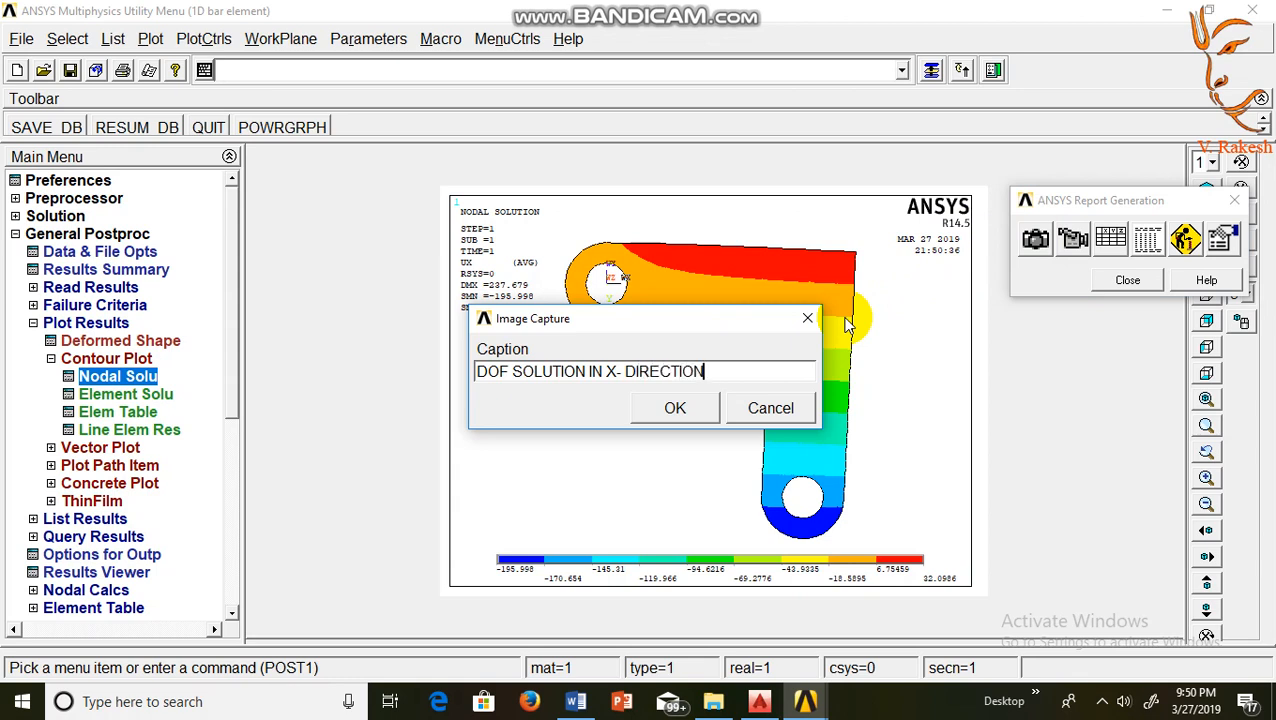
pyautogui.click(676, 408)
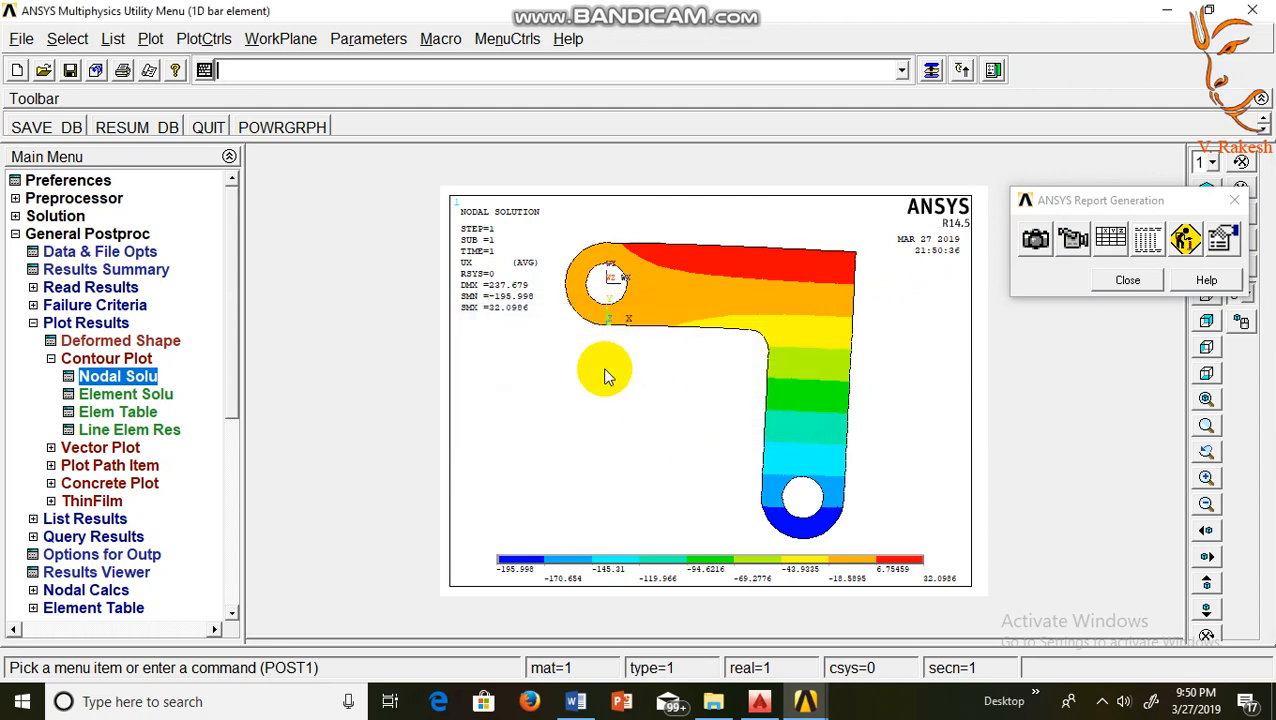
# Contour the nodal von Mises stress on the bracket
pyautogui.click(118, 376)
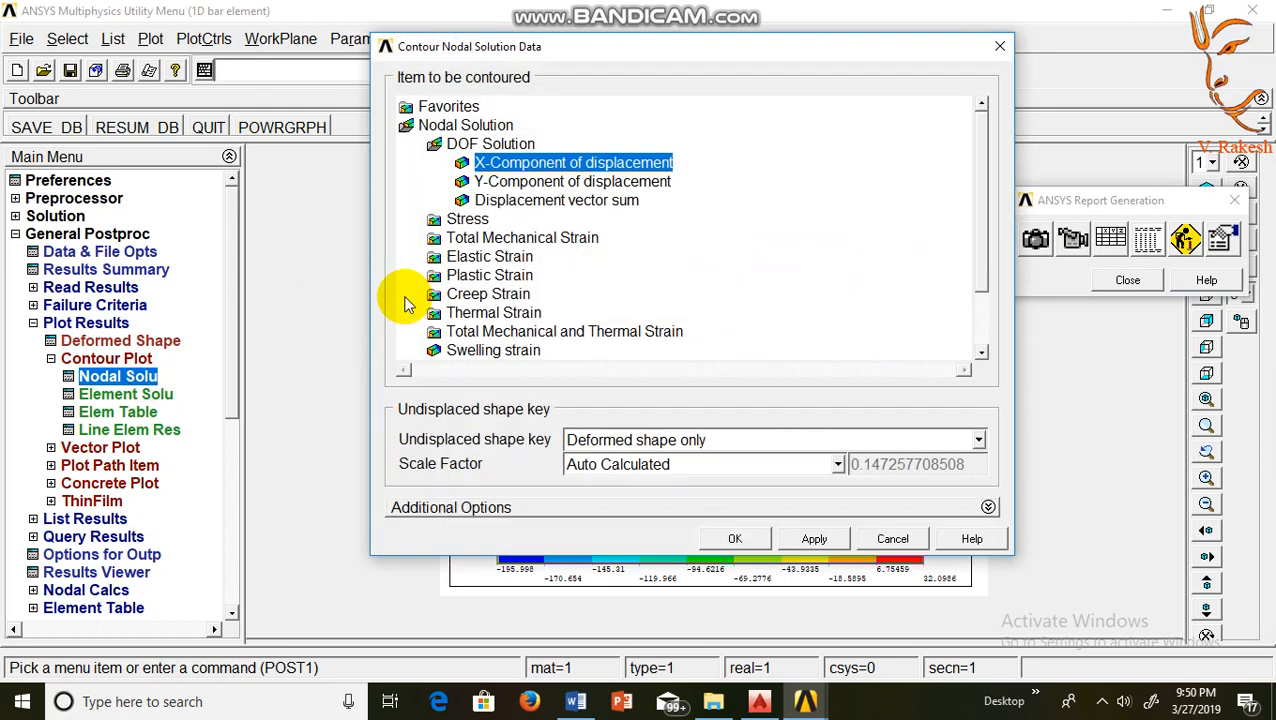
pyautogui.click(468, 218)
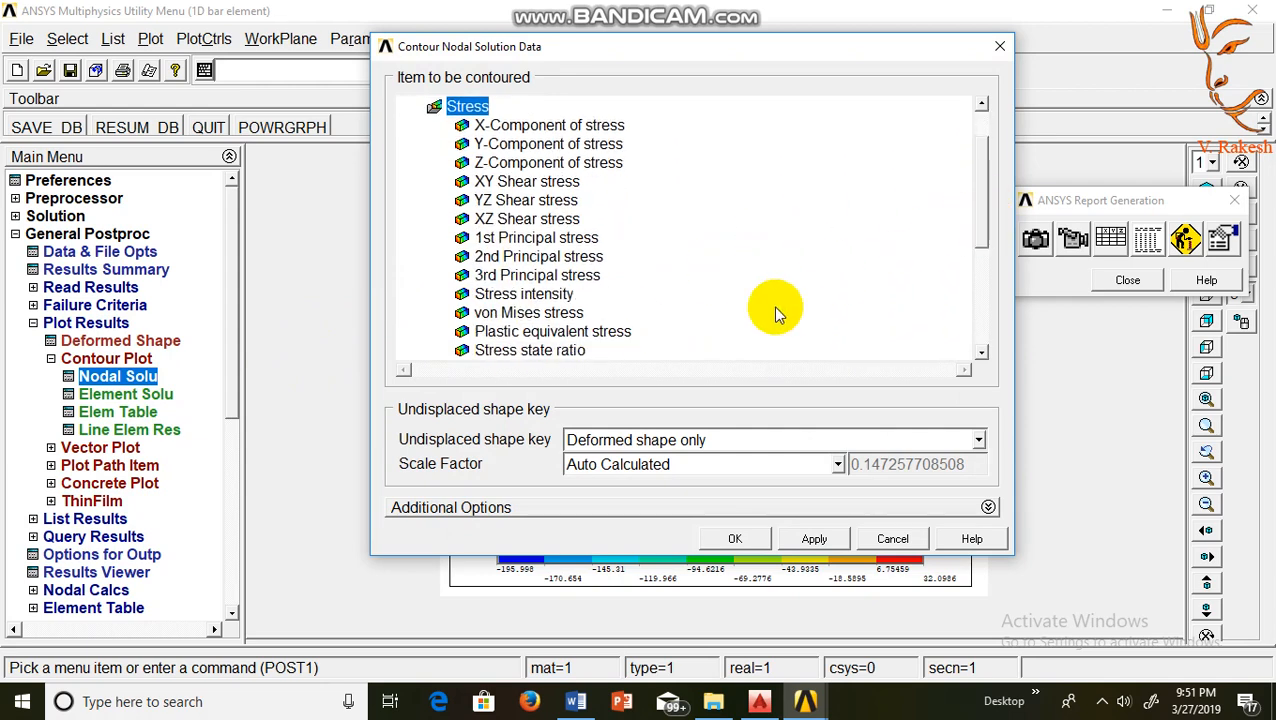
pyautogui.click(528, 312)
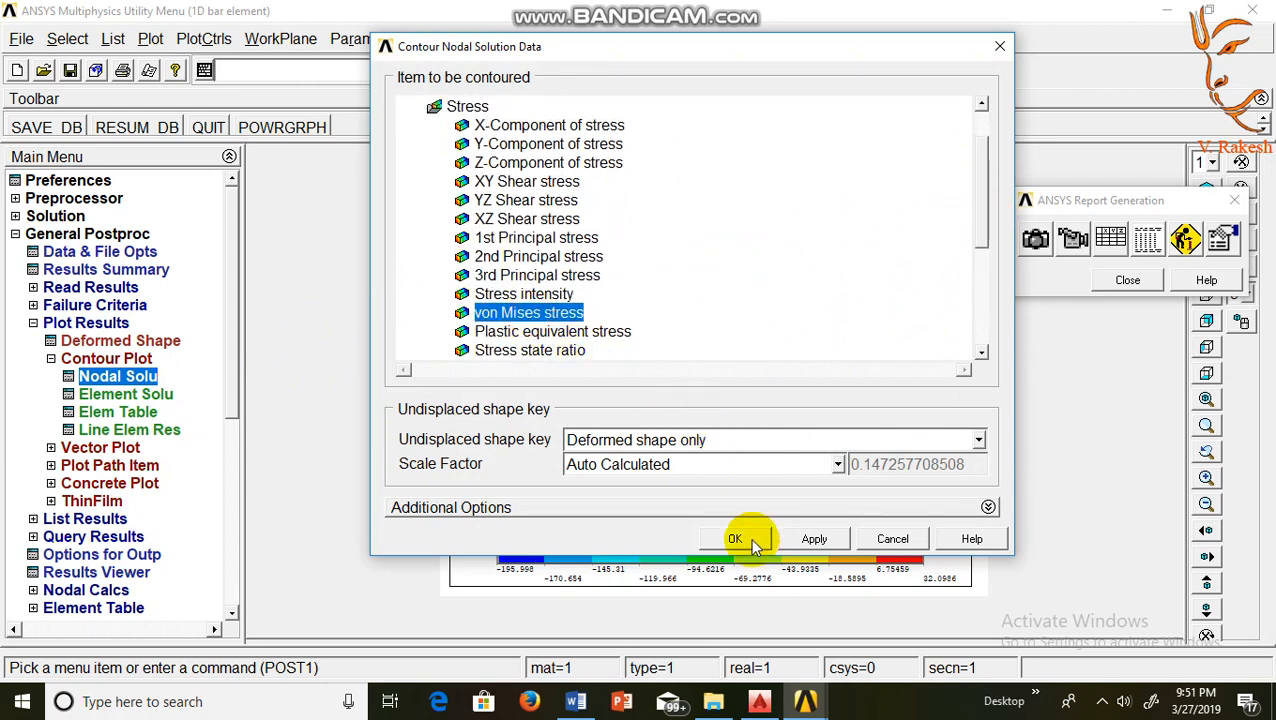
pyautogui.click(736, 538)
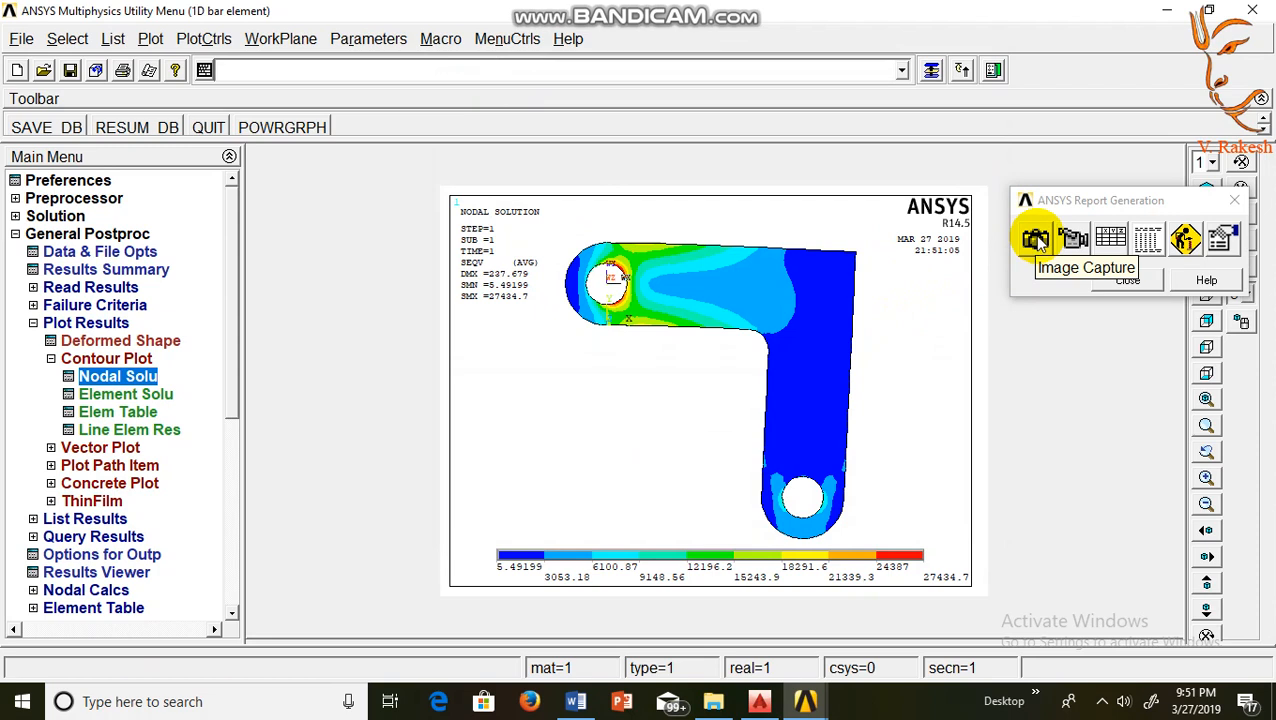
# Capture the von Mises stress contour as a report image with a von Mises stresses caption
pyautogui.click(1036, 238)
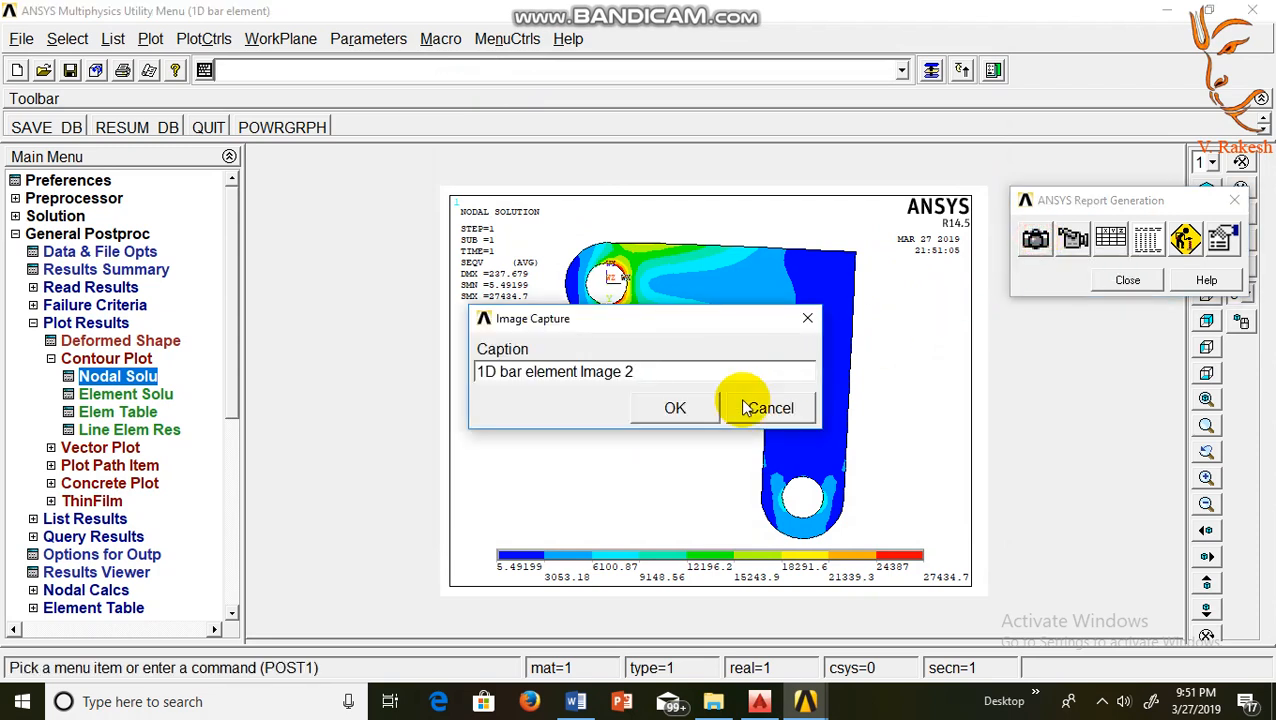
pyautogui.write('VON MISSES S')
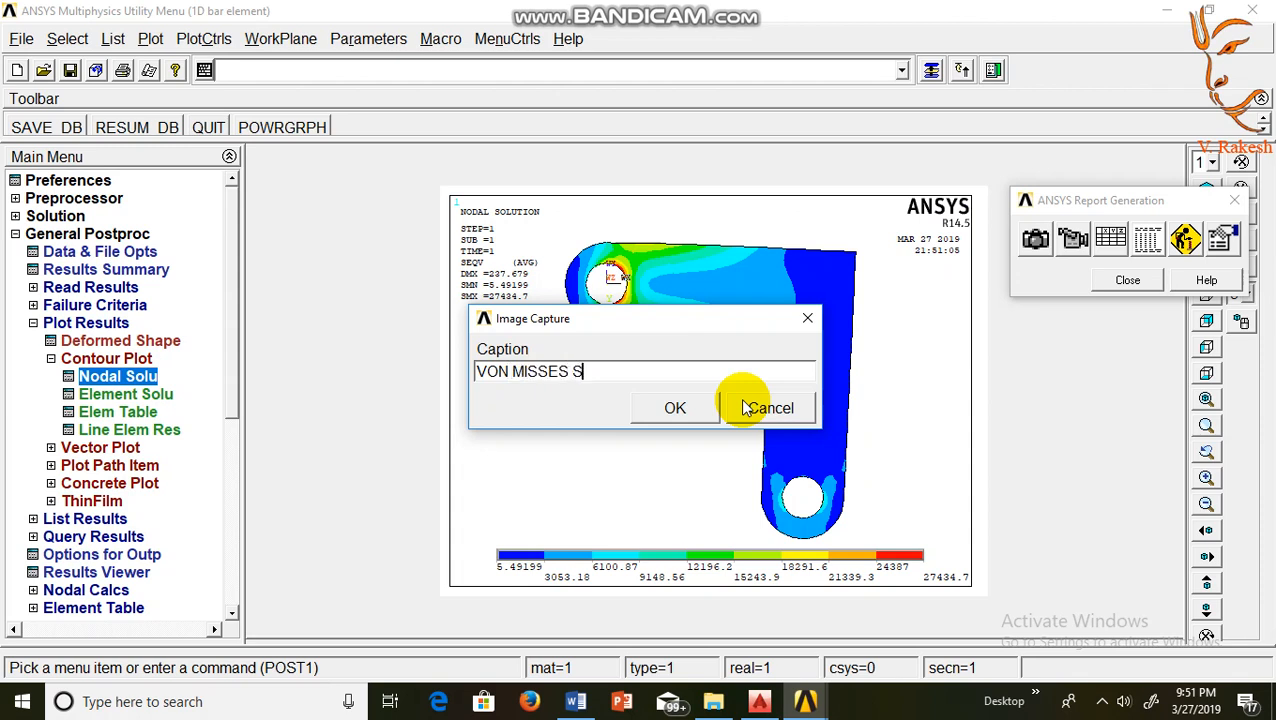
pyautogui.write('TRESSE')
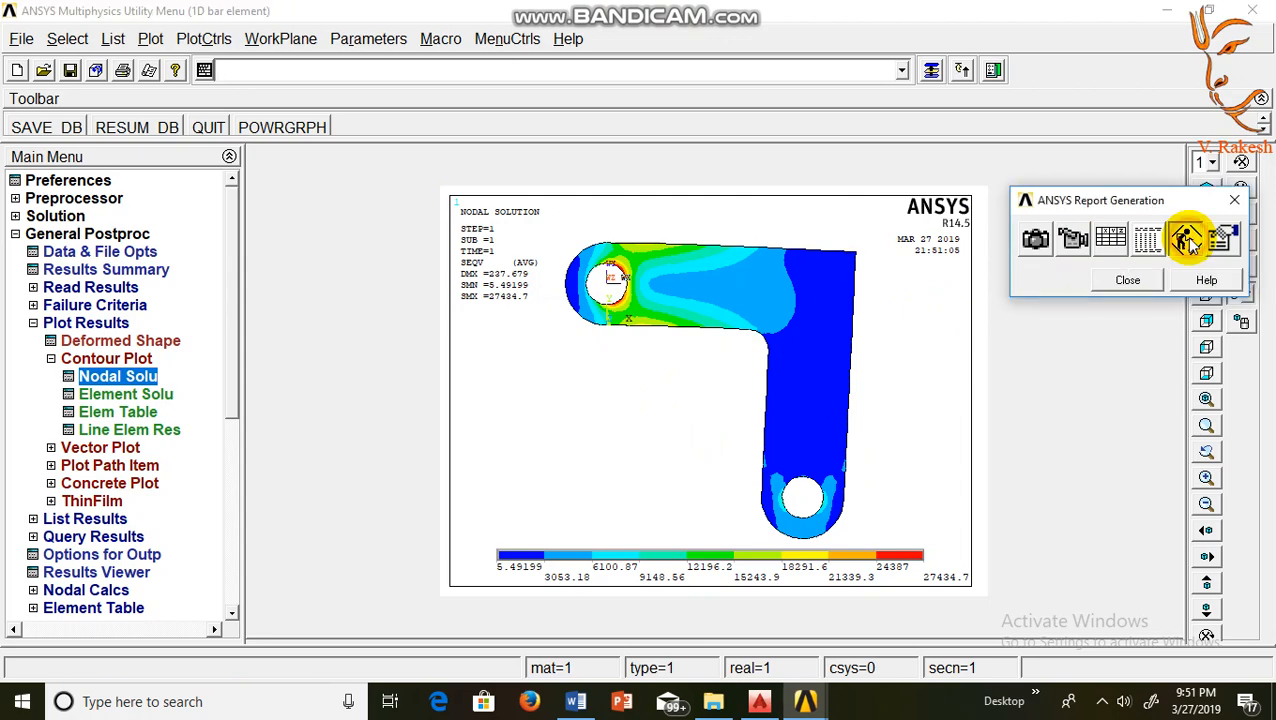
# Start a report heading in the HTML Report Assembler titled '2D STRESS ANALYSIS'
pyautogui.click(1184, 240)
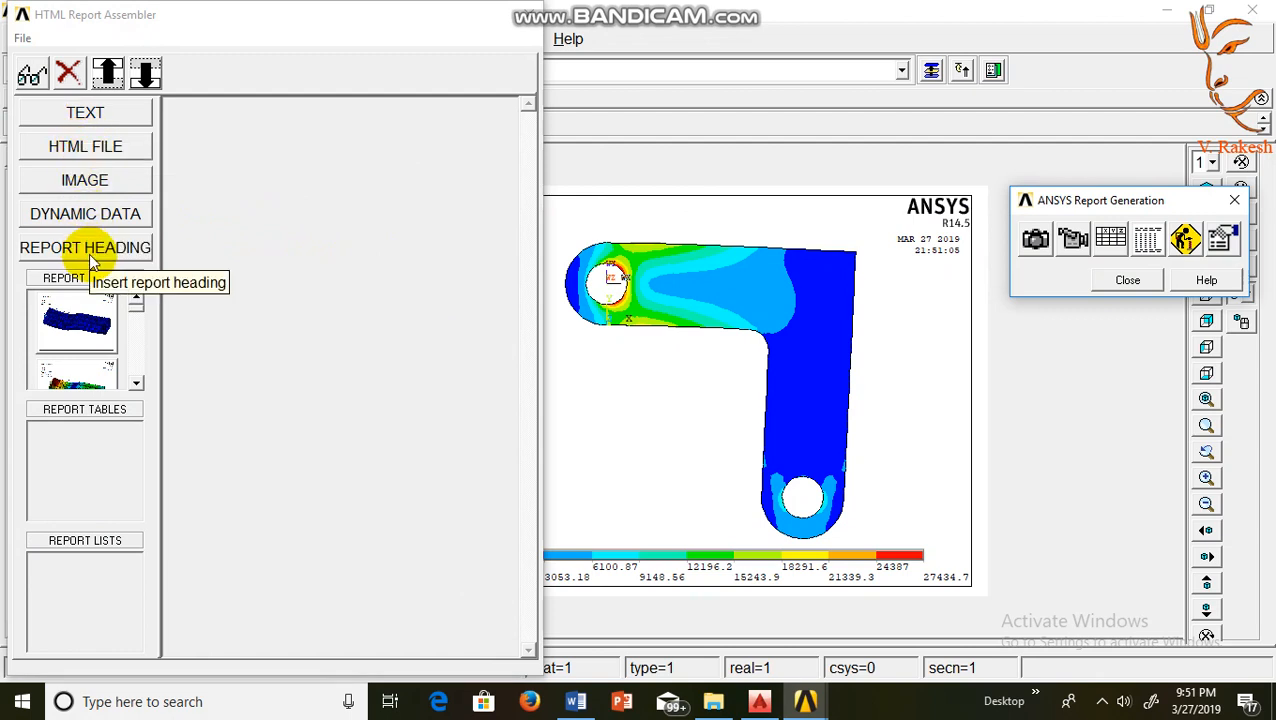
pyautogui.click(84, 248)
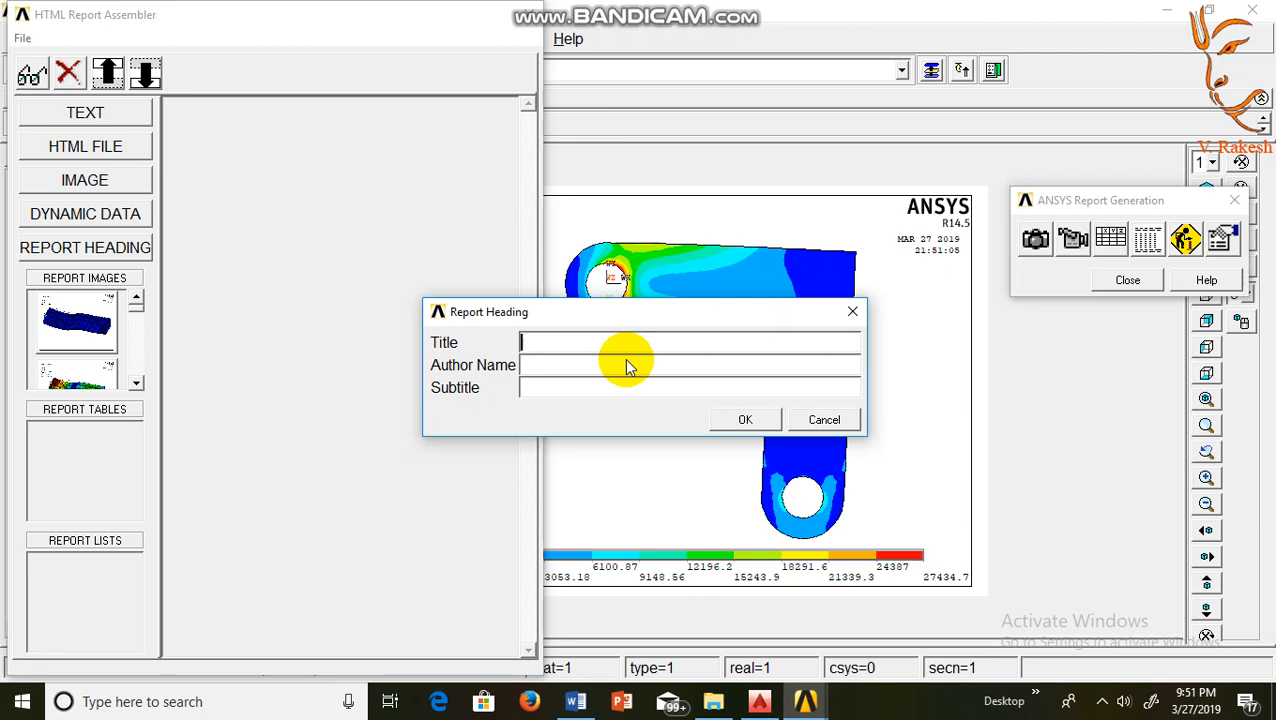
pyautogui.write('2')
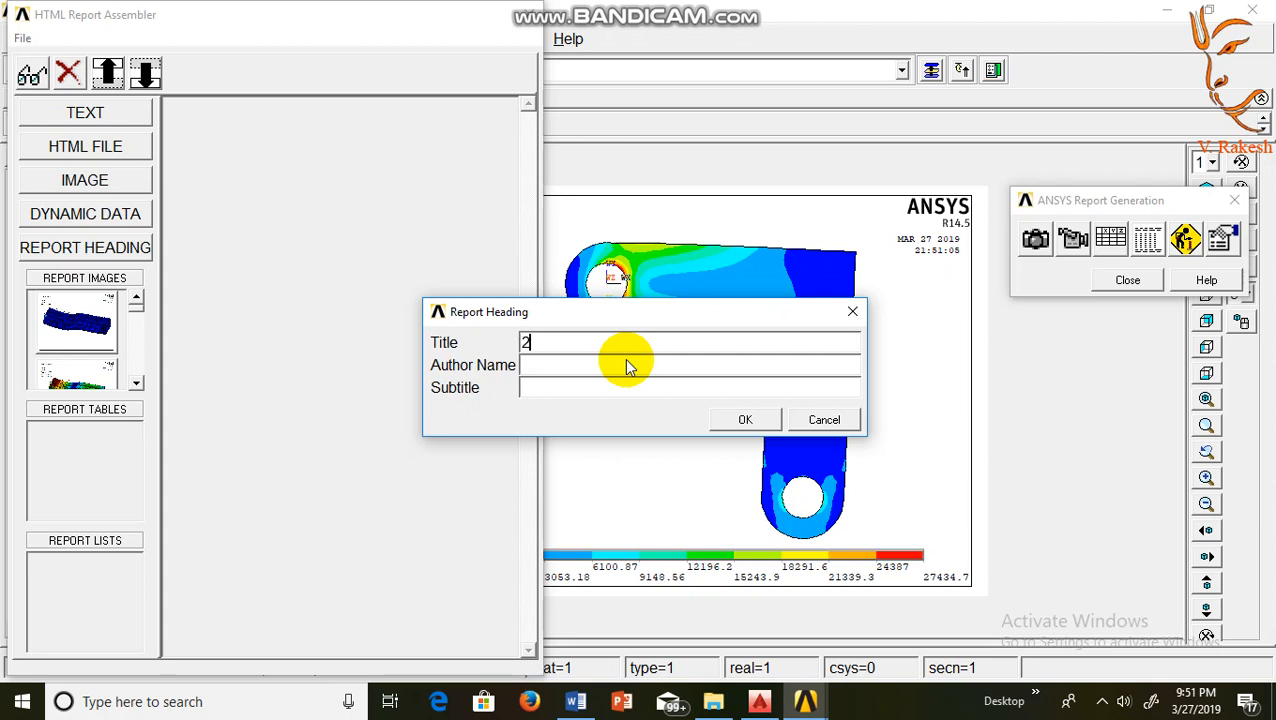
pyautogui.write('D')
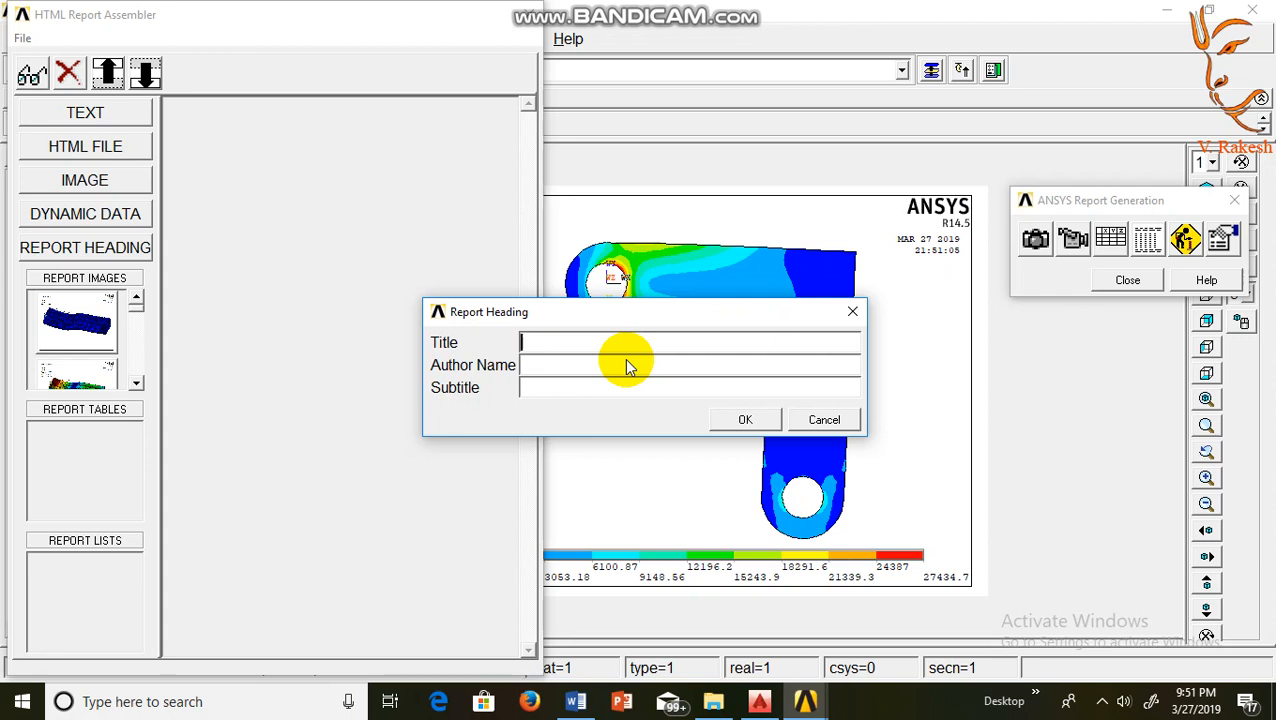
pyautogui.write('2')
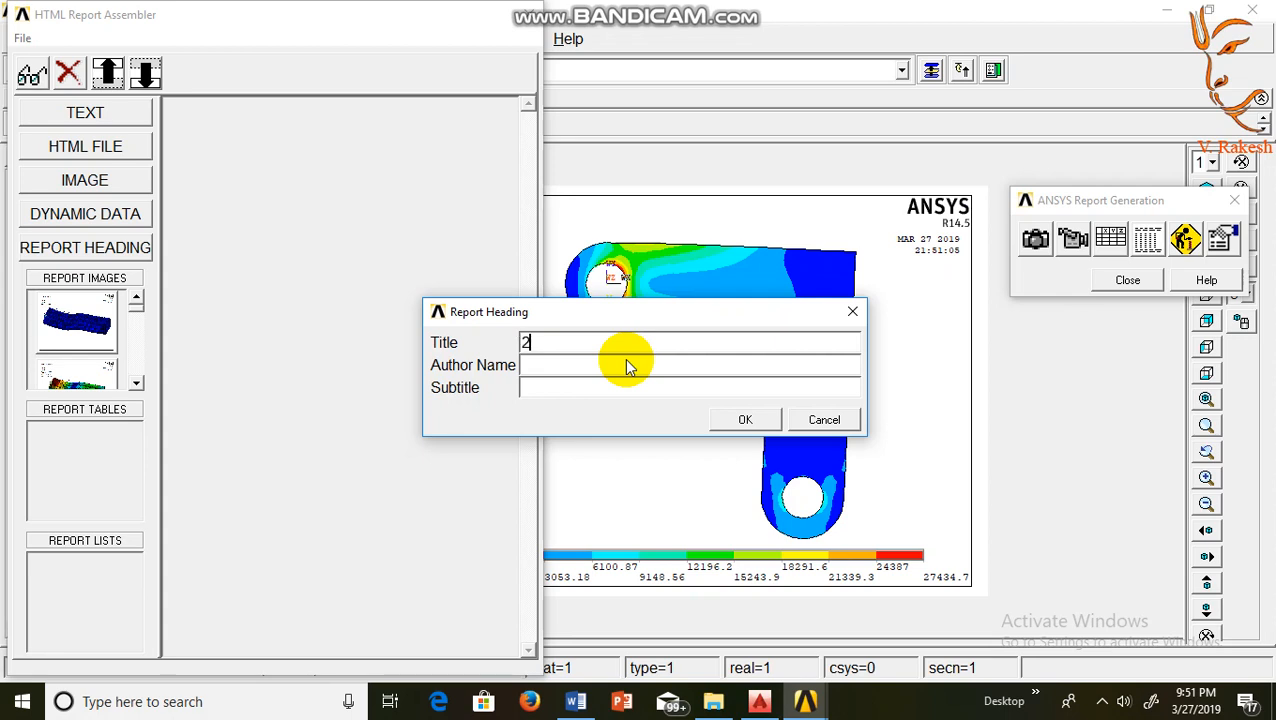
pyautogui.write('D STR')
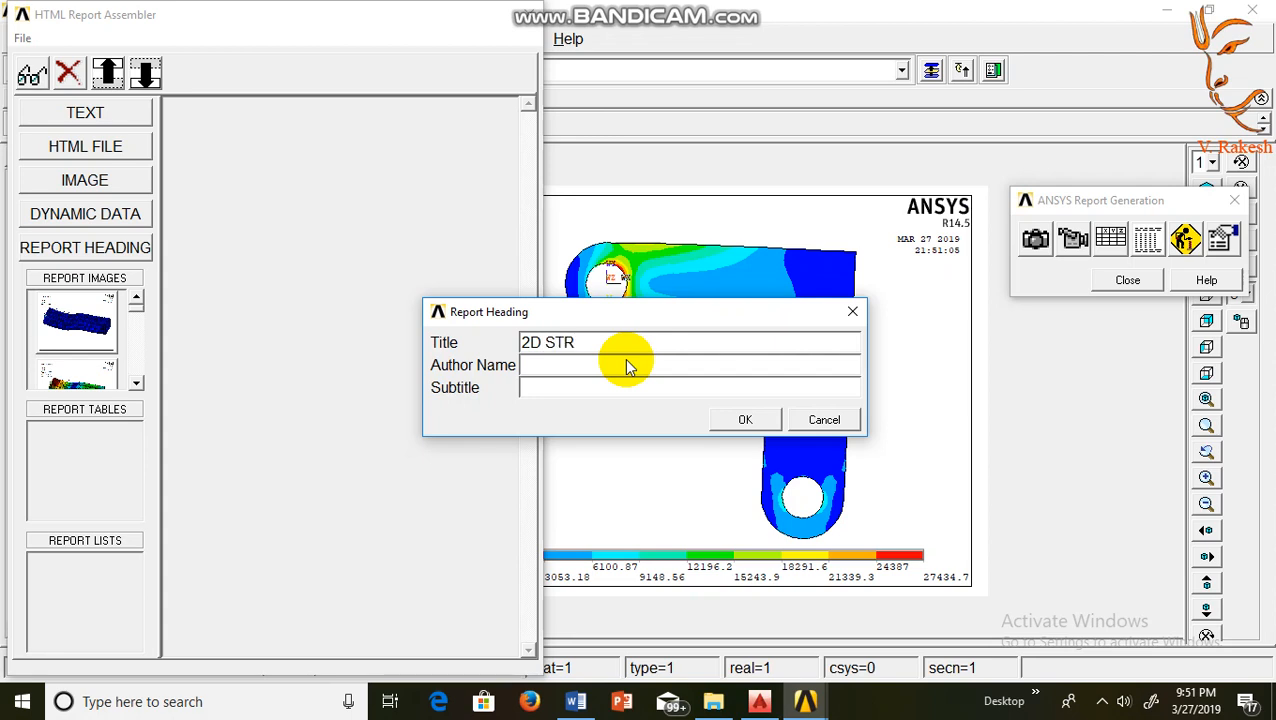
pyautogui.write('ESS AN')
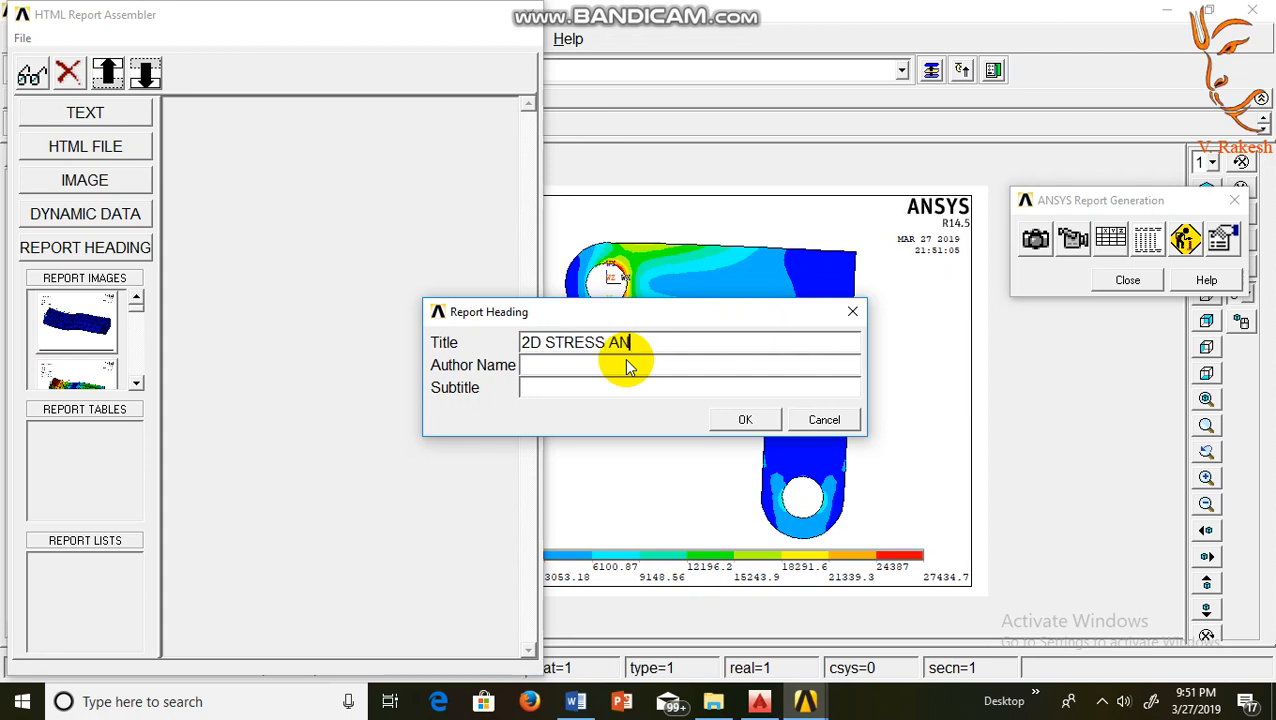
pyautogui.write('ALY')
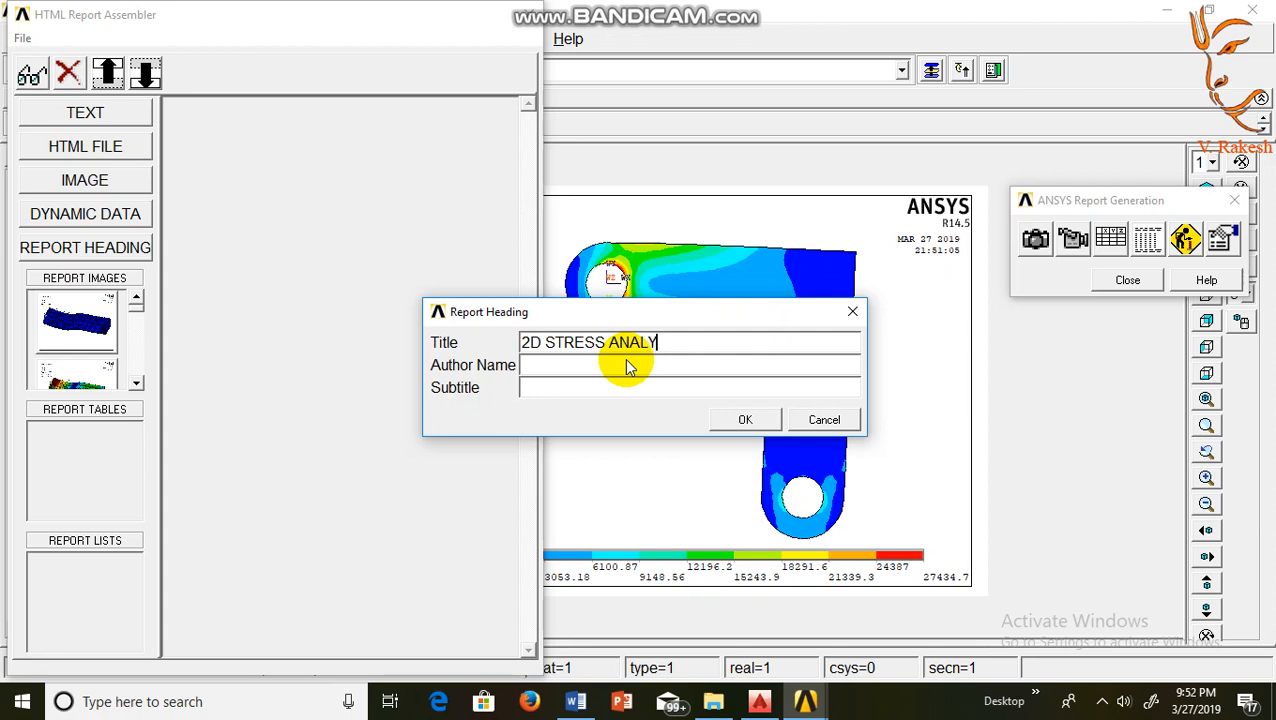
pyautogui.write('SI')
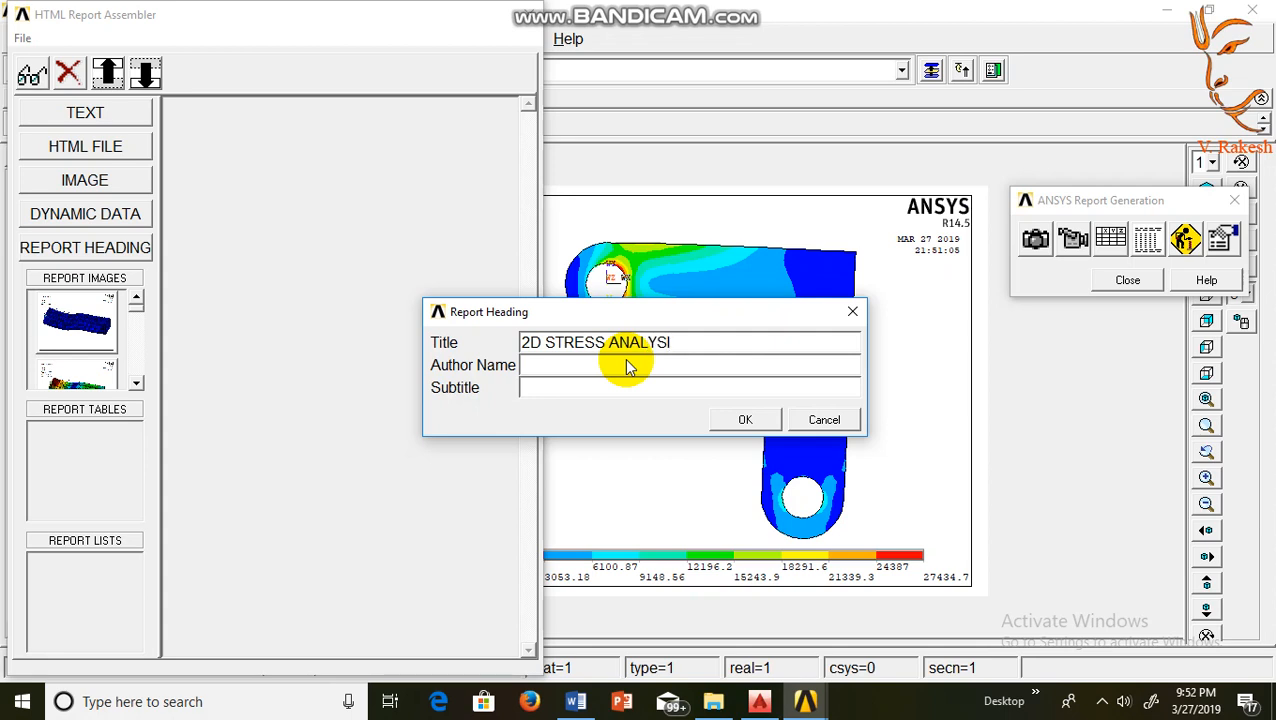
pyautogui.write('S')
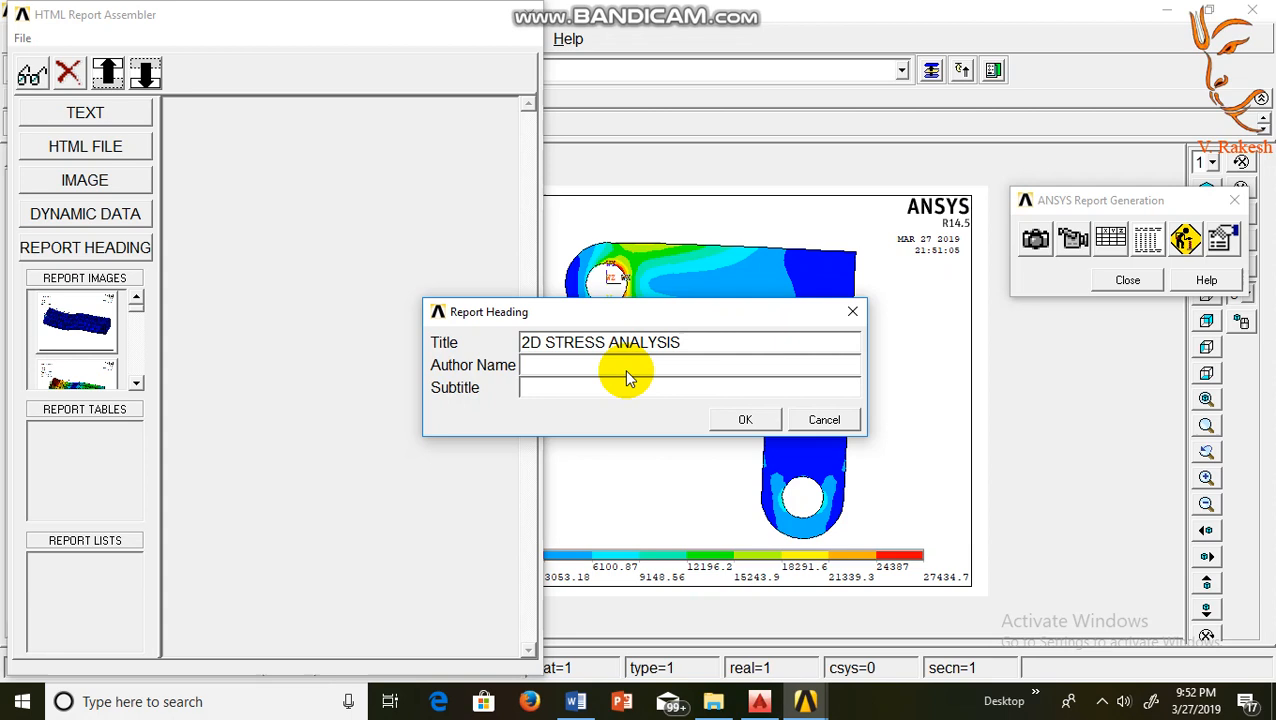
# Set author 'V. RAKESH' and subtitle 'BRACKET MEMBER', then confirm the heading
pyautogui.write('V.')
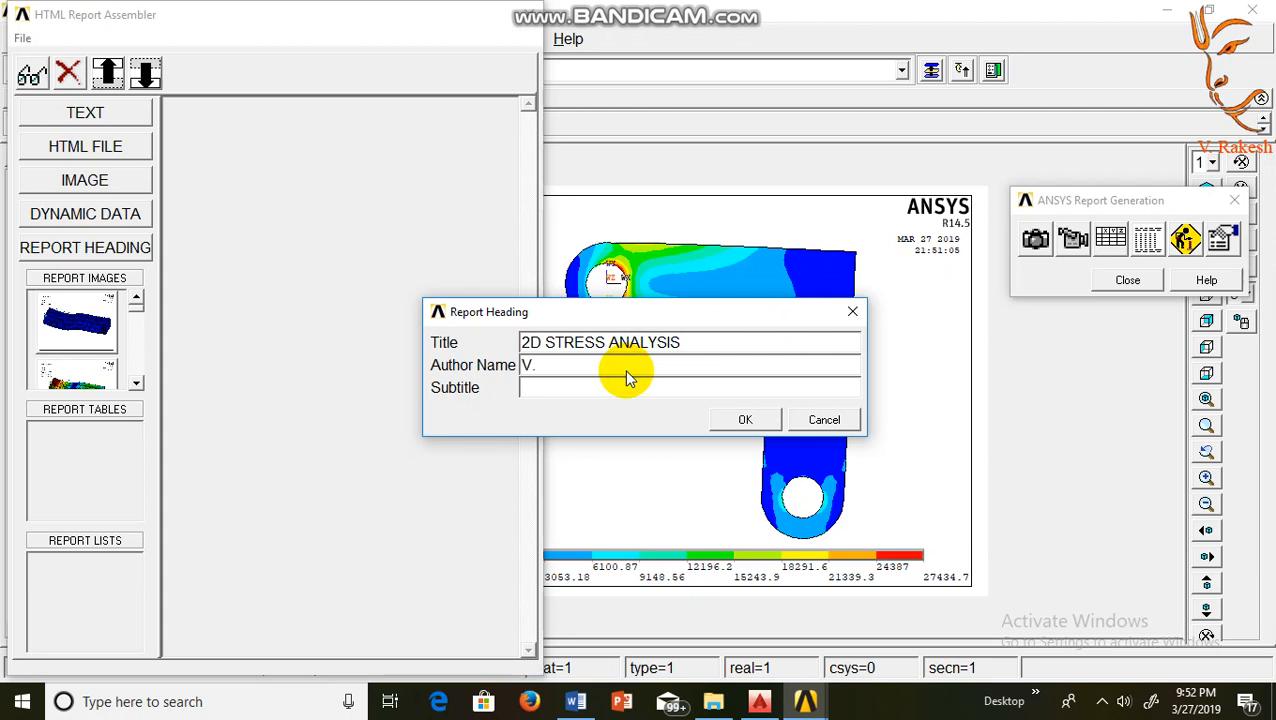
pyautogui.write('RAK')
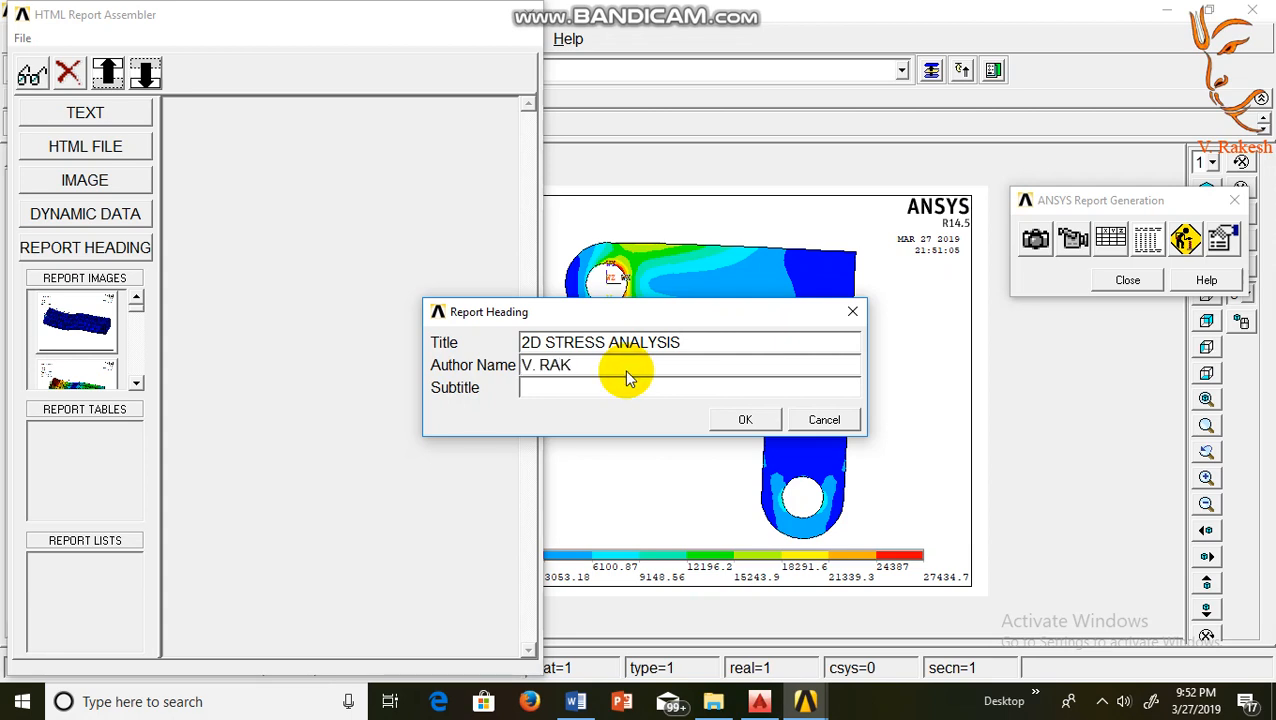
pyautogui.write('ESH')
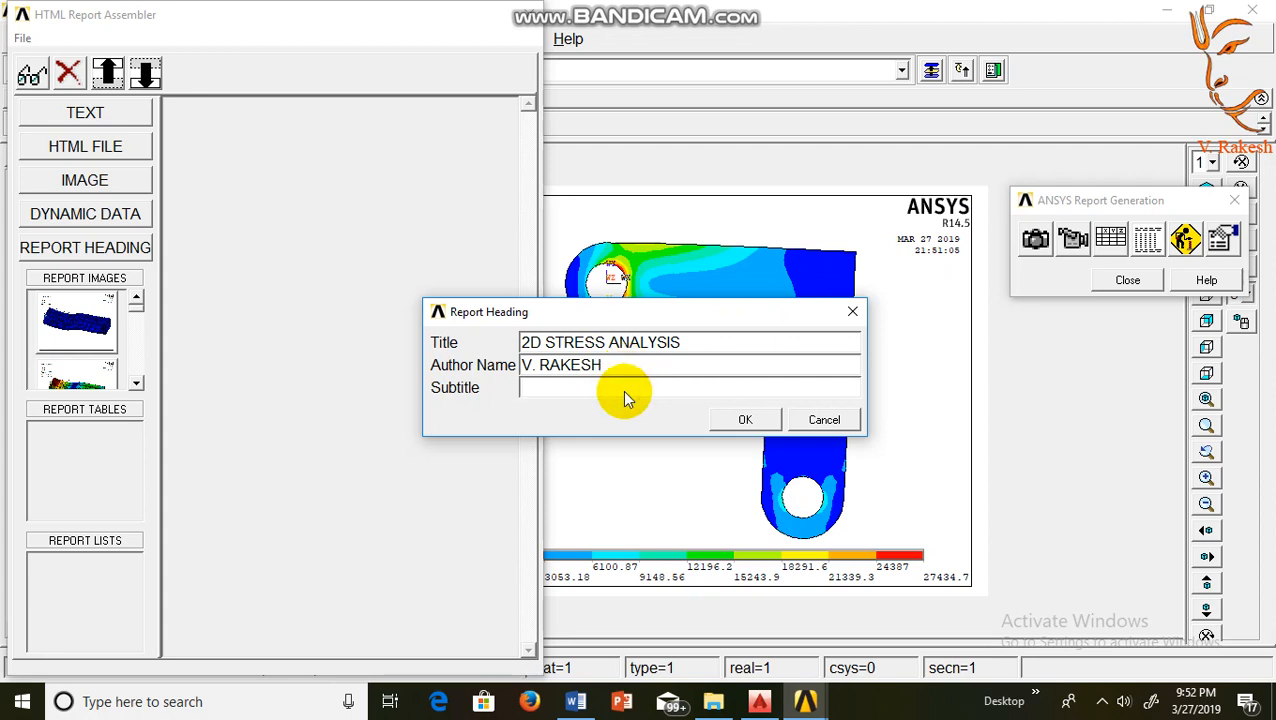
pyautogui.write('BRAC')
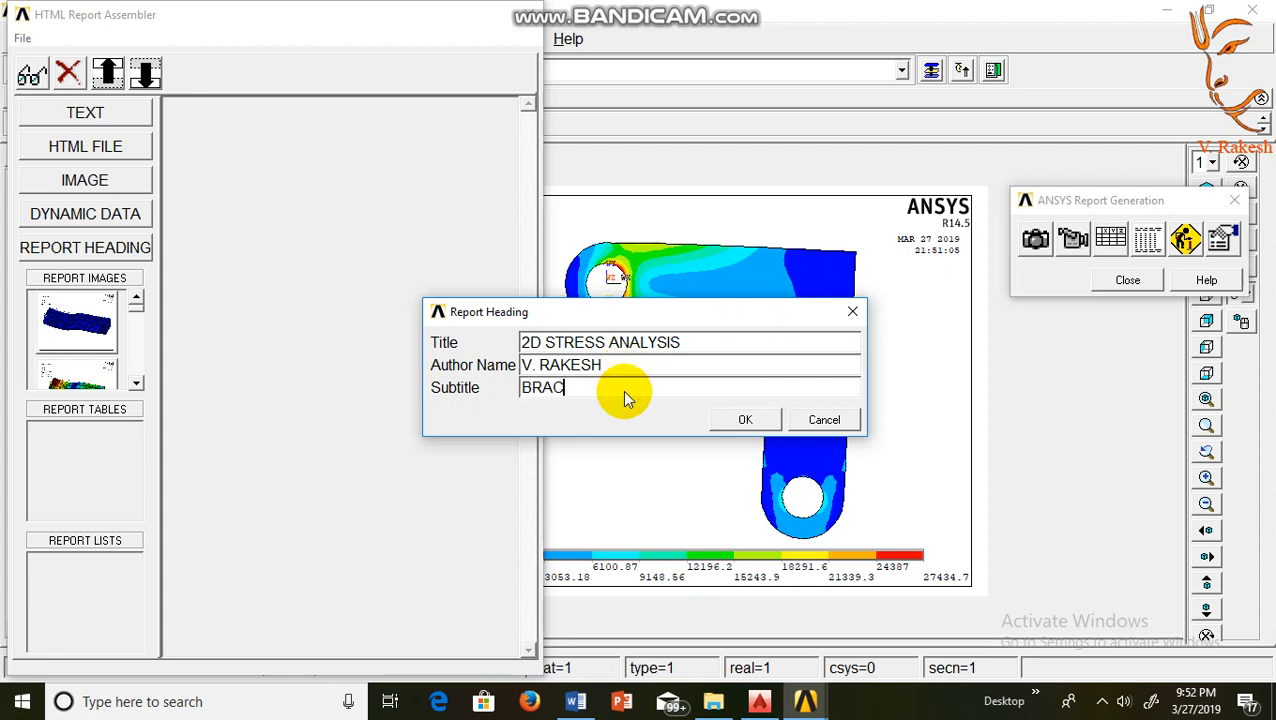
pyautogui.write('KET')
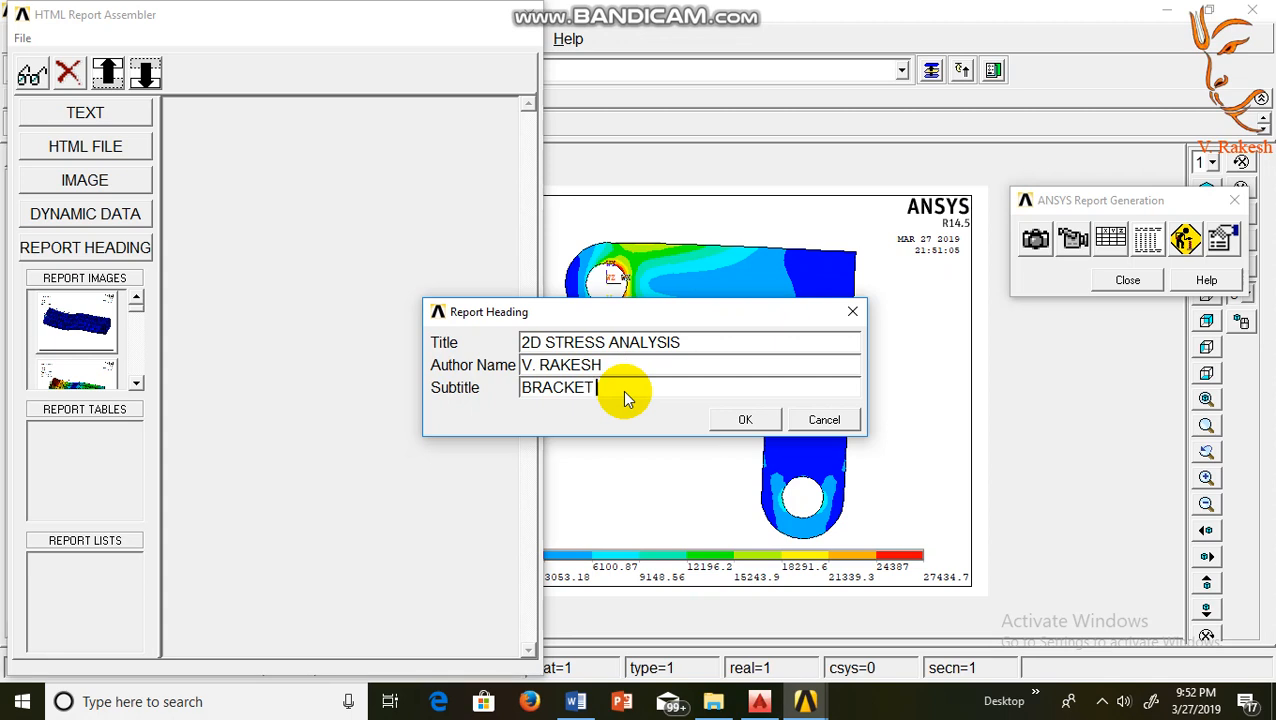
pyautogui.write('M')
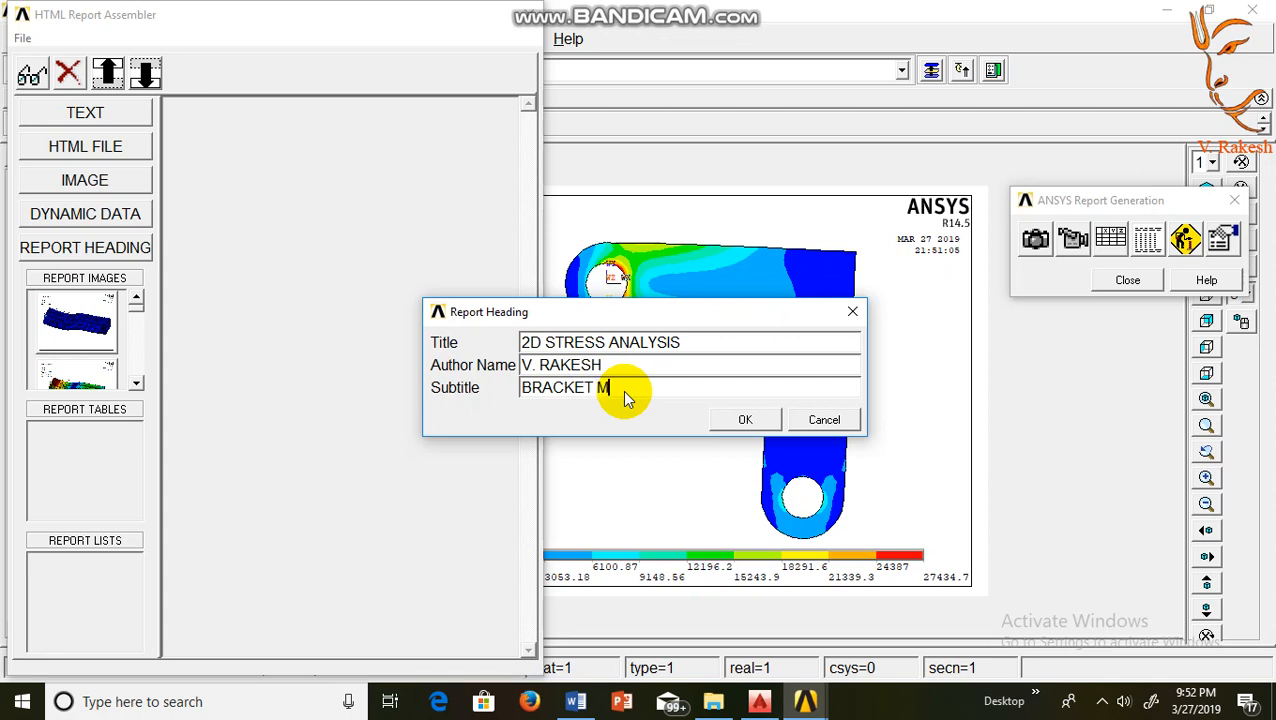
pyautogui.write('EMBER')
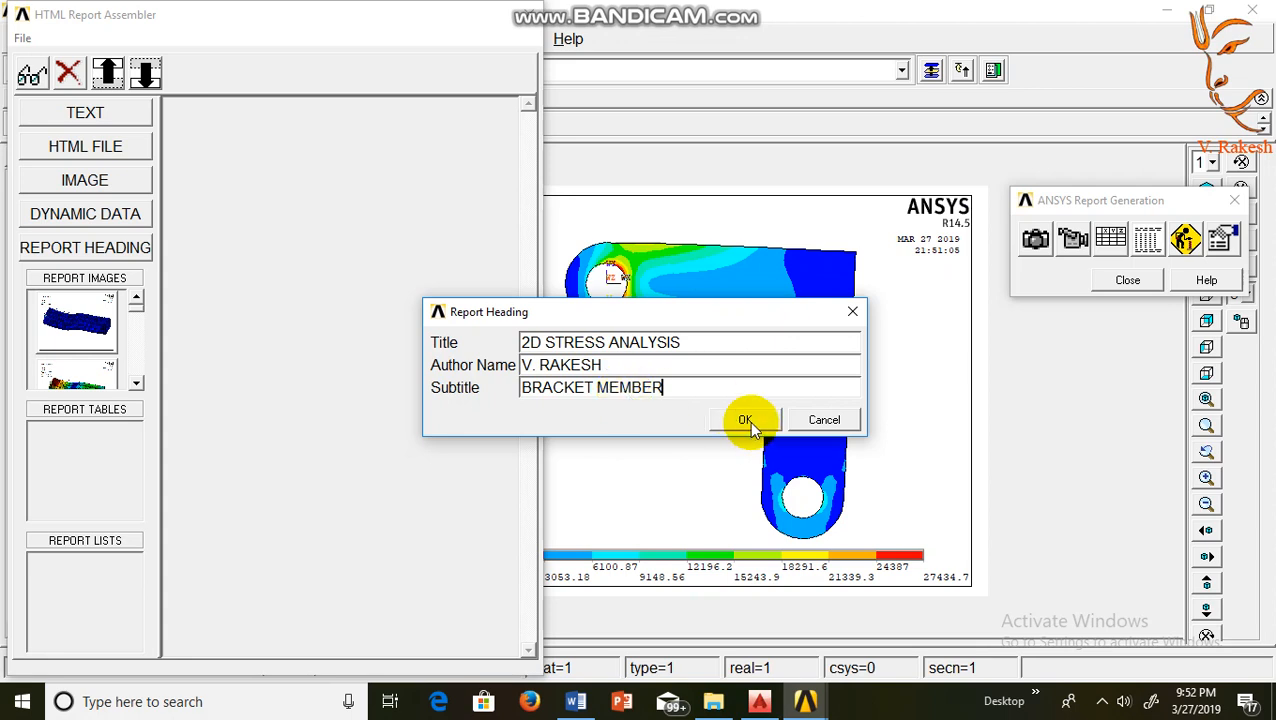
pyautogui.click(744, 420)
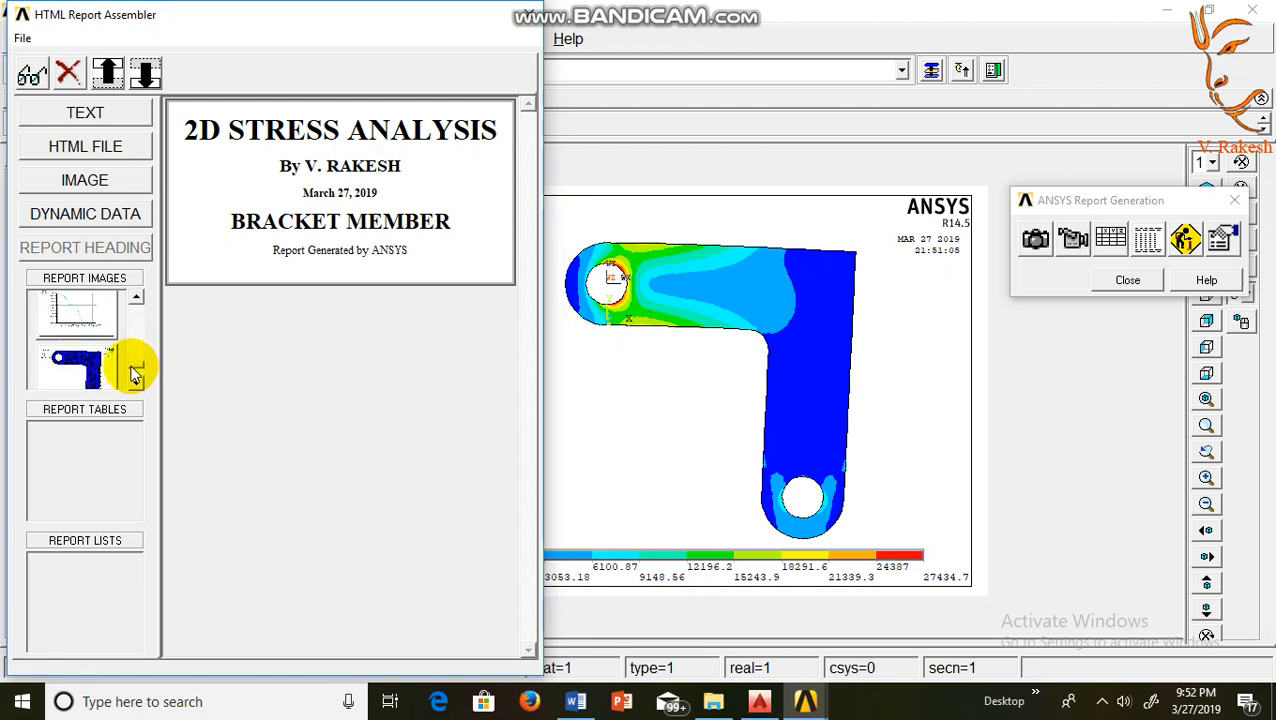
pyautogui.moveTo(96, 370)
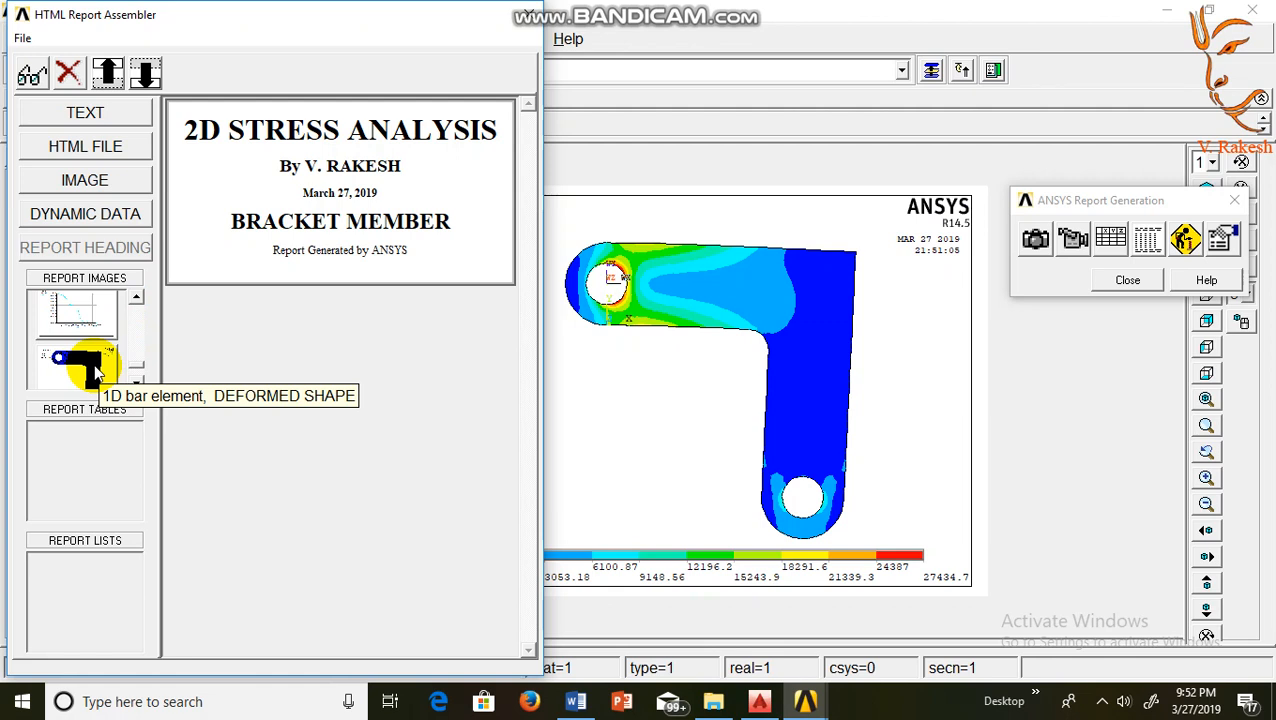
# Add the captured result images to the HTML report and preview the assembled report
pyautogui.click(76, 364)
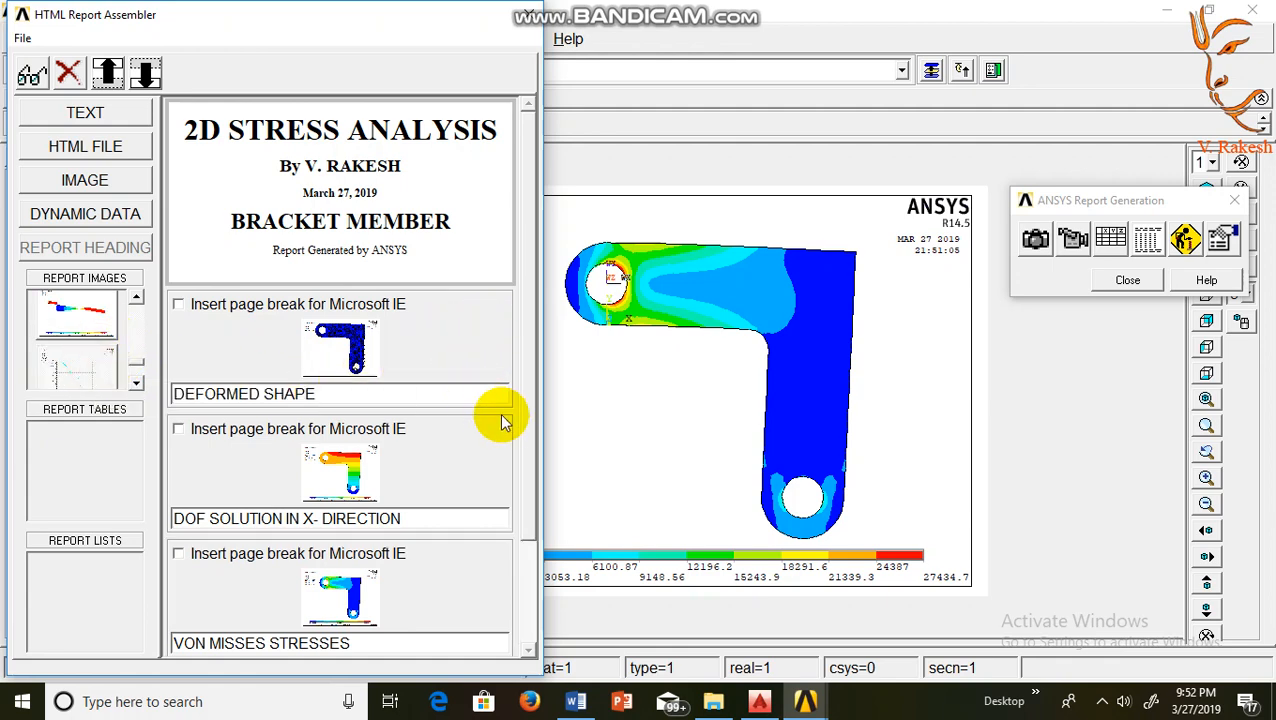
pyautogui.scroll(-3)
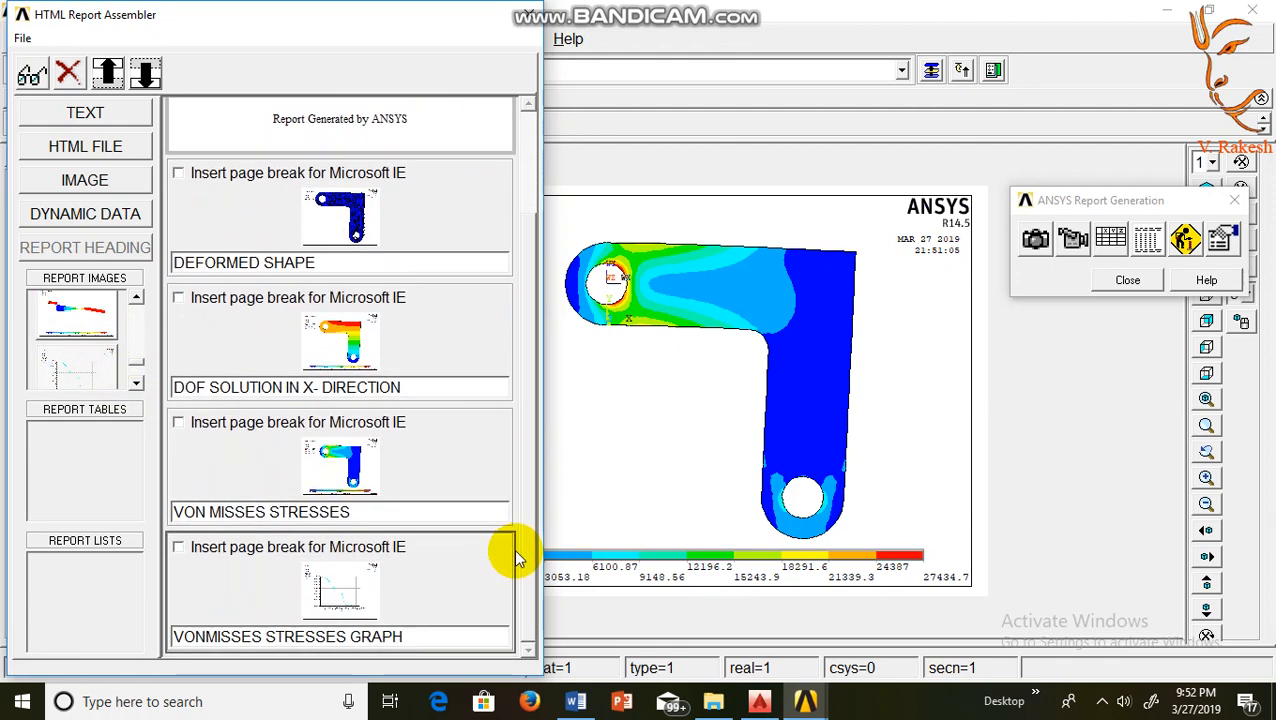
pyautogui.moveTo(30, 74)
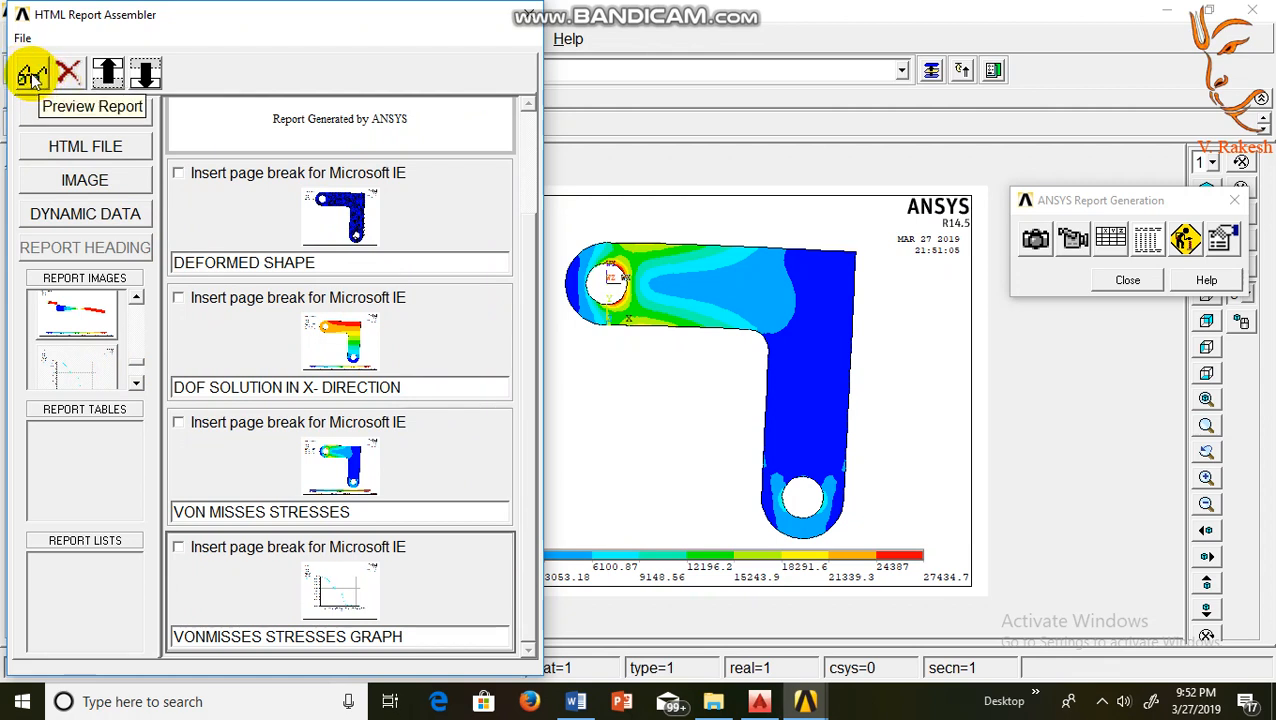
pyautogui.click(22, 38)
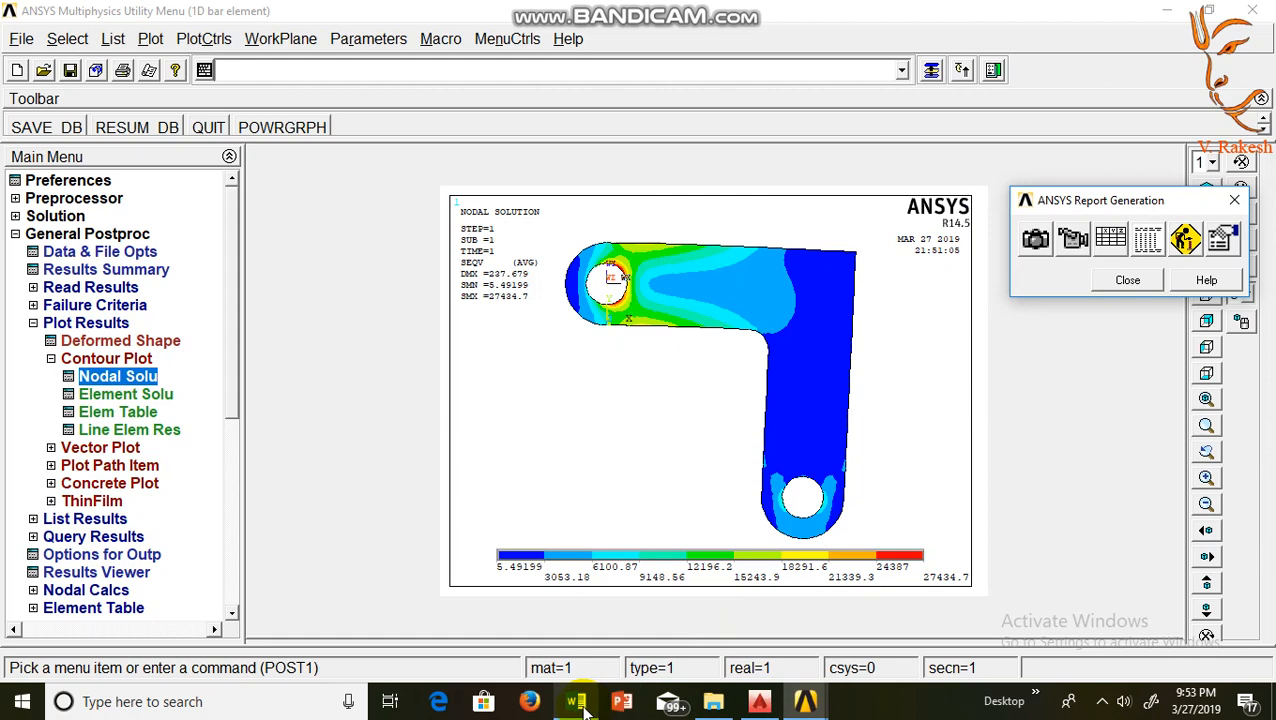
# Switch to the Word procedure document and scroll from the problem data to the Preprocessor section
pyautogui.click(576, 700)
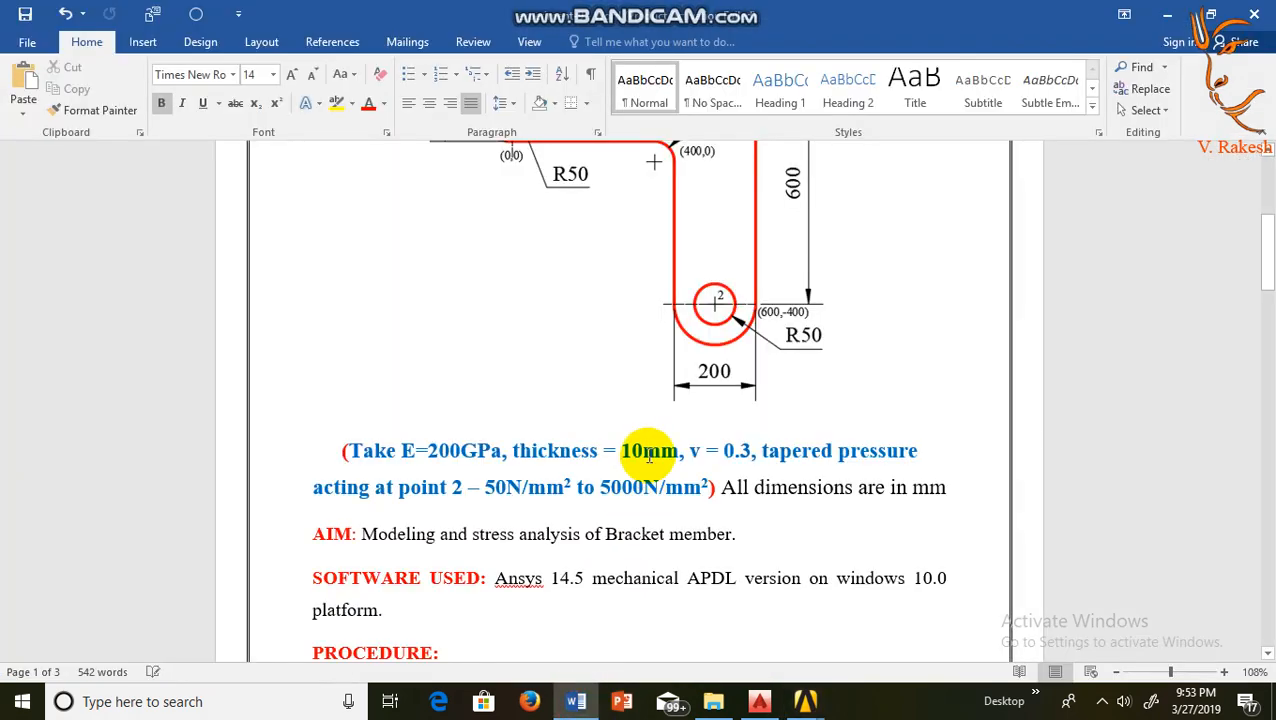
pyautogui.moveTo(520, 528)
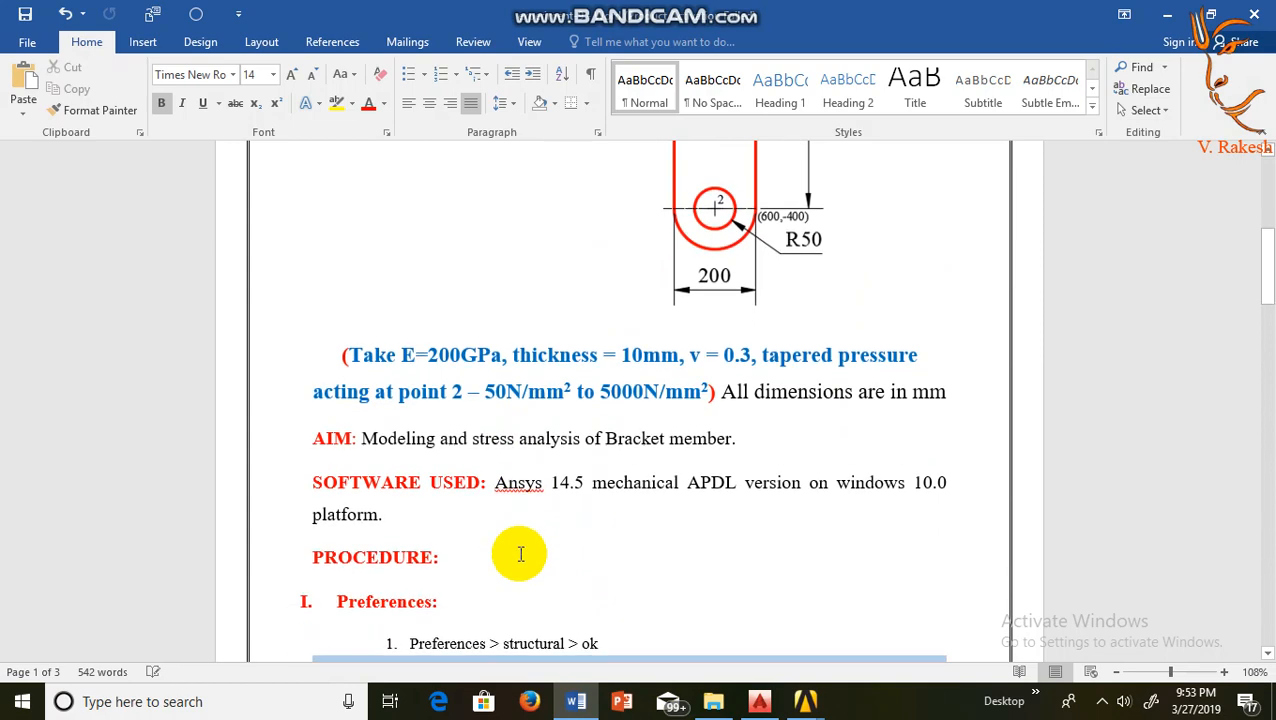
pyautogui.scroll(-3)
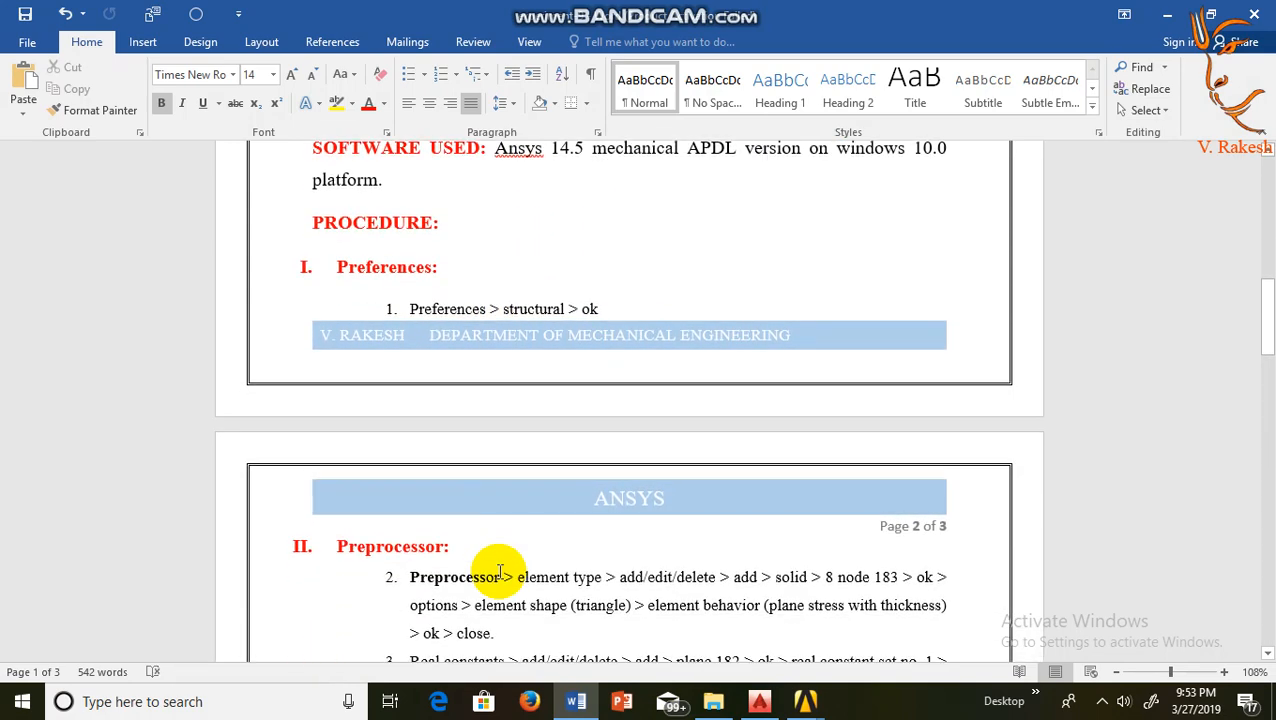
pyautogui.scroll(-3)
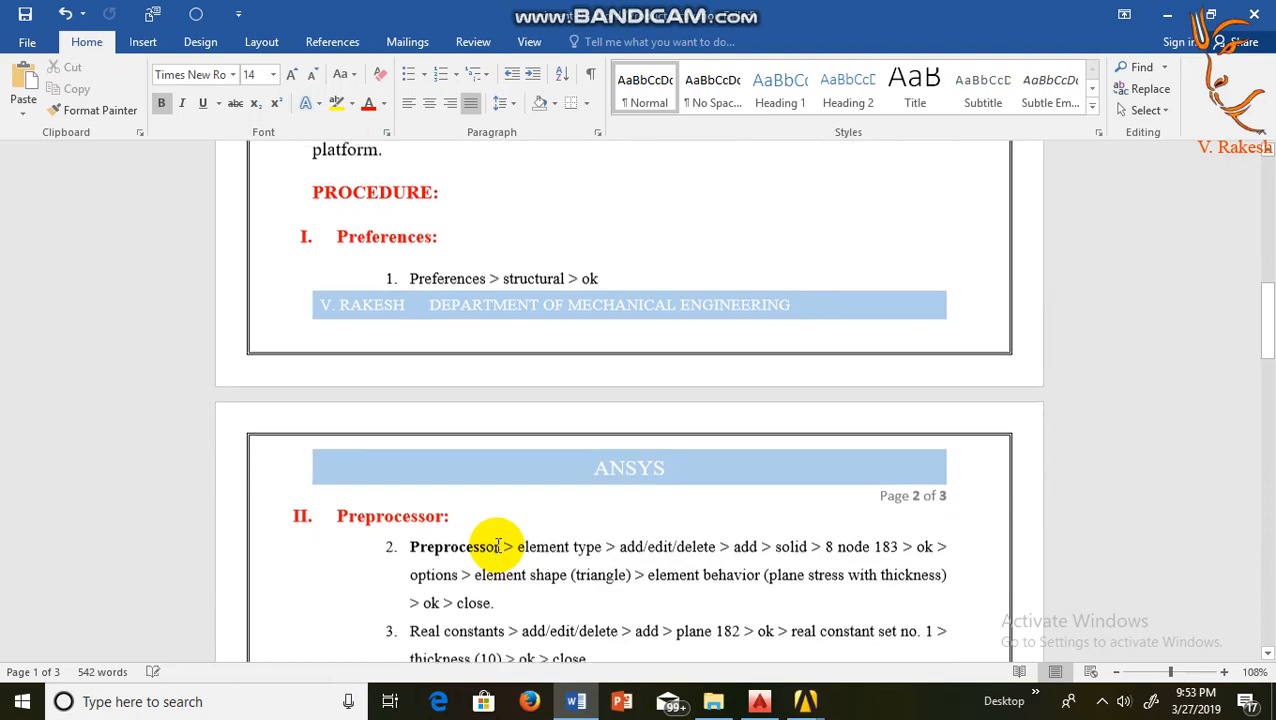
pyautogui.scroll(-3)
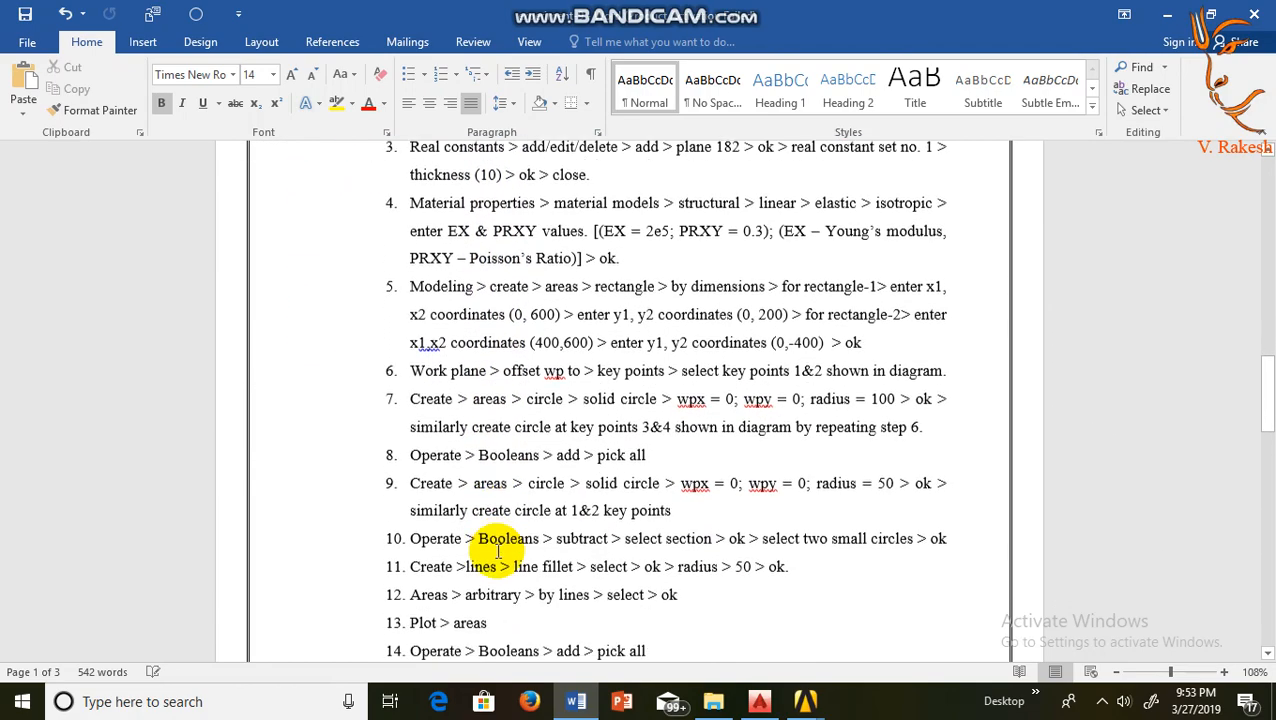
pyautogui.scroll(-3)
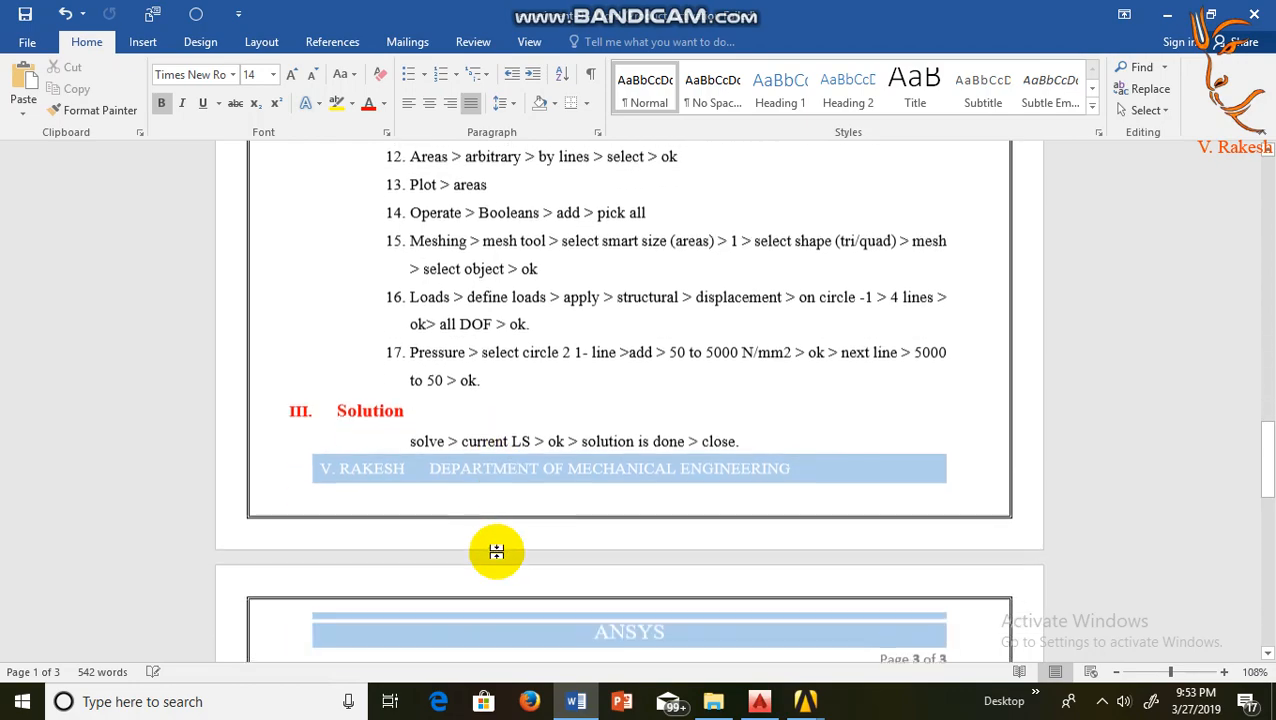
pyautogui.scroll(-3)
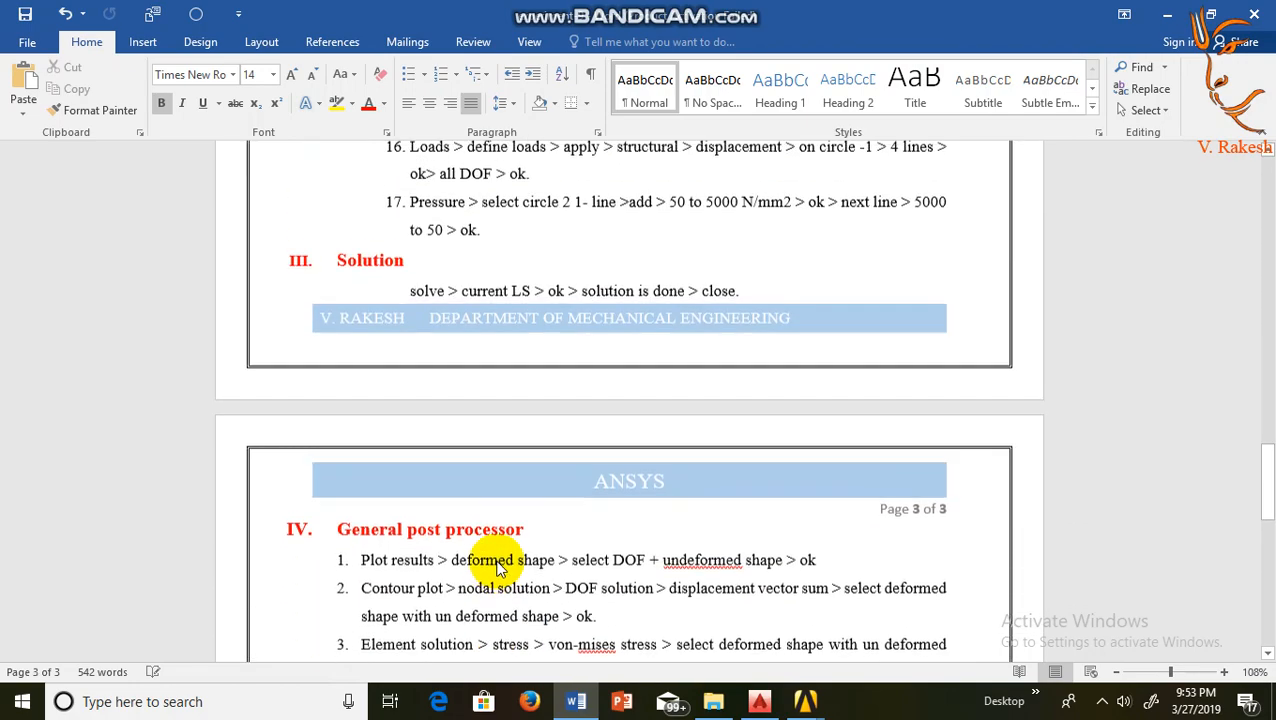
pyautogui.scroll(3)
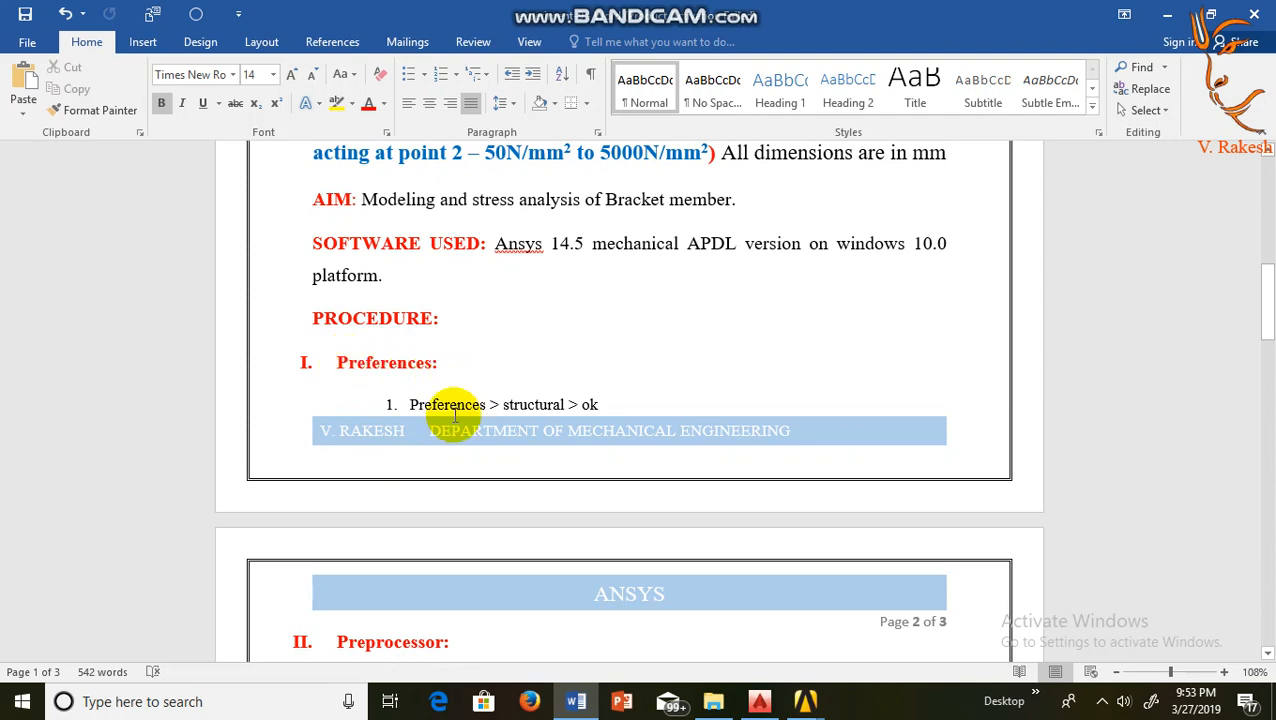
pyautogui.scroll(-3)
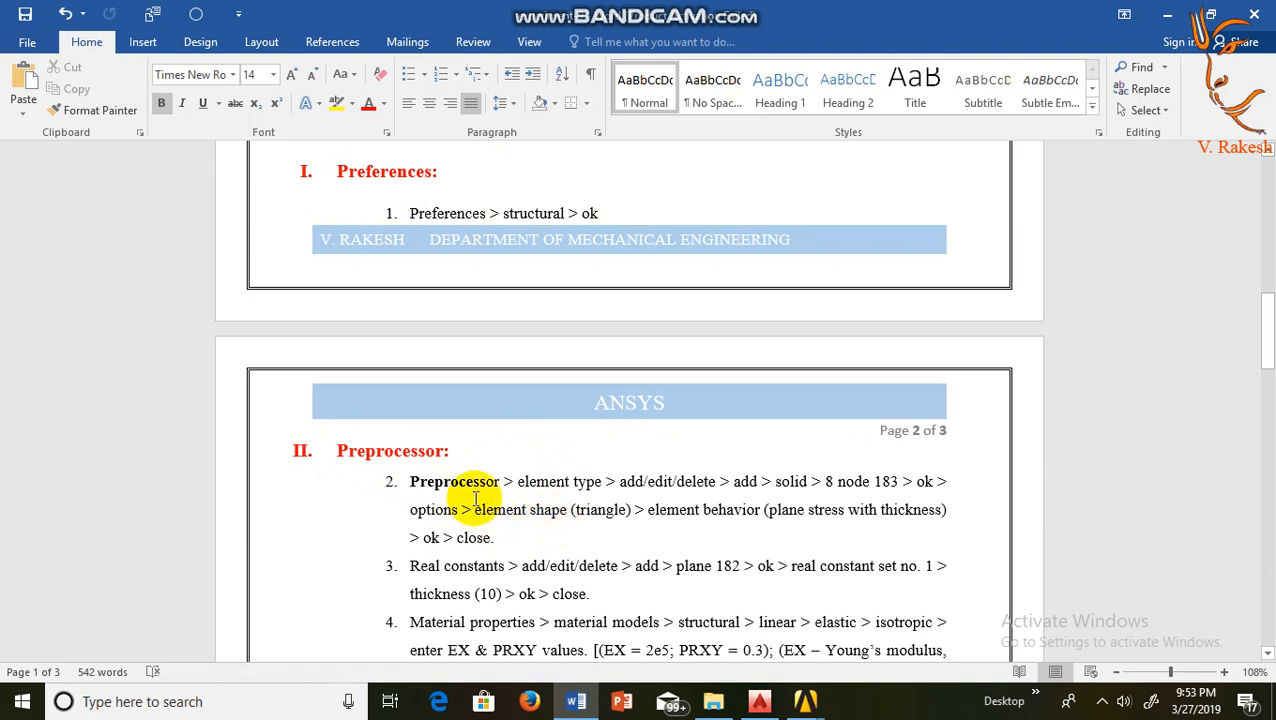
pyautogui.moveTo(450, 490)
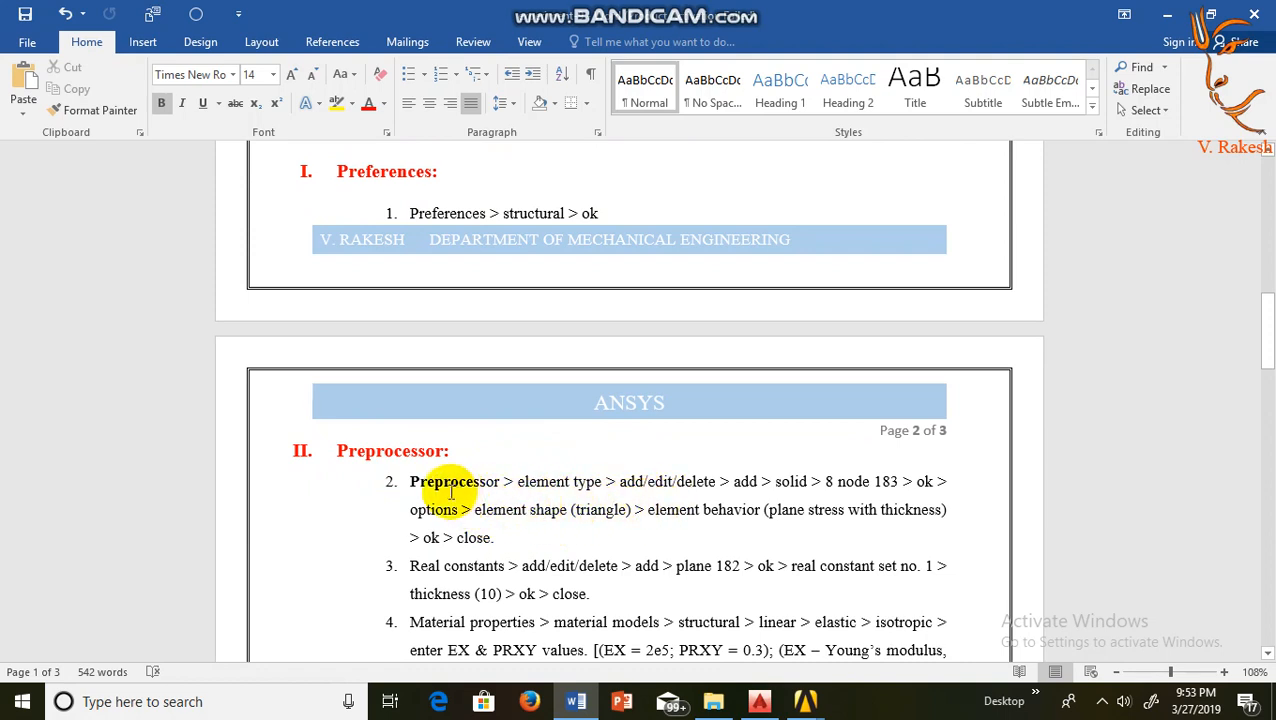
pyautogui.moveTo(792, 492)
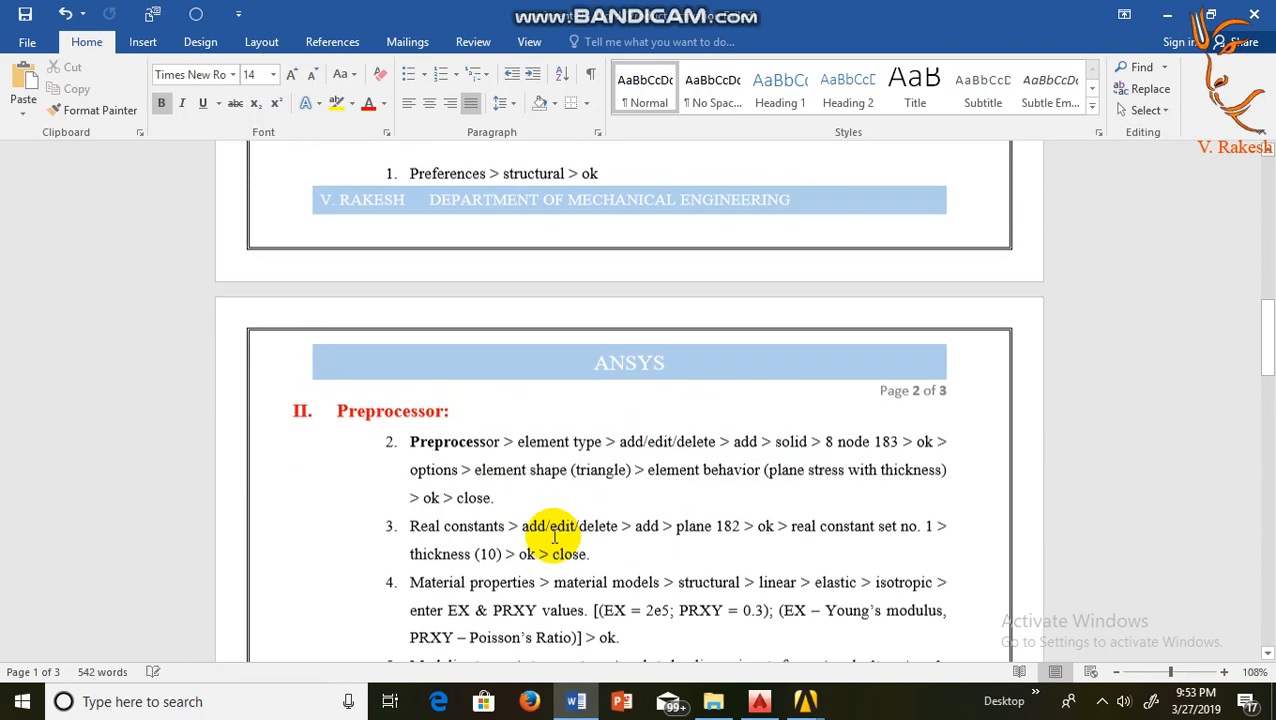
pyautogui.scroll(-3)
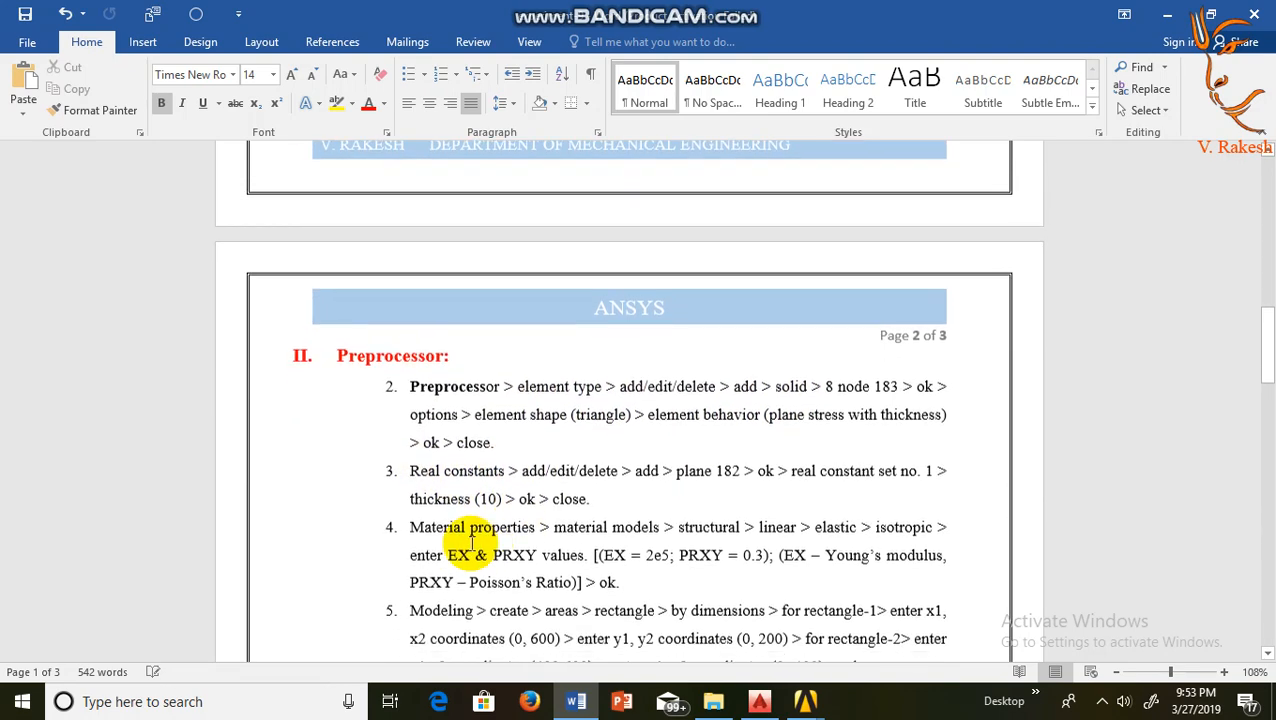
pyautogui.scroll(-3)
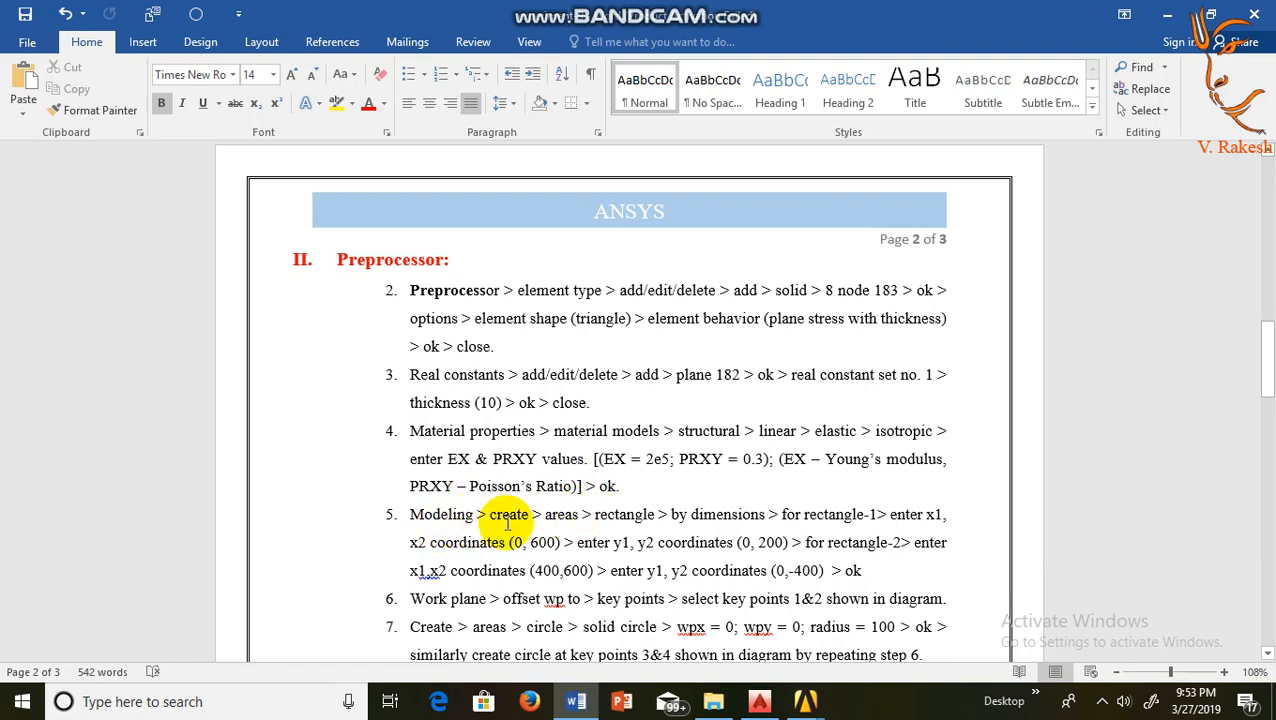
pyautogui.scroll(-3)
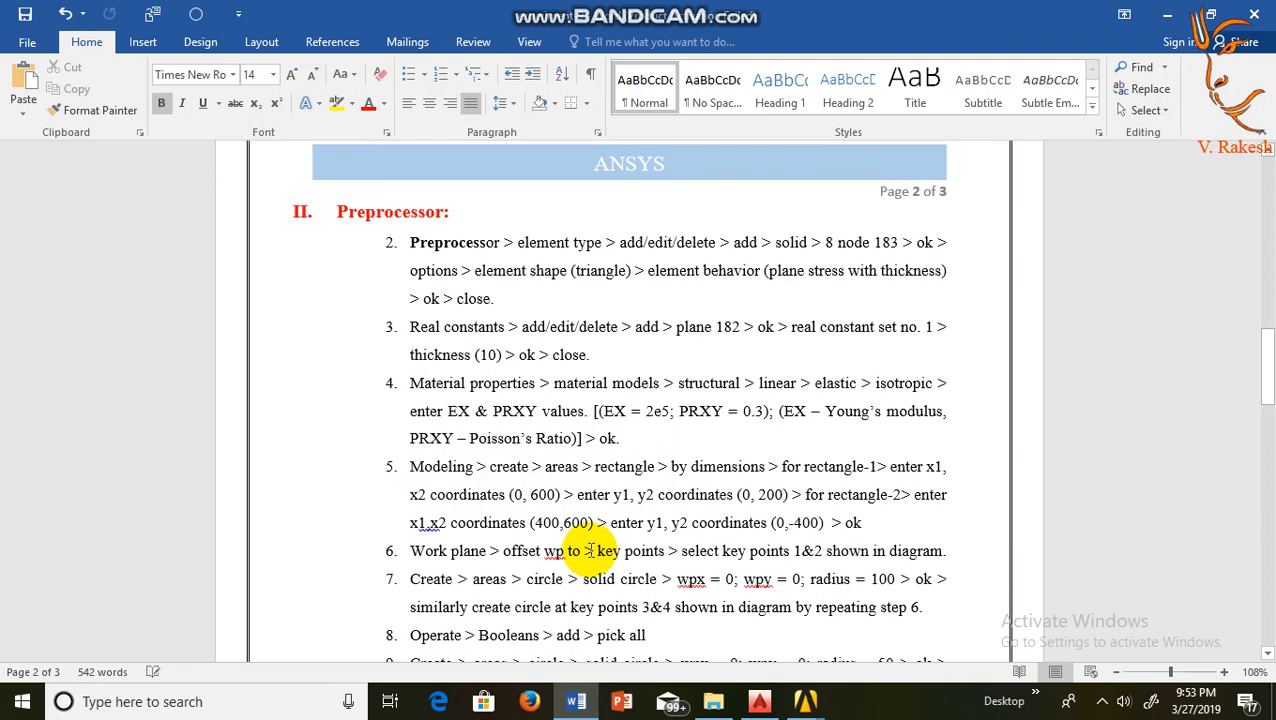
pyautogui.scroll(-3)
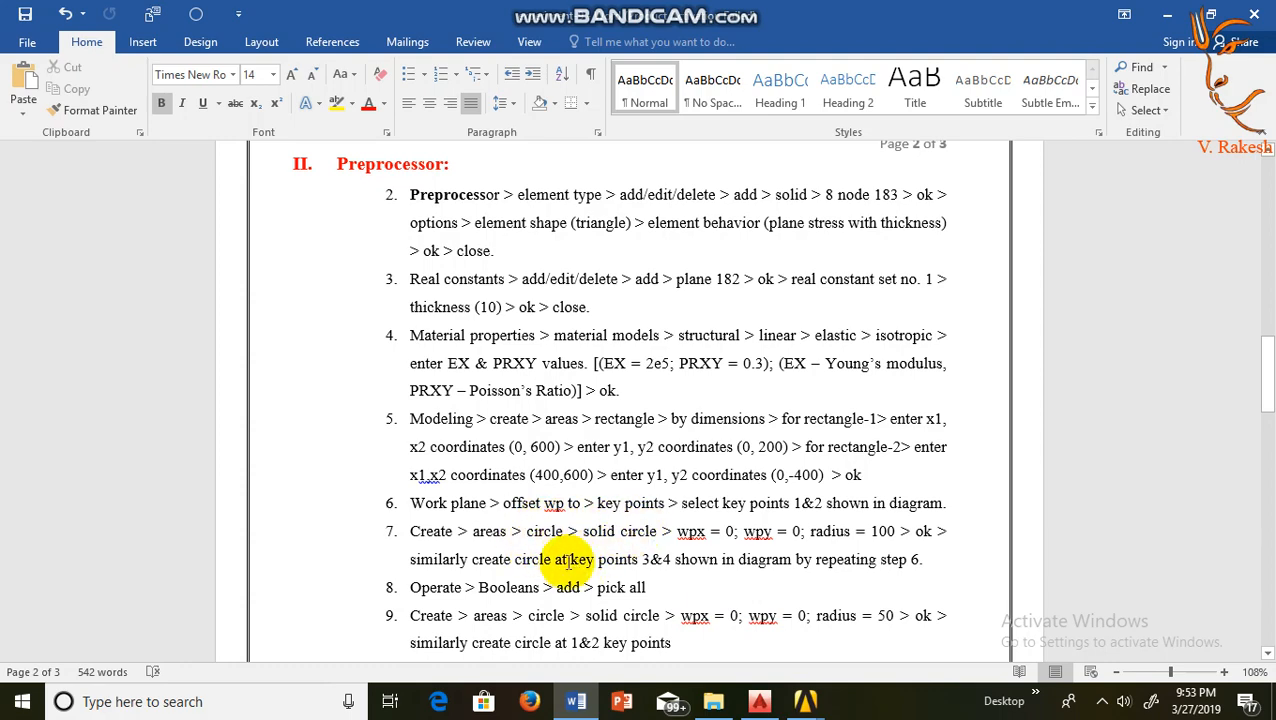
pyautogui.scroll(-3)
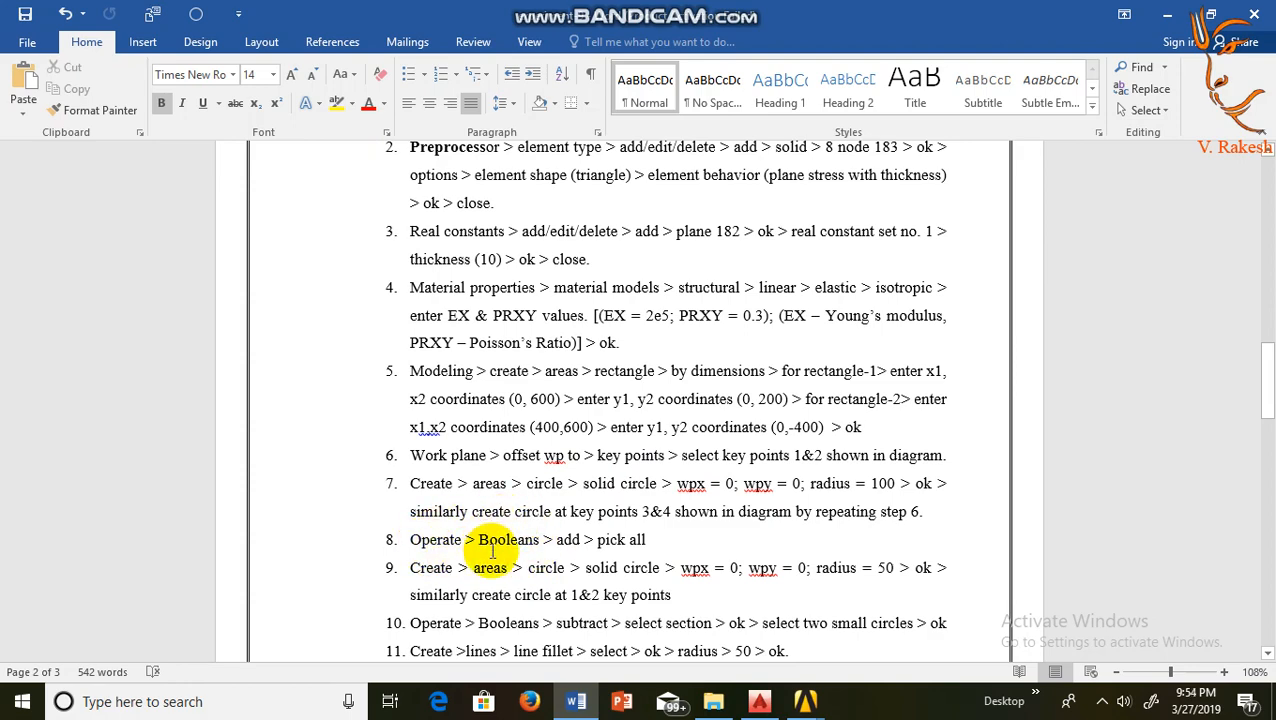
pyautogui.scroll(-3)
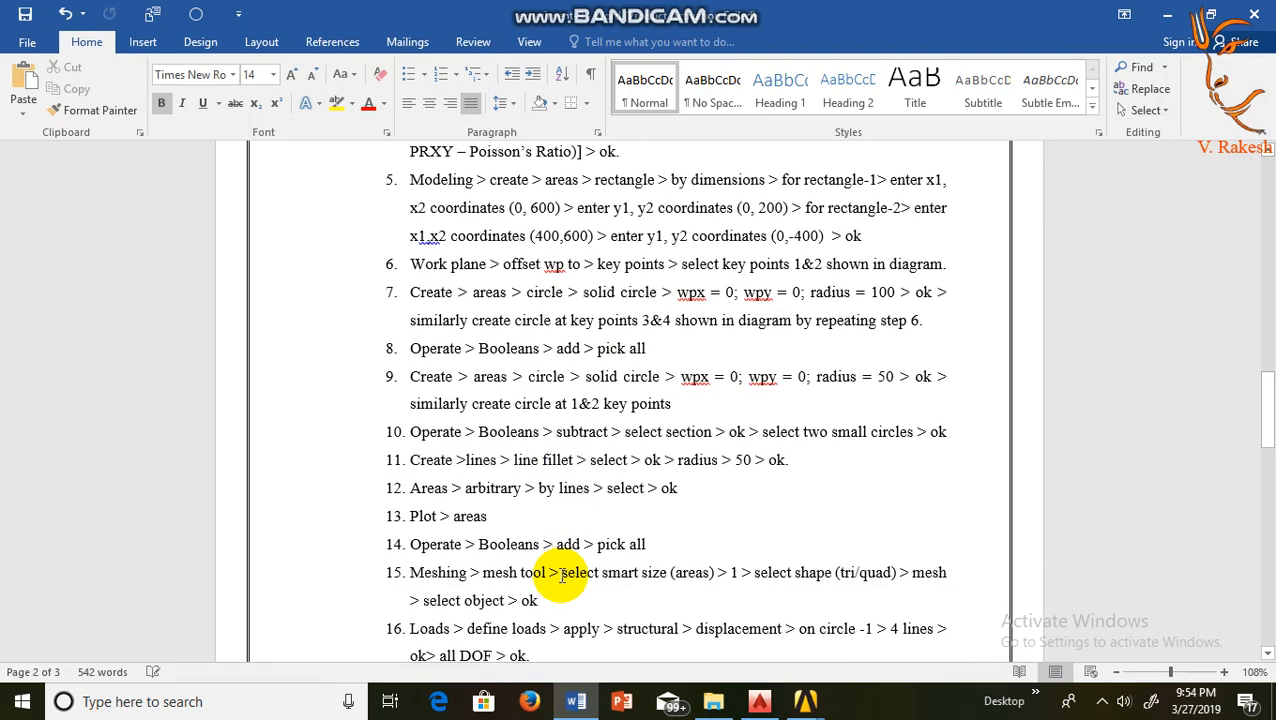
pyautogui.scroll(-3)
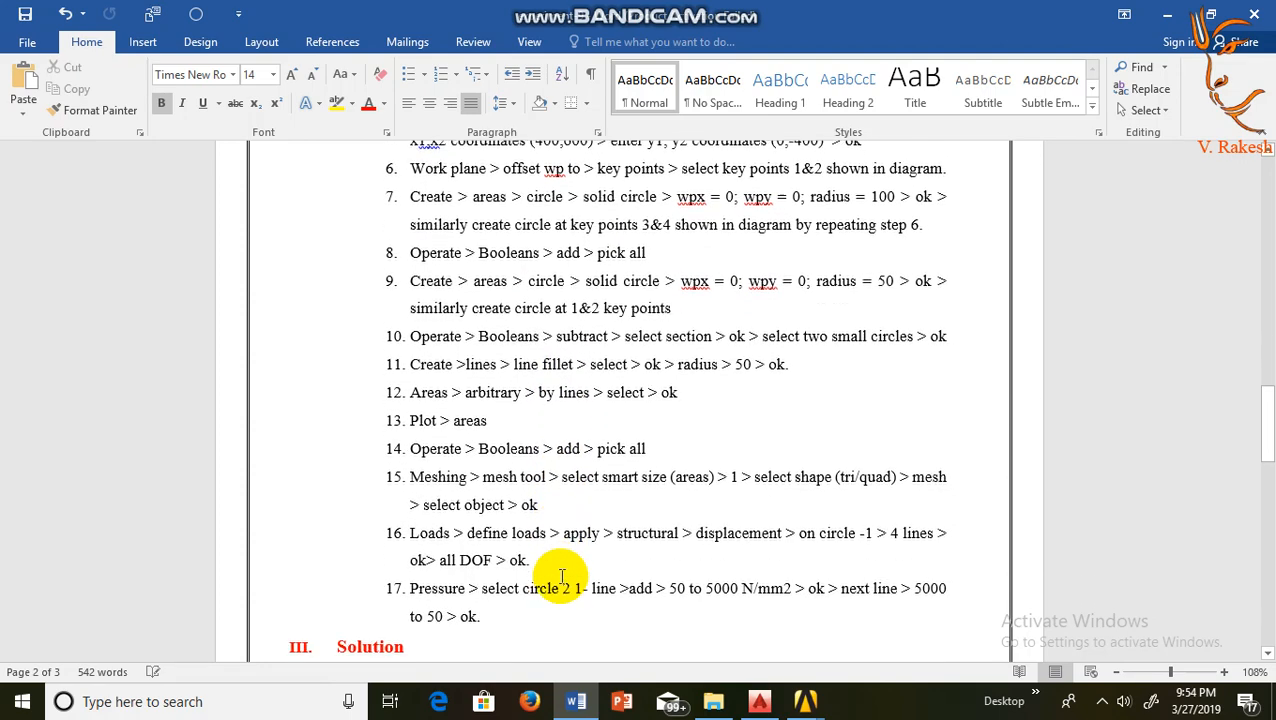
pyautogui.scroll(-3)
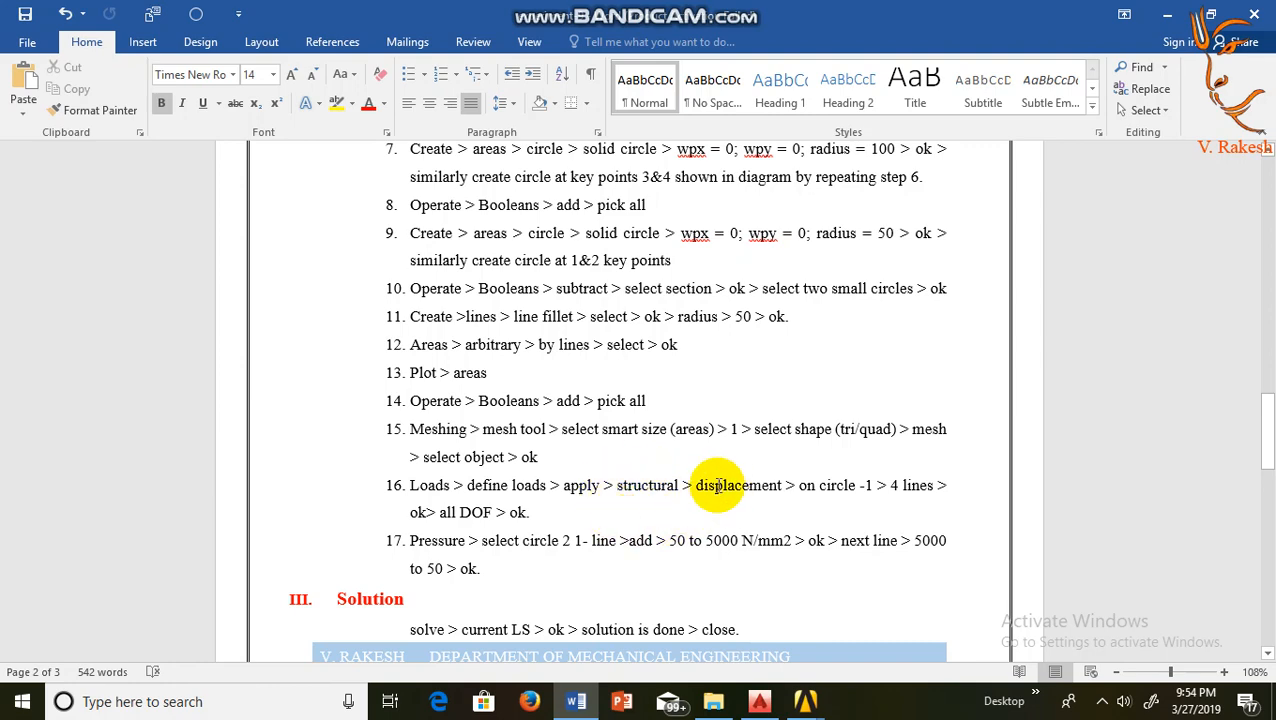
pyautogui.moveTo(456, 524)
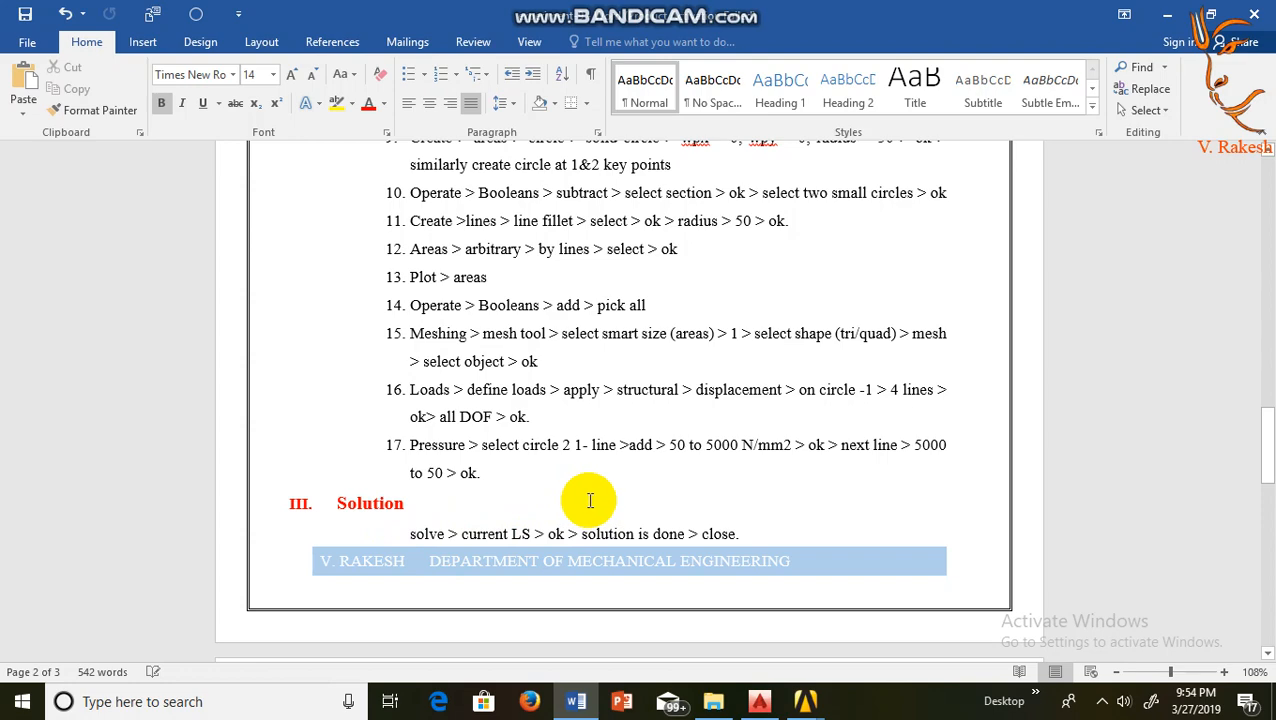
pyautogui.scroll(-3)
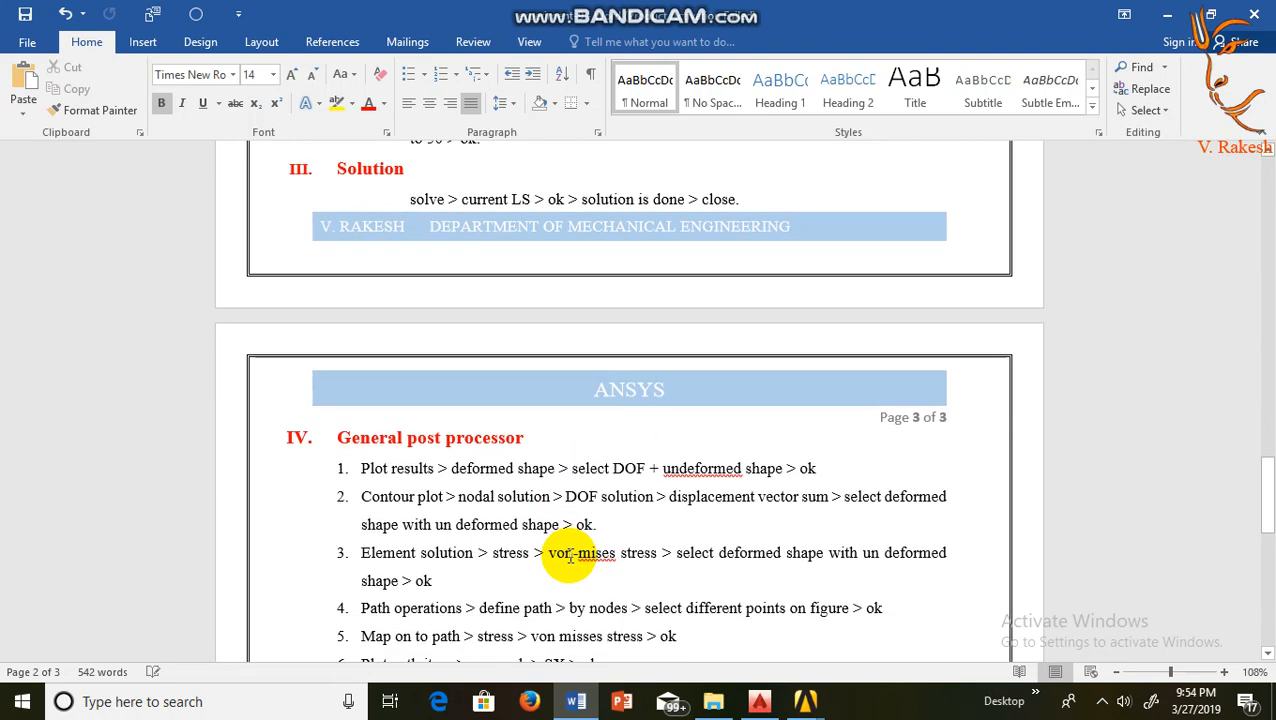
pyautogui.scroll(-3)
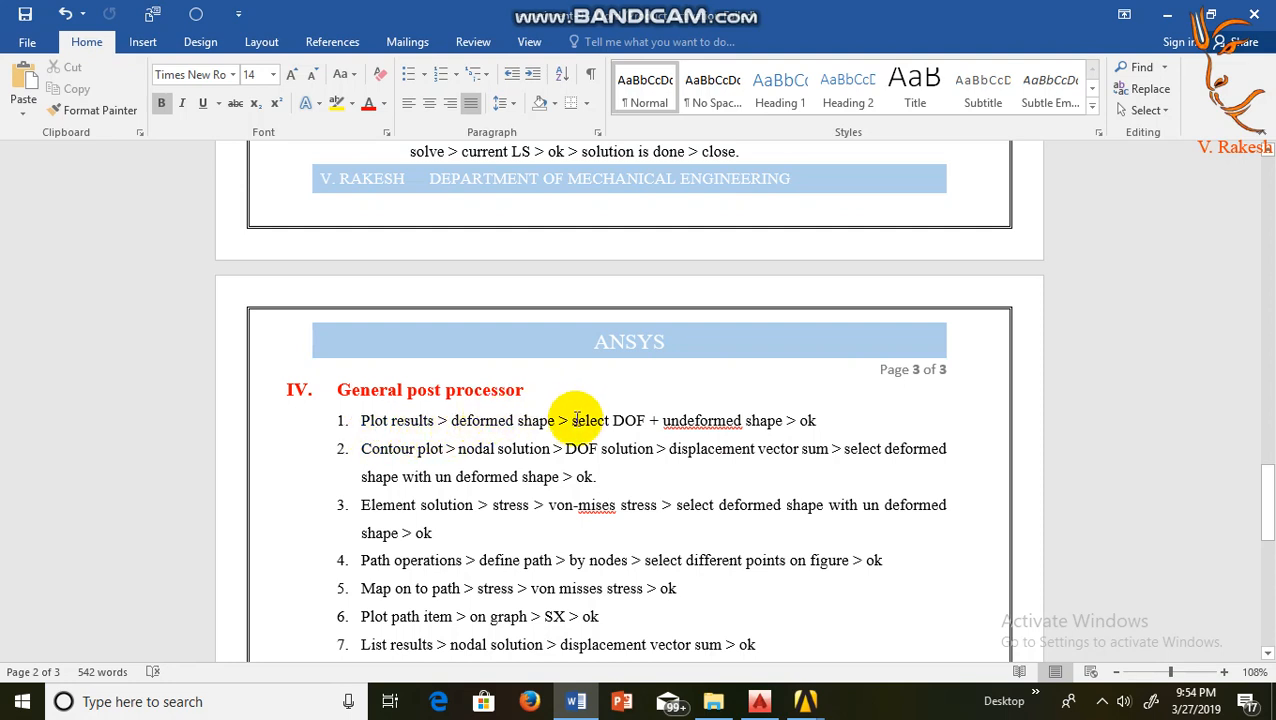
pyautogui.moveTo(600, 464)
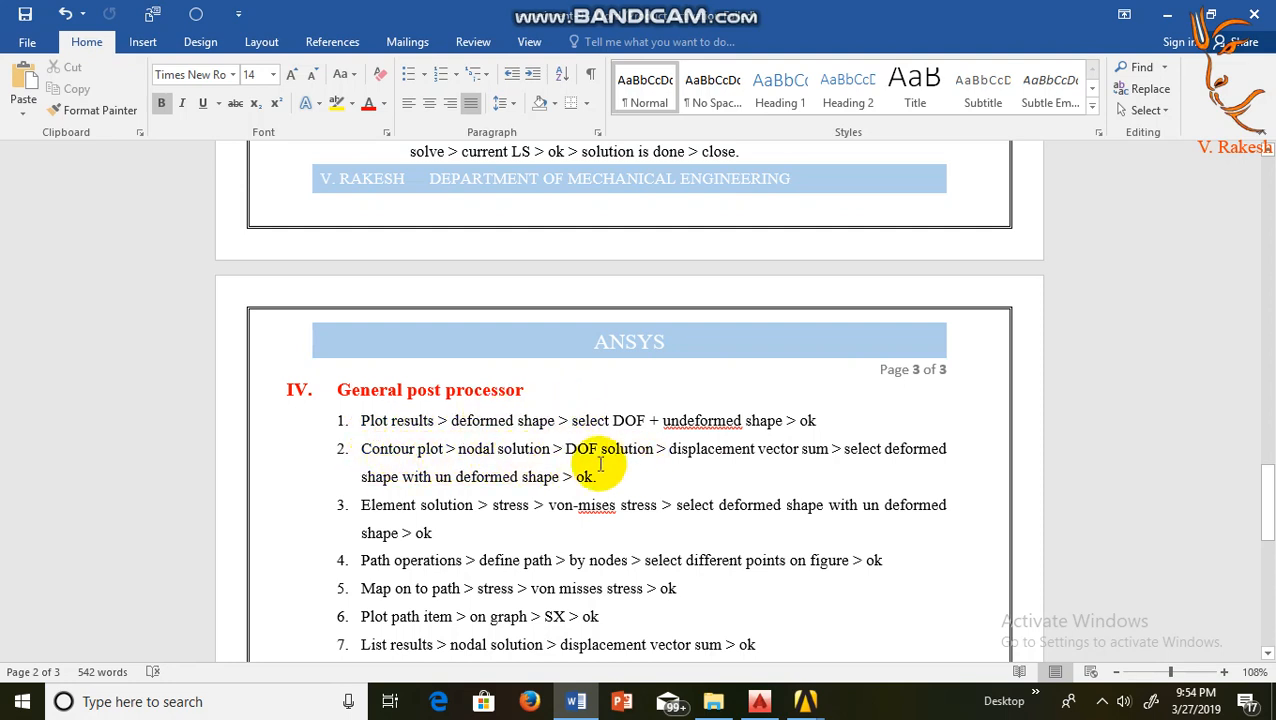
pyautogui.moveTo(404, 516)
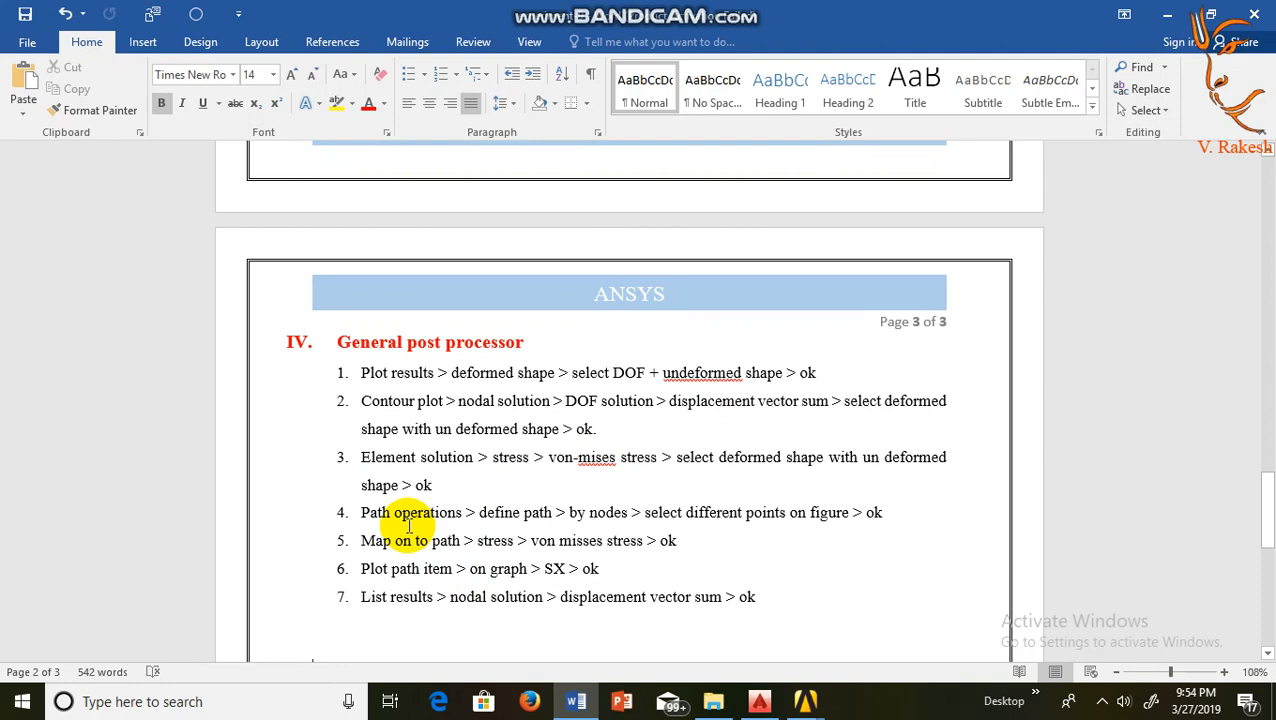
pyautogui.moveTo(448, 536)
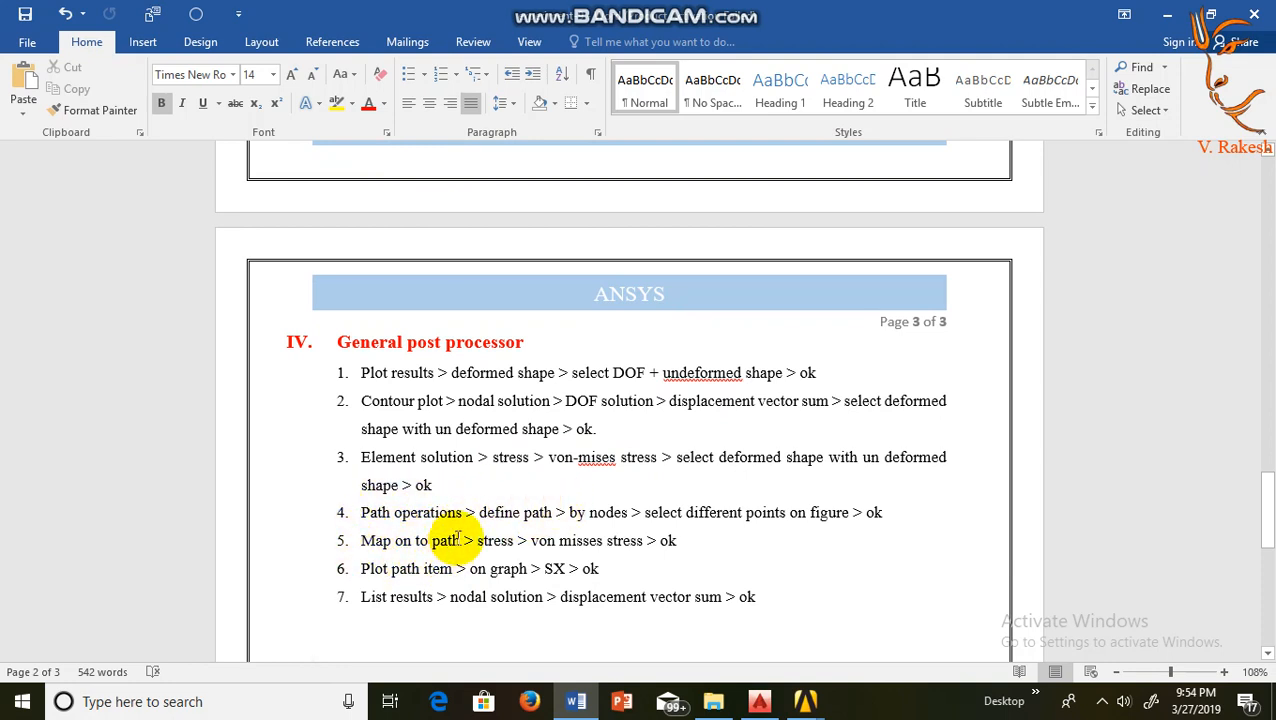
pyautogui.moveTo(516, 540)
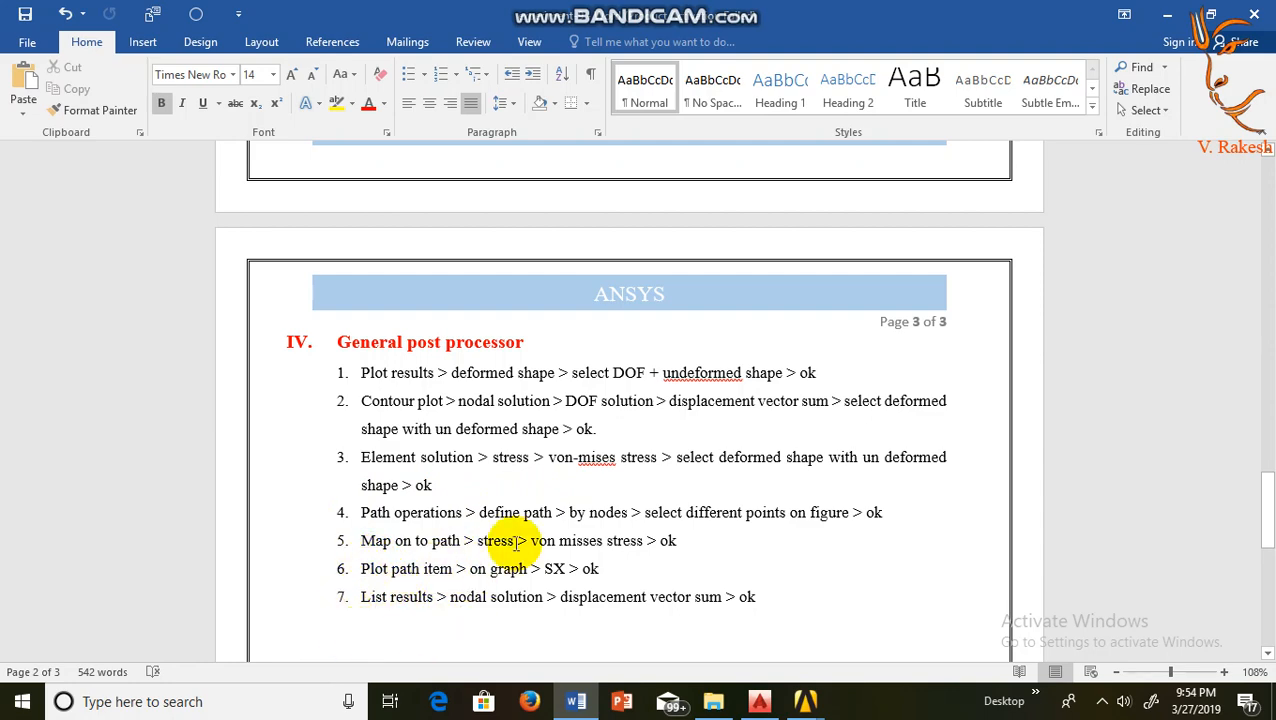